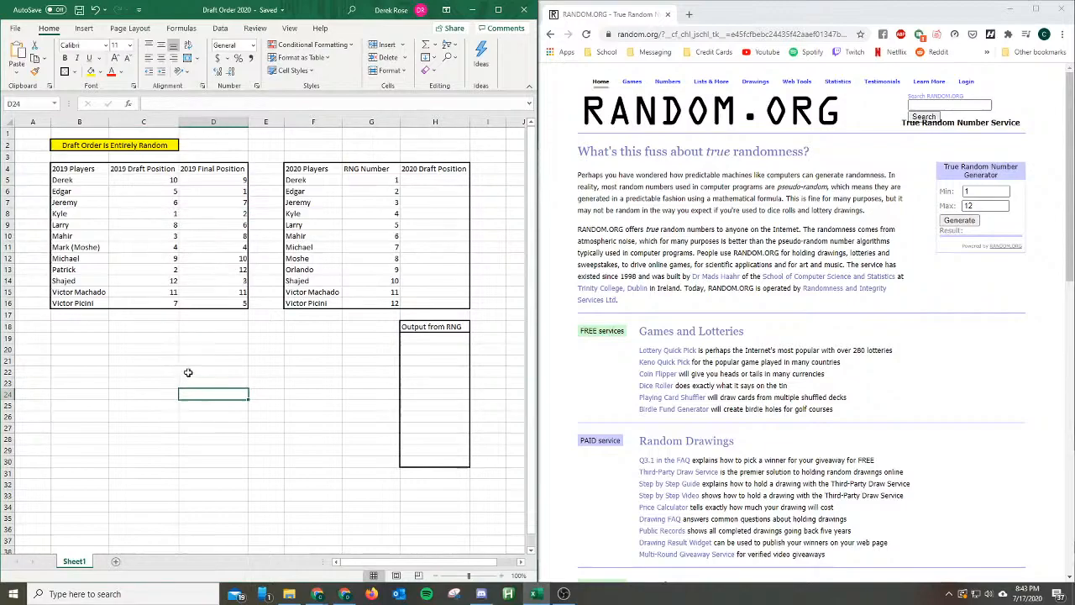
{"action": "mouse_move", "coordinate": [174, 339]}
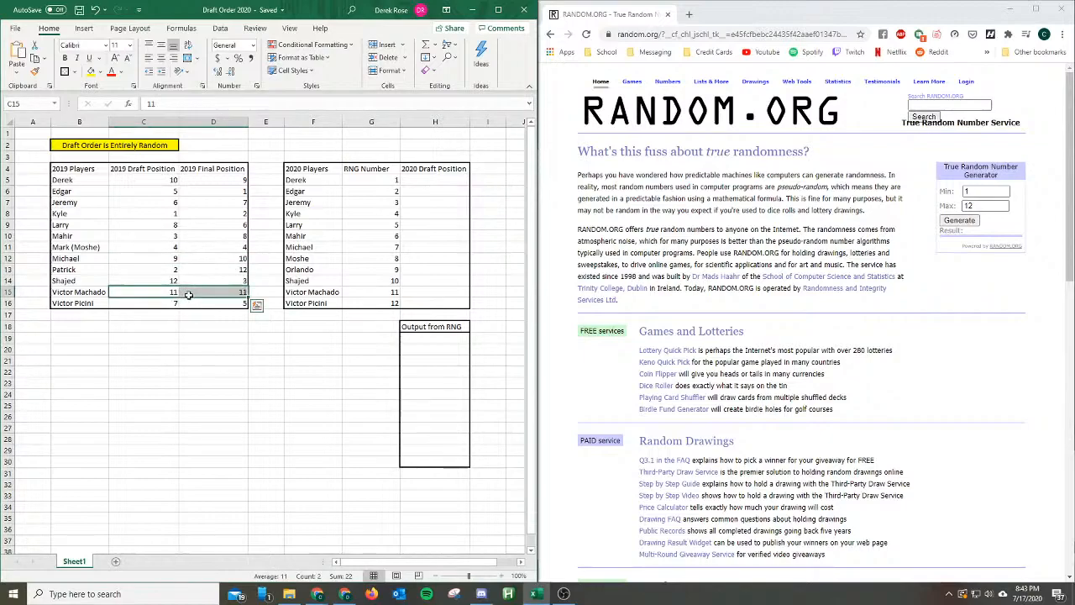
{"action": "mouse_move", "coordinate": [178, 336]}
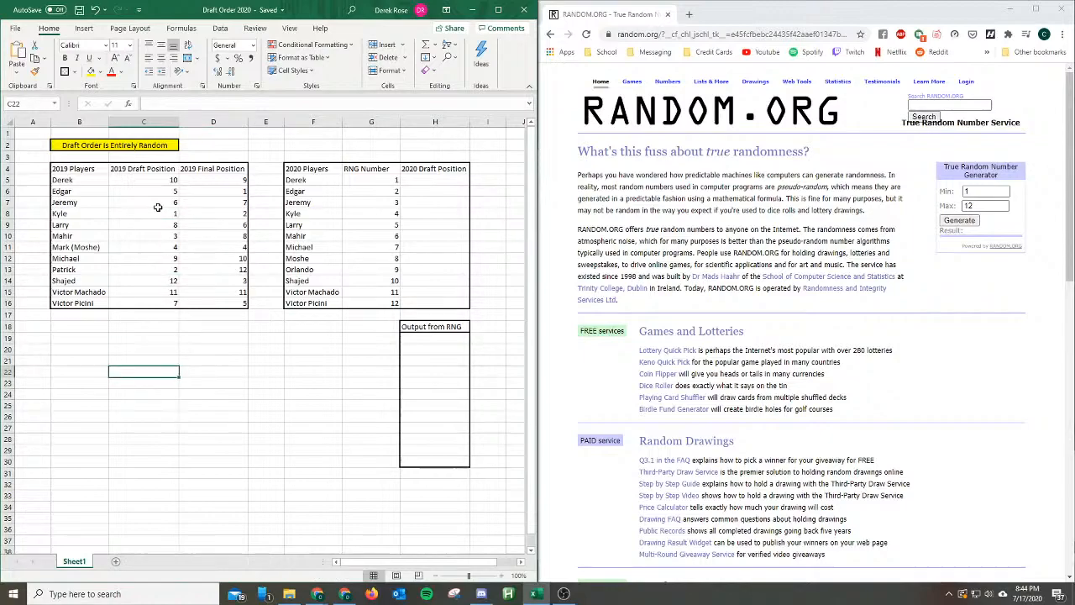
{"action": "mouse_move", "coordinate": [157, 235]}
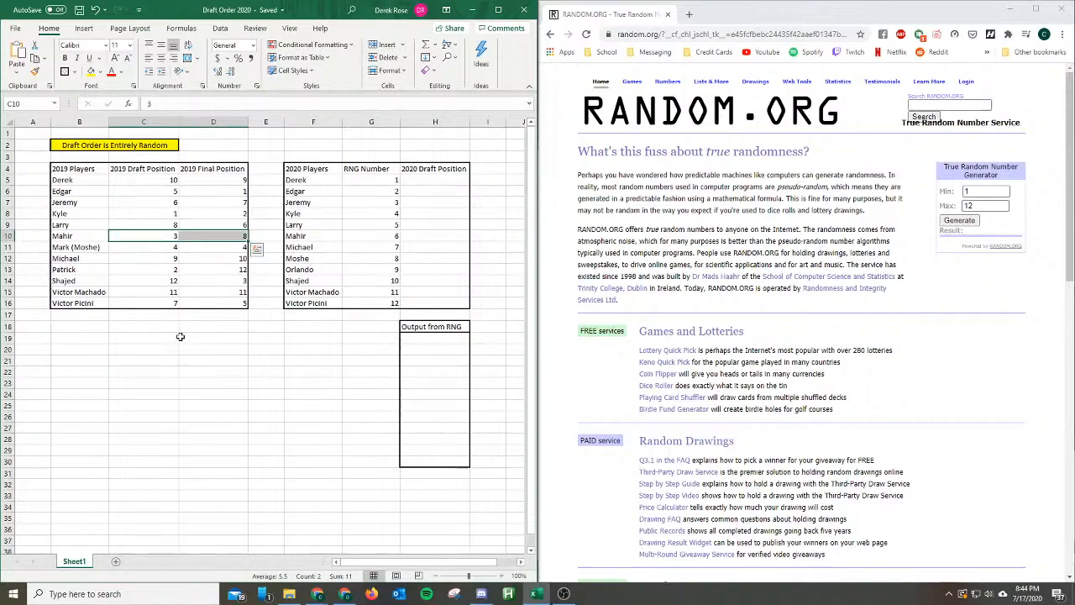
Fill the Odger, Kyle and Shajid rows with distinct colours, the Shajid row in gold.
{"action": "left_click", "coordinate": [144, 359]}
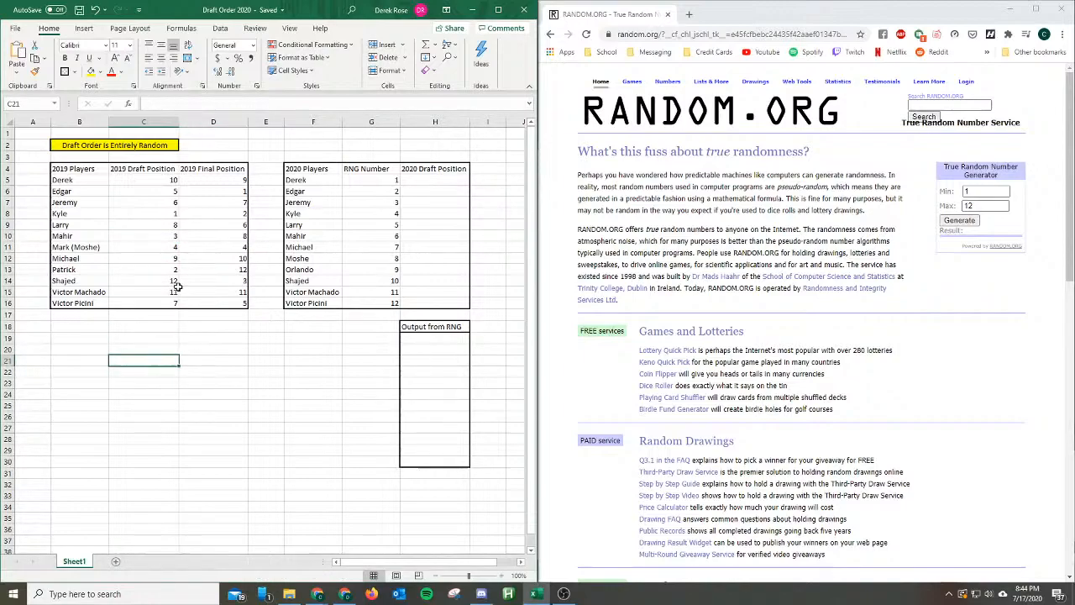
{"action": "mouse_move", "coordinate": [163, 269]}
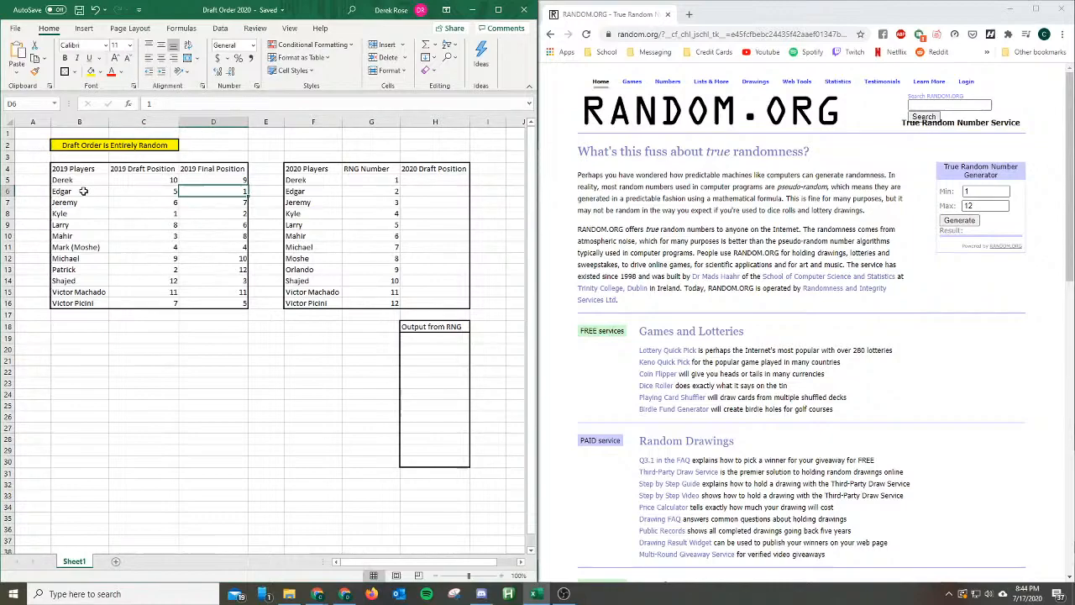
{"action": "left_click", "coordinate": [81, 191]}
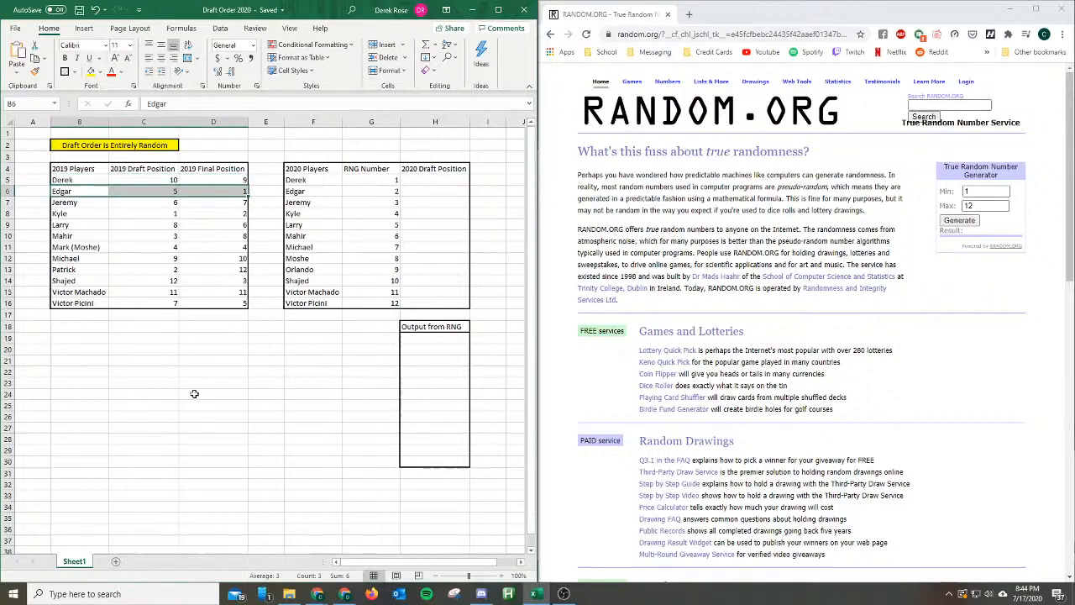
{"action": "left_click", "coordinate": [213, 405]}
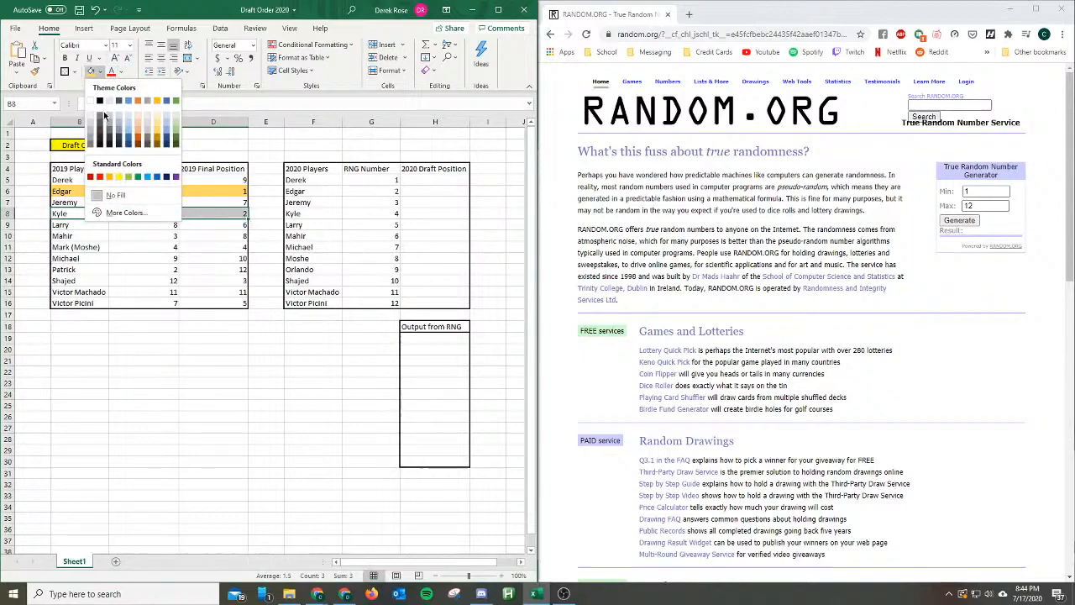
{"action": "mouse_move", "coordinate": [158, 126]}
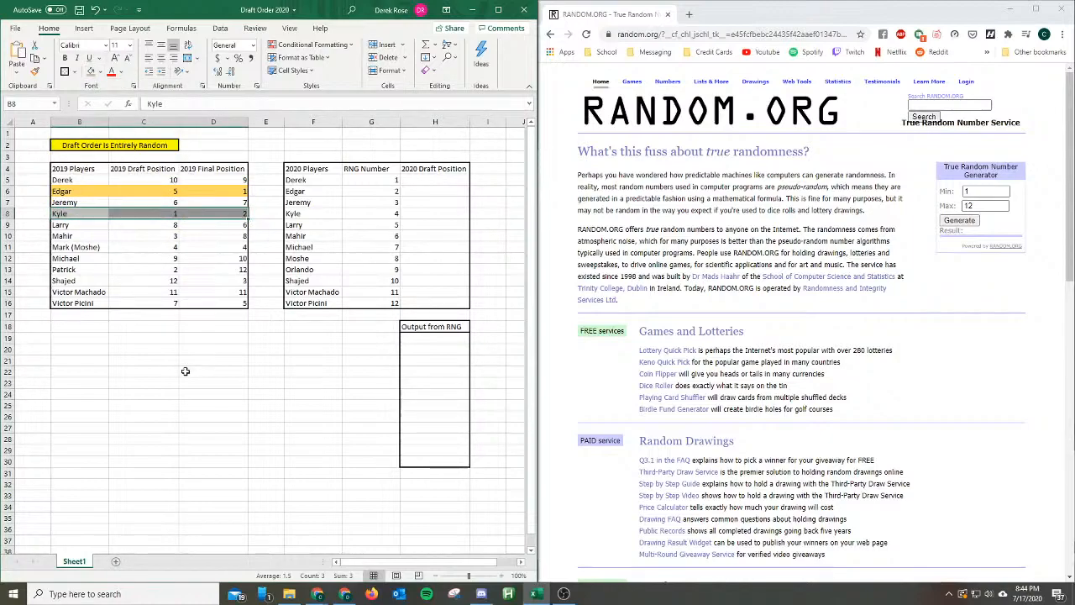
{"action": "left_click", "coordinate": [213, 371]}
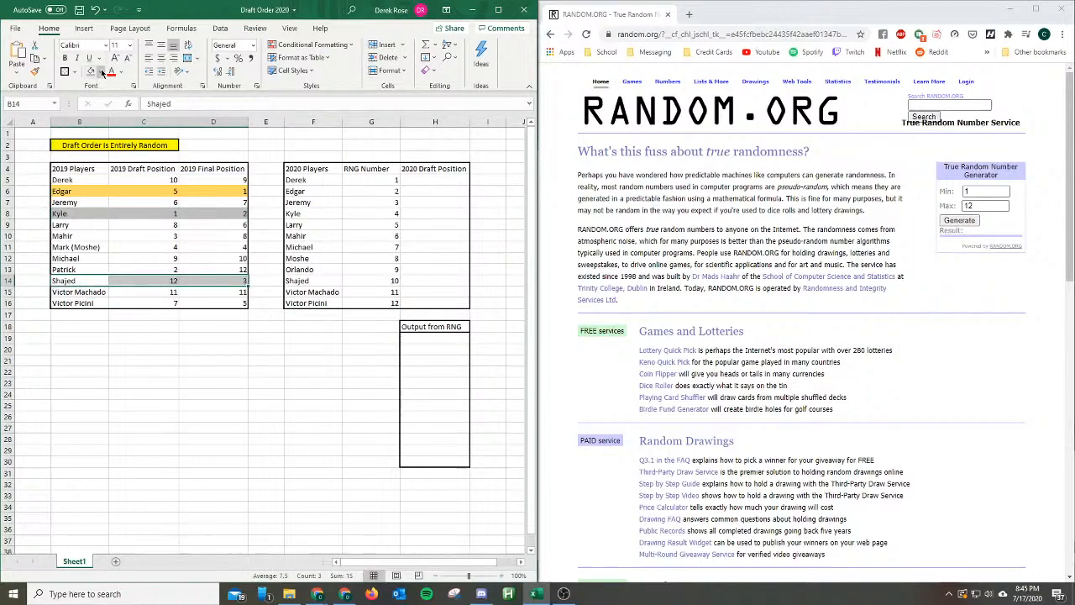
{"action": "left_click", "coordinate": [114, 73]}
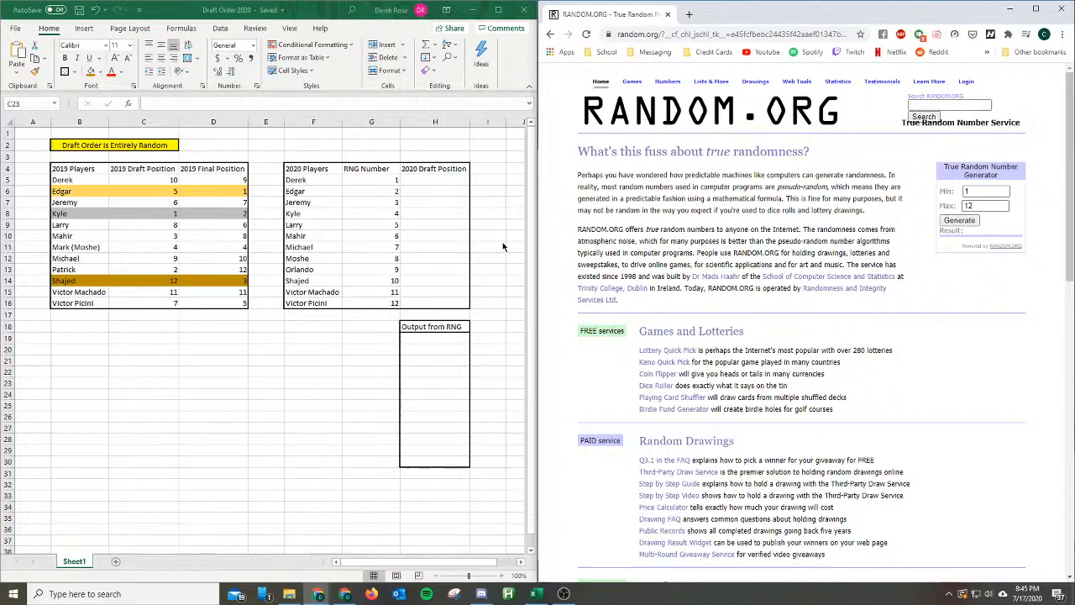
Enter 12th beside the first RNG output row and 1st beside the last one.
{"action": "left_click", "coordinate": [371, 338]}
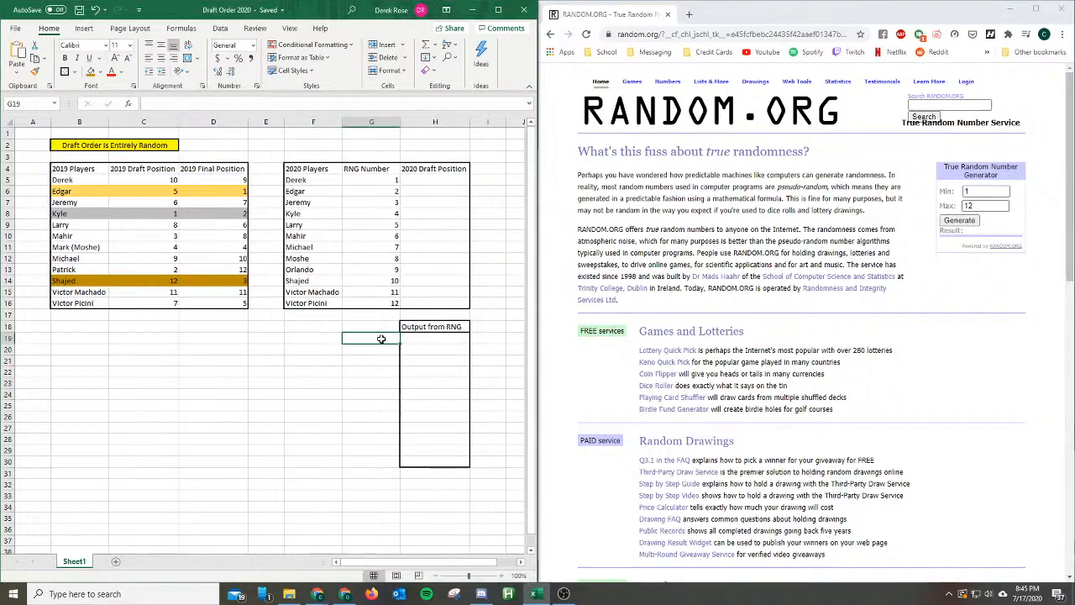
{"action": "type", "text": "12th"}
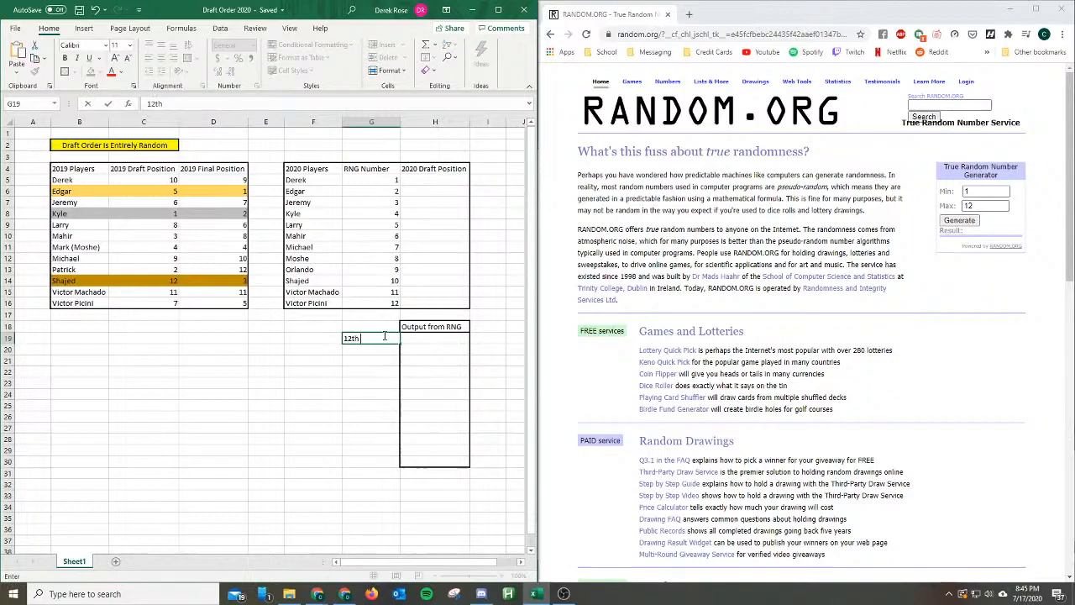
{"action": "left_click", "coordinate": [359, 460]}
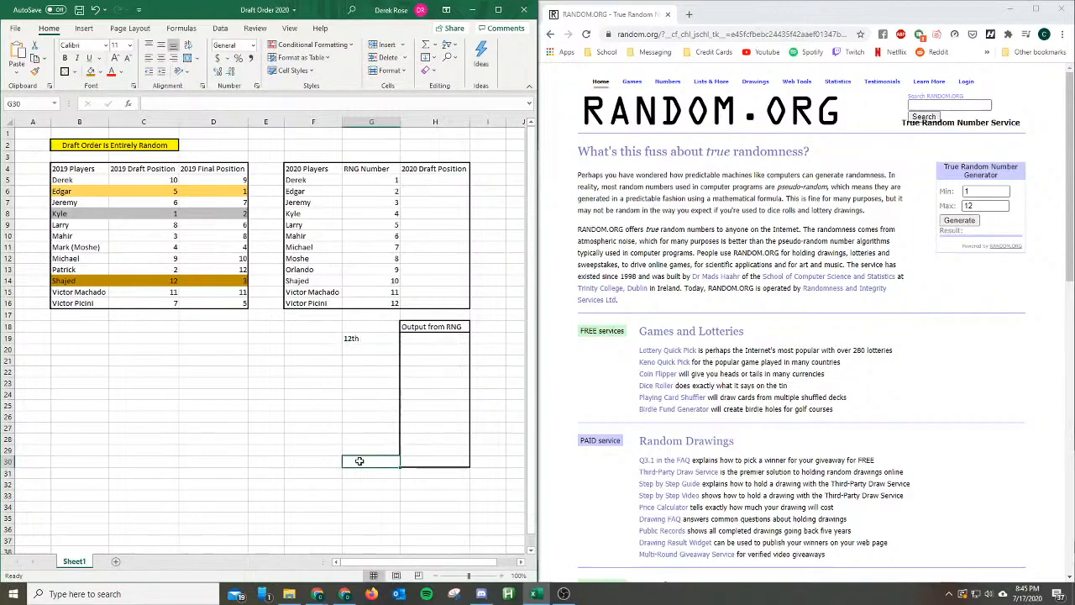
{"action": "type", "text": "5"}
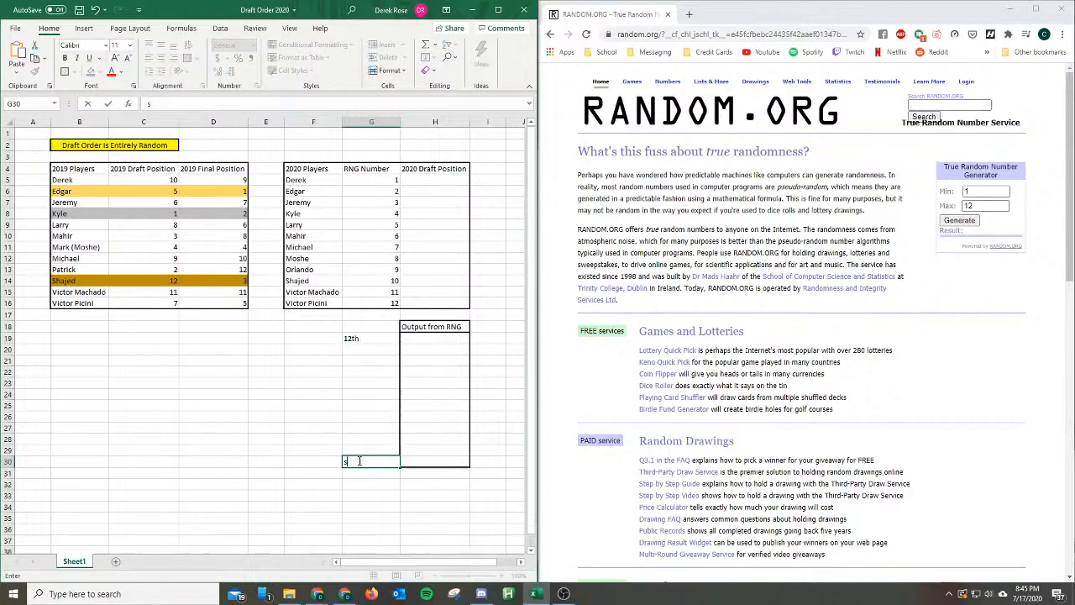
{"action": "type", "text": "1st"}
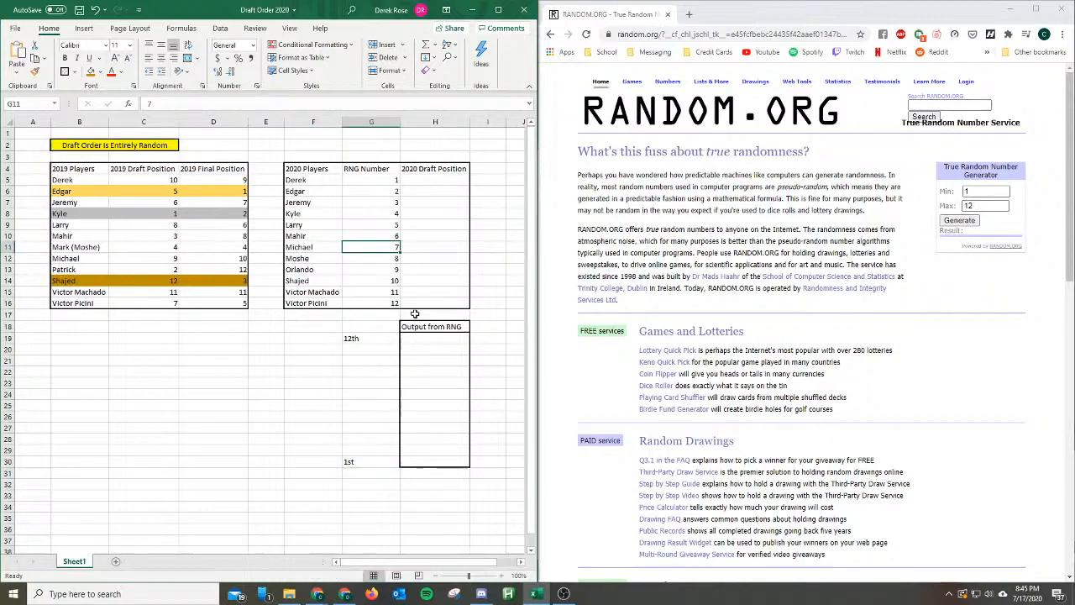
{"action": "left_click", "coordinate": [433, 245]}
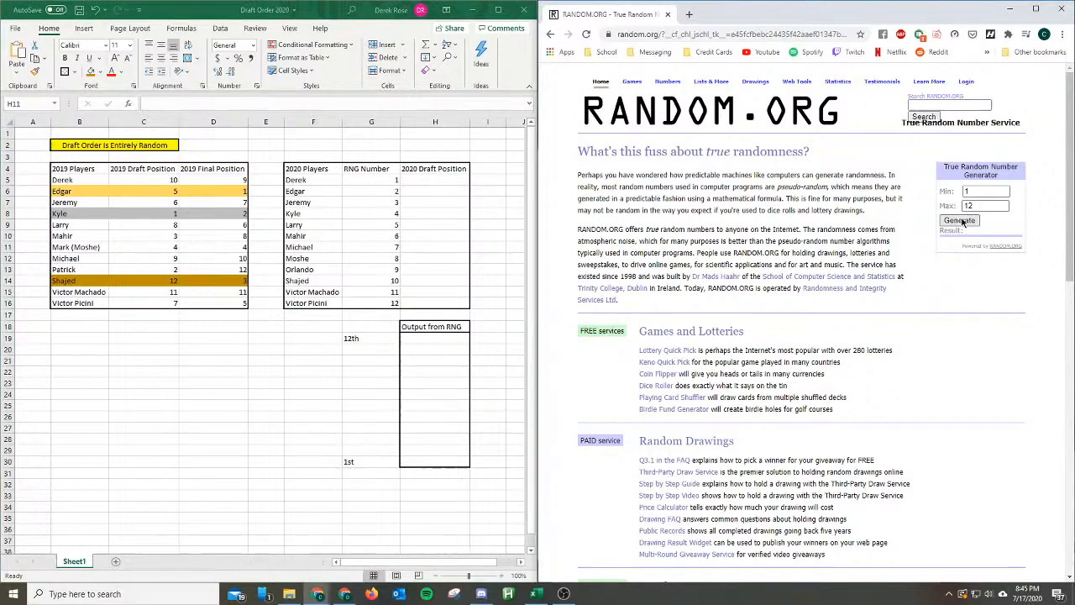
Draw random numbers 1-12 on RANDOM.ORG and log the first results (9, 10, 8) in the output column.
{"action": "left_click", "coordinate": [957, 220]}
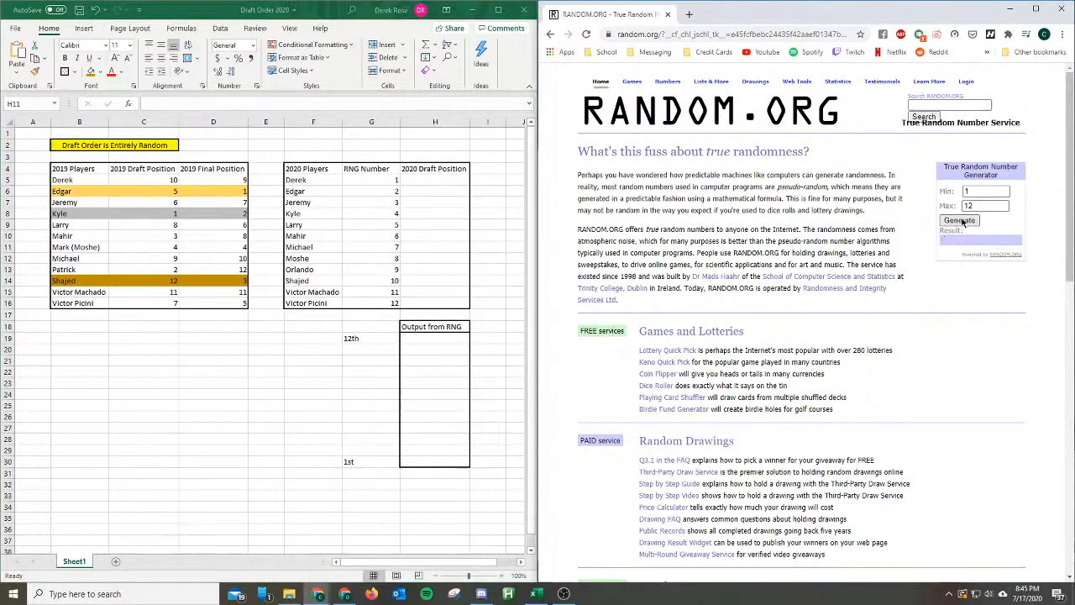
{"action": "left_click", "coordinate": [959, 220]}
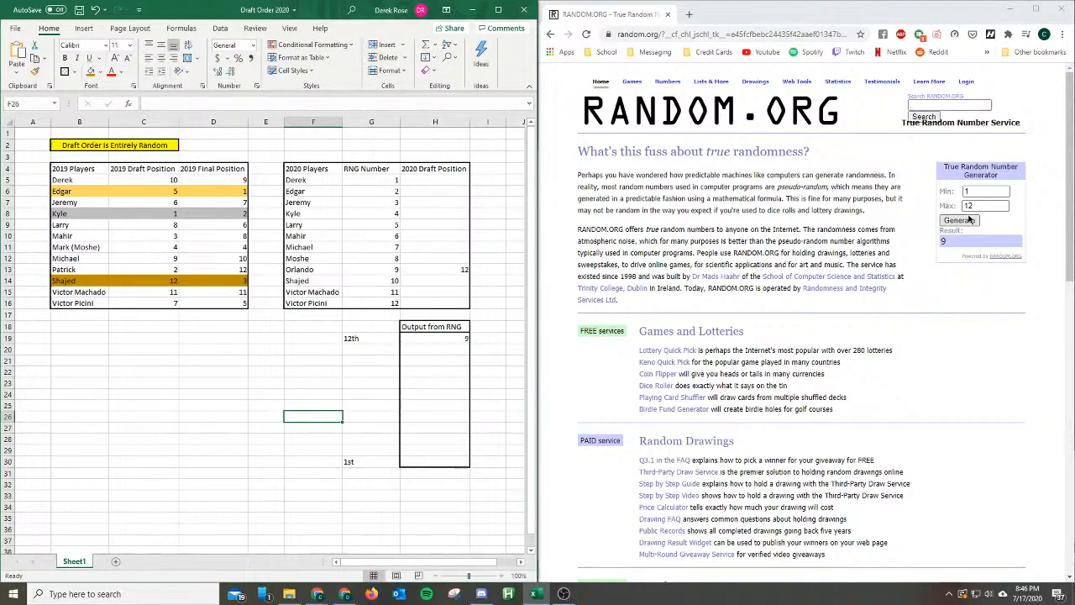
{"action": "left_click", "coordinate": [958, 220]}
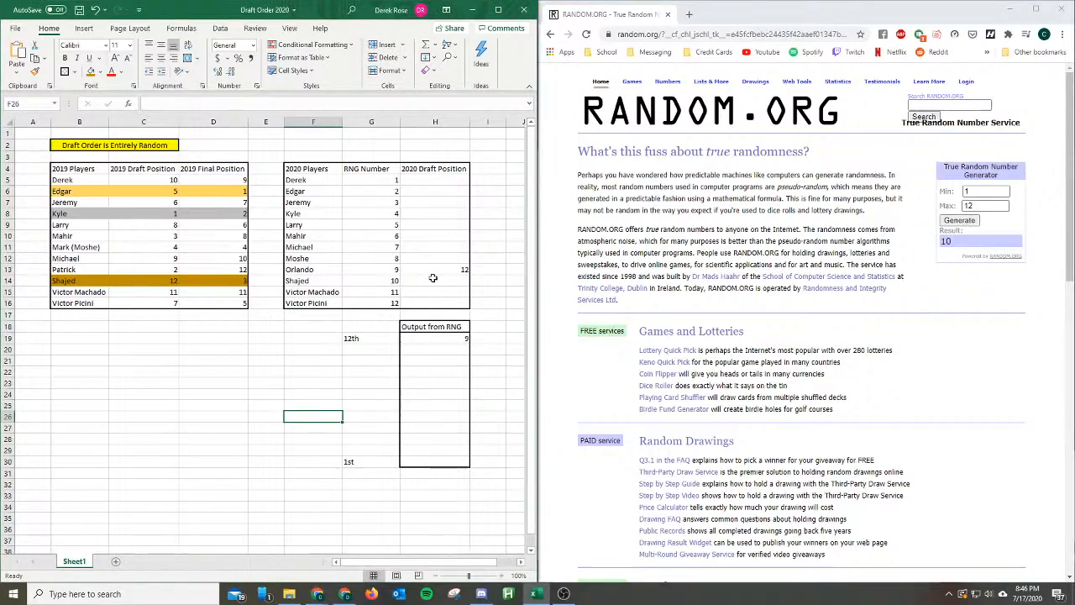
{"action": "type", "text": "10"}
{"action": "left_click", "coordinate": [435, 280]}
{"action": "type", "text": "11"}
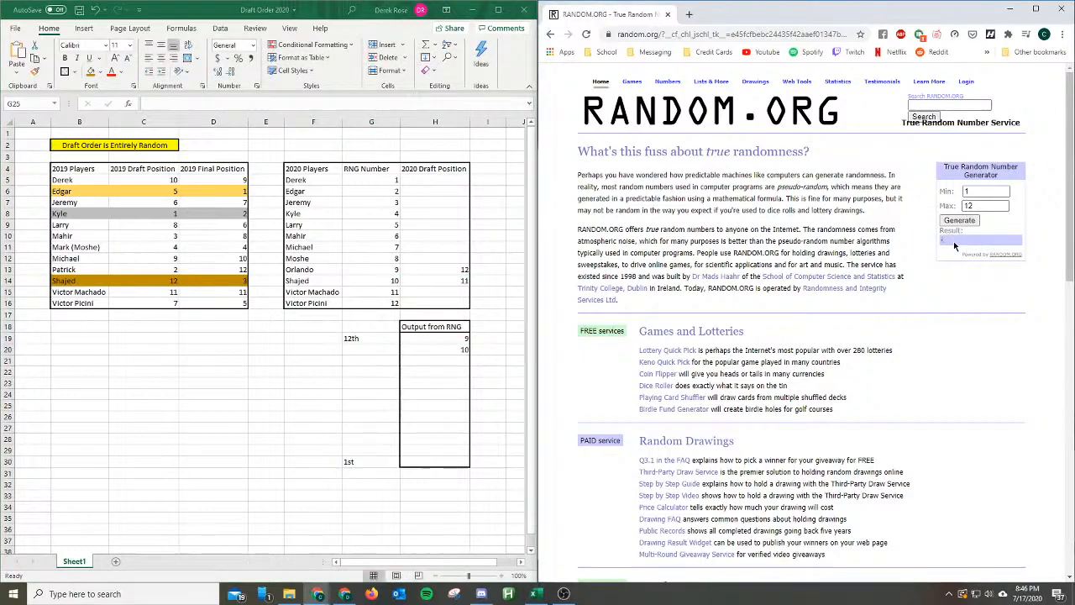
{"action": "left_click", "coordinate": [959, 220]}
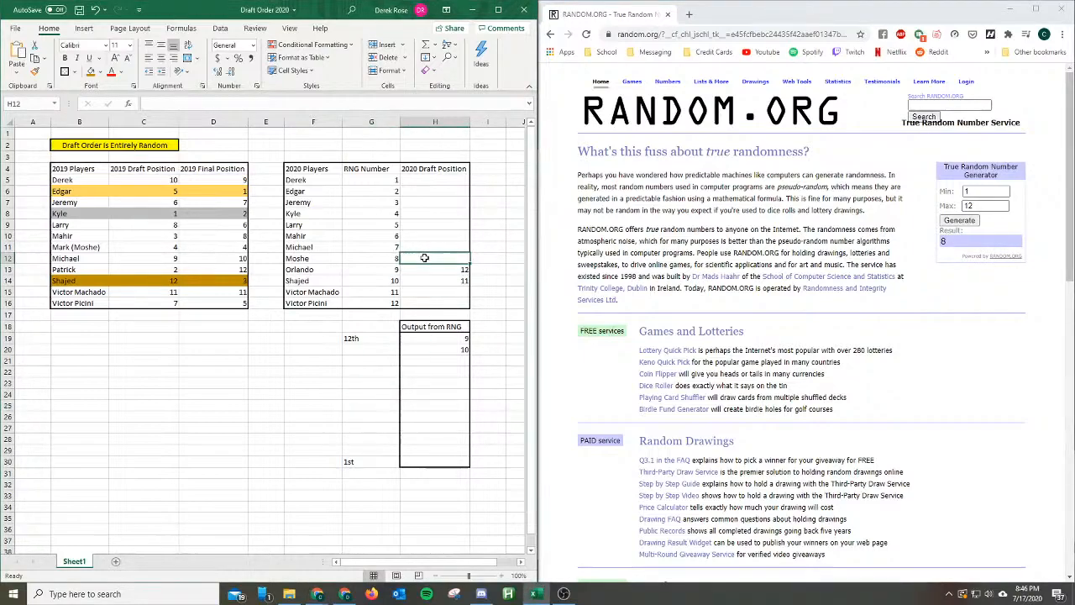
{"action": "type", "text": "10"}
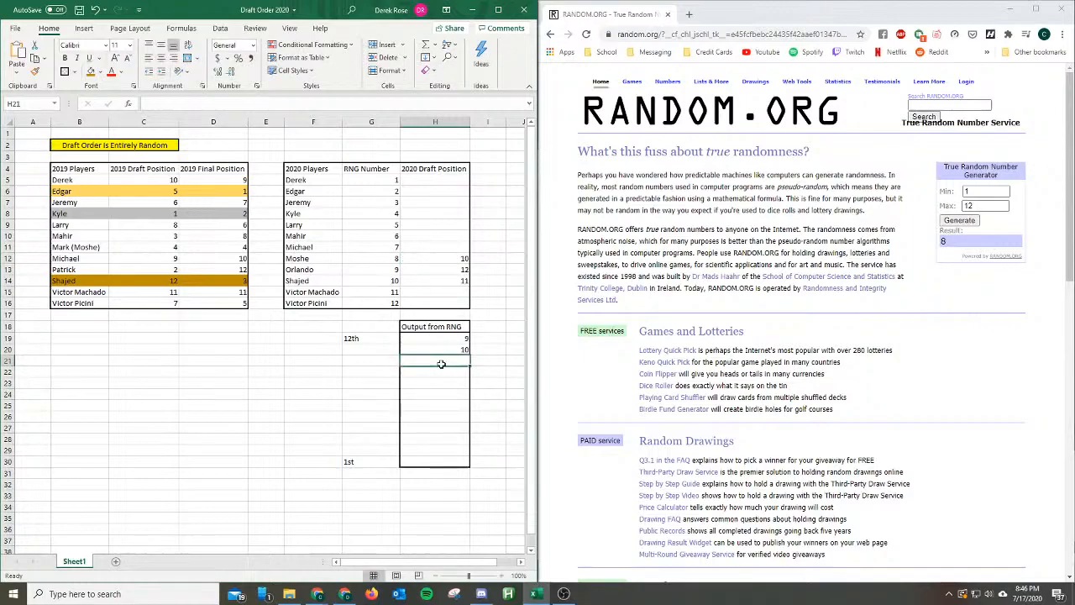
{"action": "type", "text": "8"}
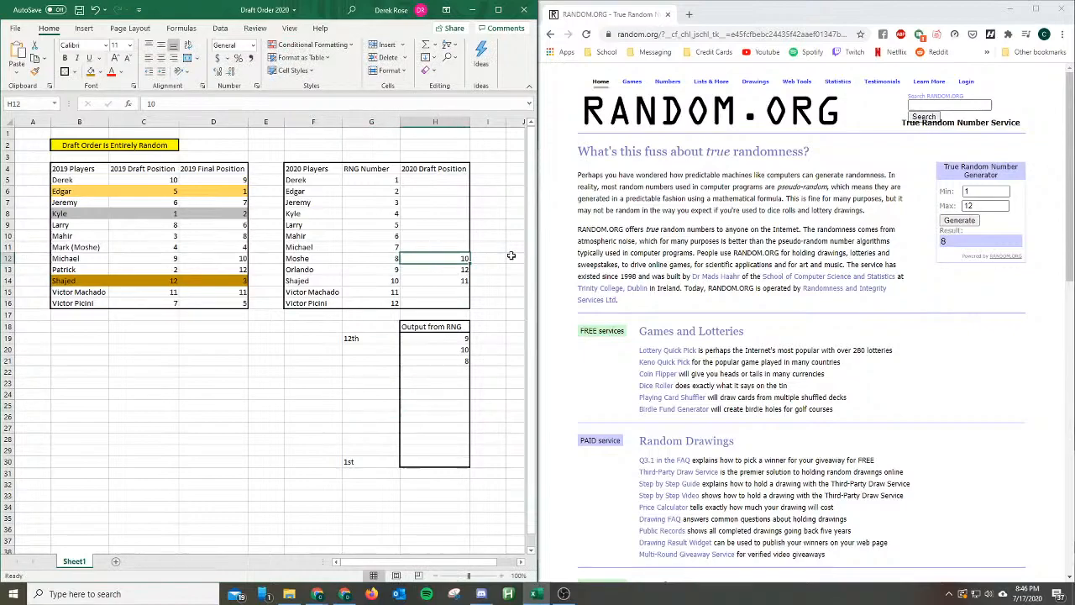
Log further draws ending with 2, then check Odger's number and start his 2020 draft position.
{"action": "left_click", "coordinate": [959, 220]}
{"action": "type", "text": "7"}
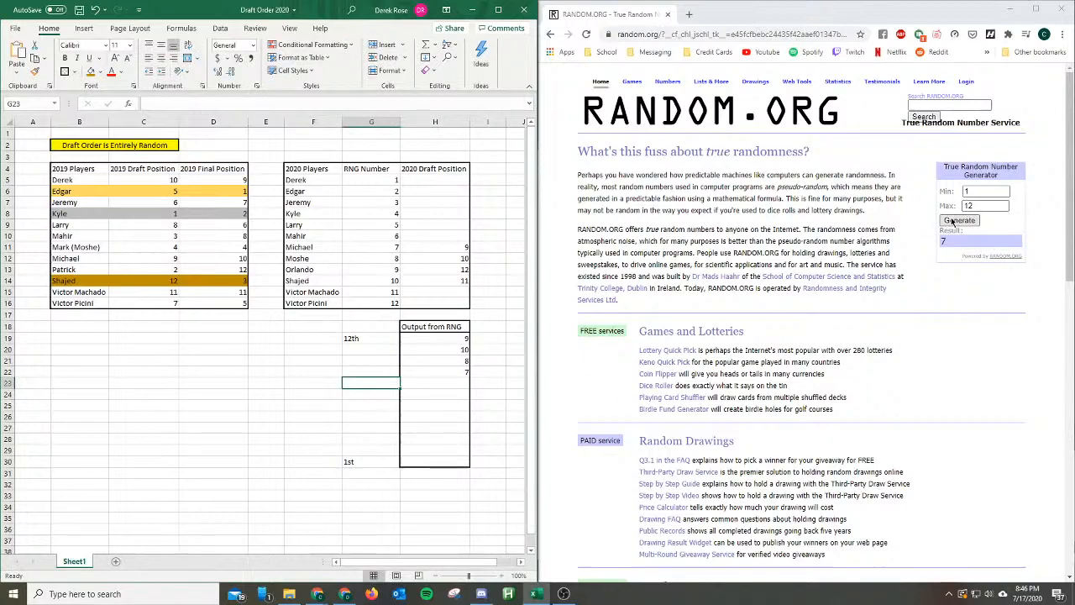
{"action": "left_click", "coordinate": [957, 220]}
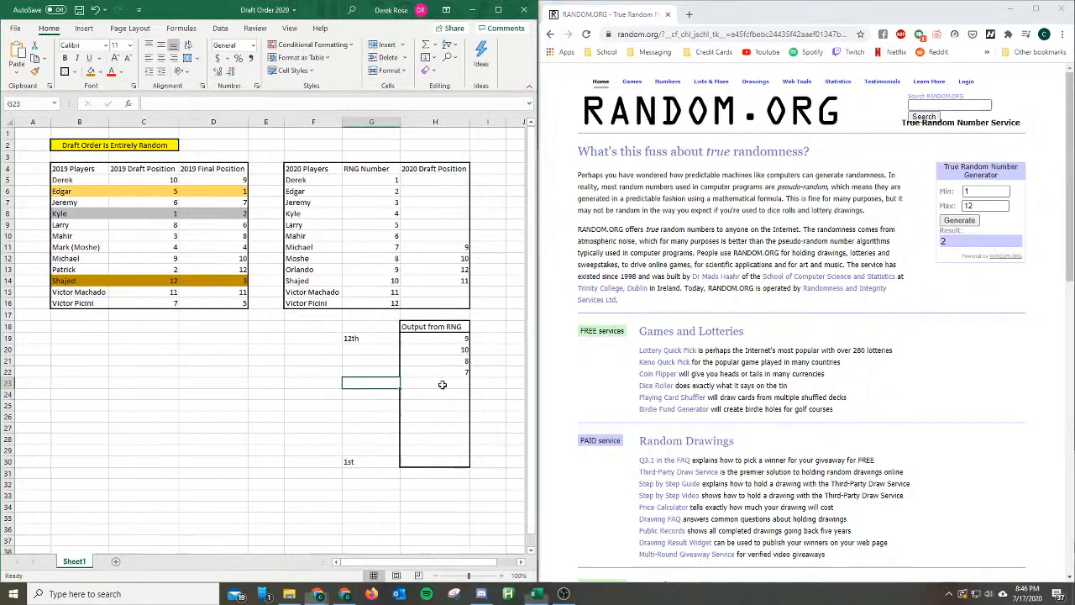
{"action": "type", "text": "2"}
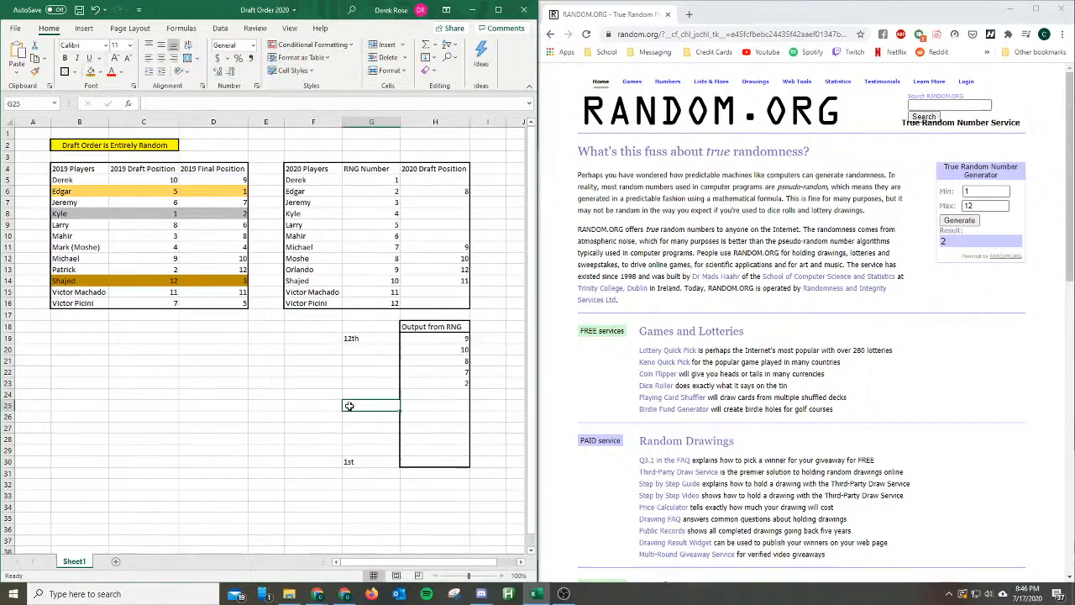
{"action": "left_click", "coordinate": [371, 191]}
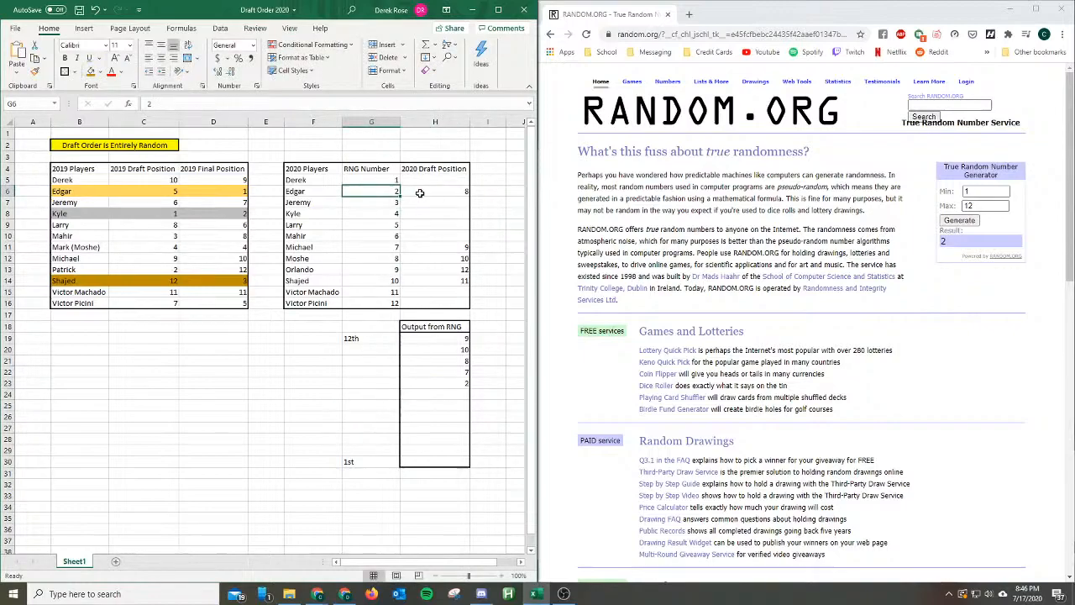
{"action": "left_click", "coordinate": [433, 192]}
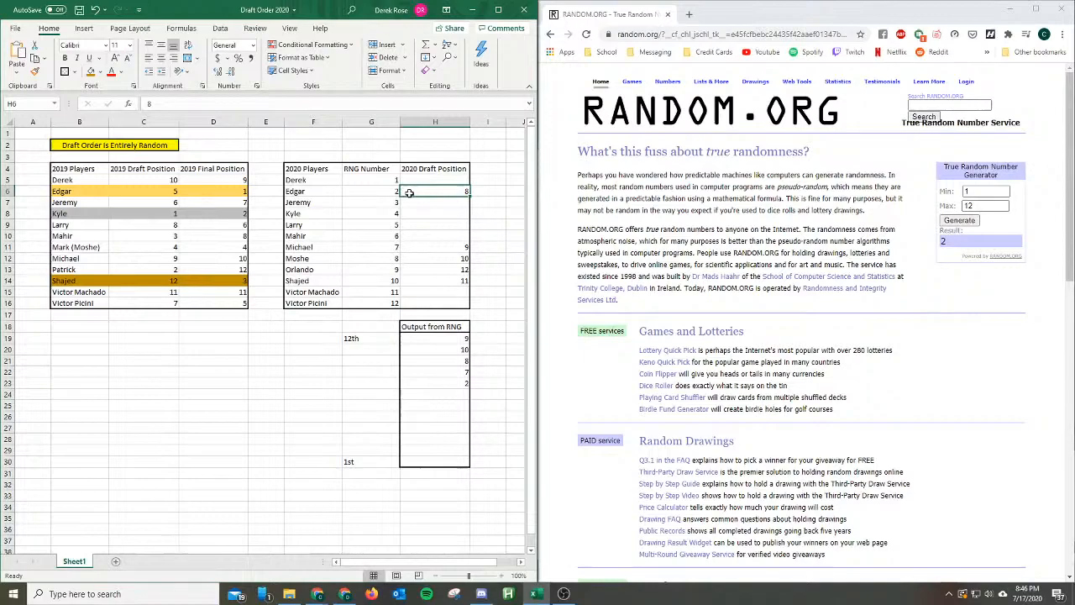
{"action": "mouse_move", "coordinate": [418, 241]}
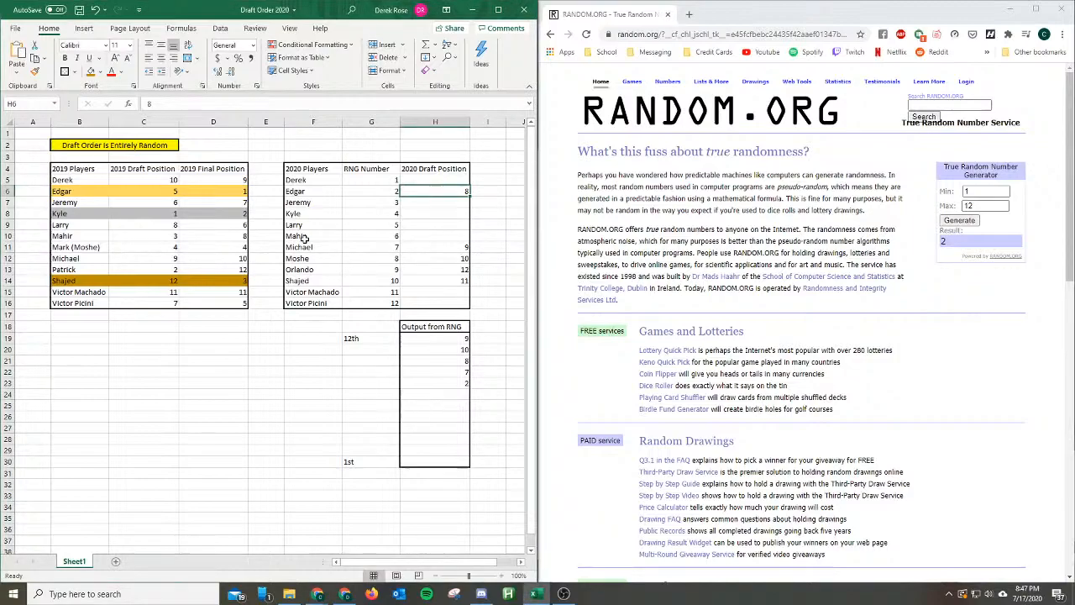
{"action": "left_click", "coordinate": [312, 213]}
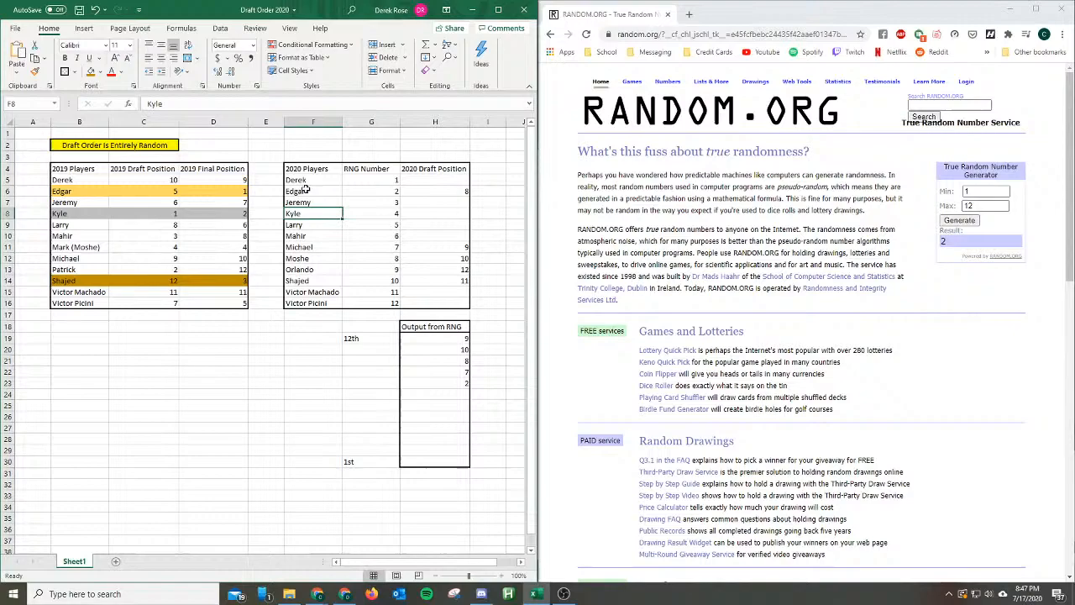
{"action": "left_click", "coordinate": [313, 180]}
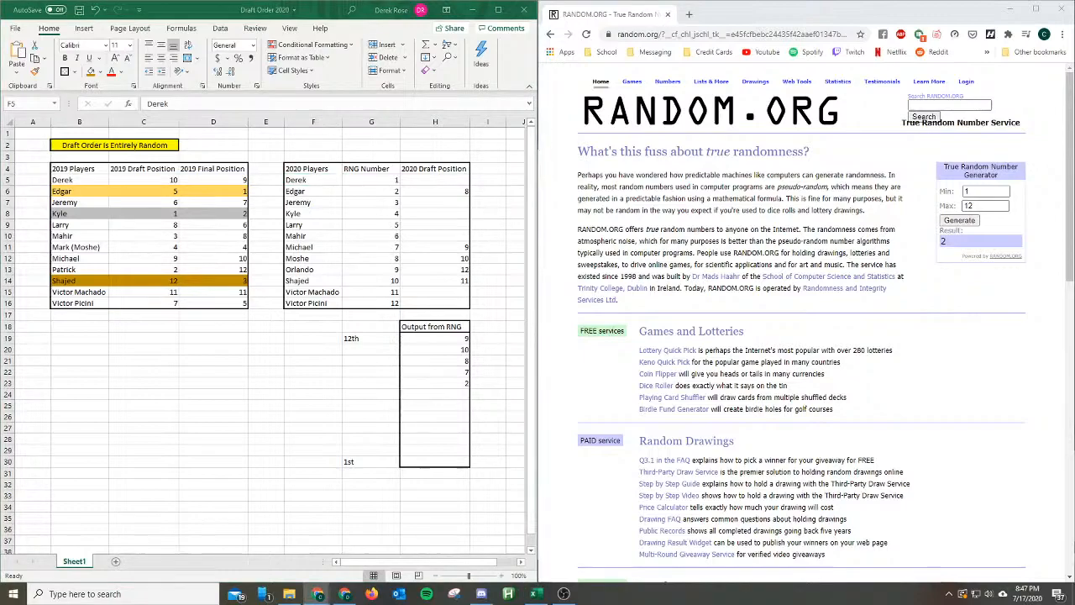
{"action": "mouse_move", "coordinate": [675, 345]}
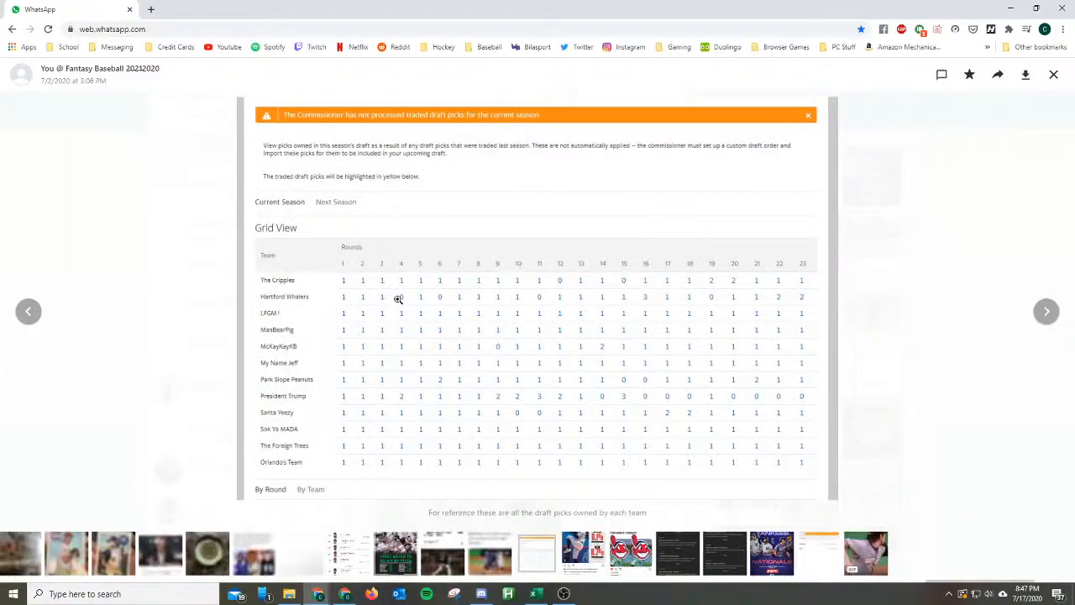
{"action": "mouse_move", "coordinate": [440, 299]}
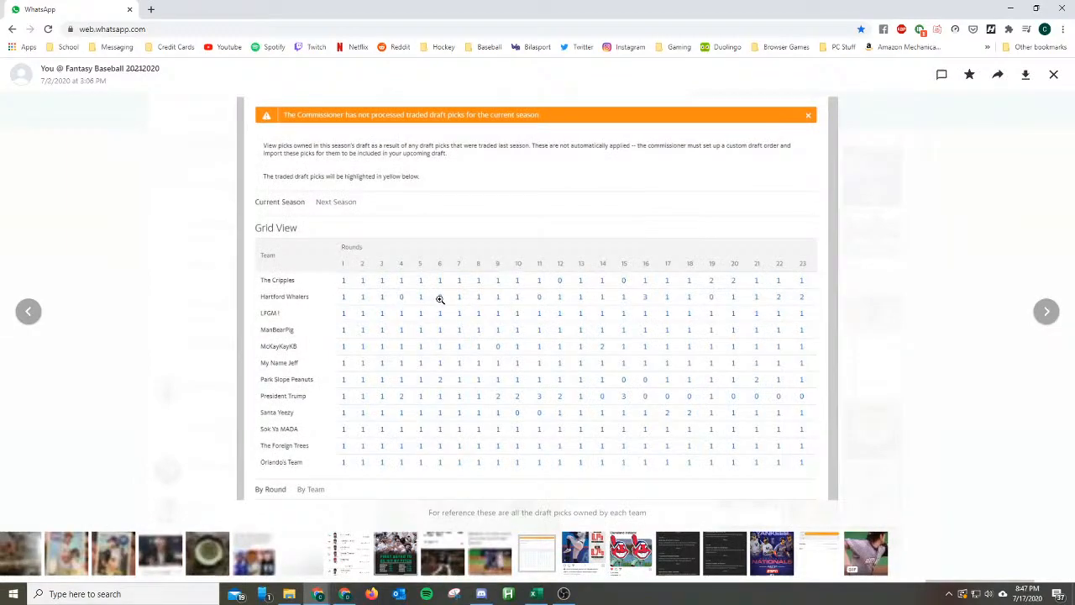
{"action": "mouse_move", "coordinate": [712, 296]}
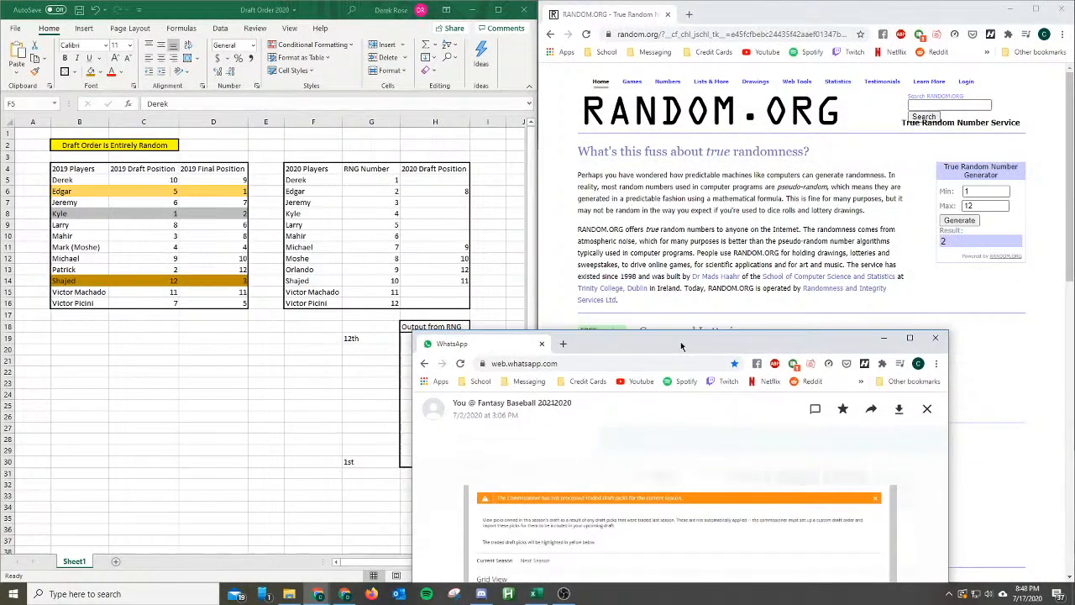
Put WhatsApp away, draw a new number and record it as the sixth output entry.
{"action": "left_click_drag", "start_coordinate": [680, 343], "coordinate": [672, 314]}
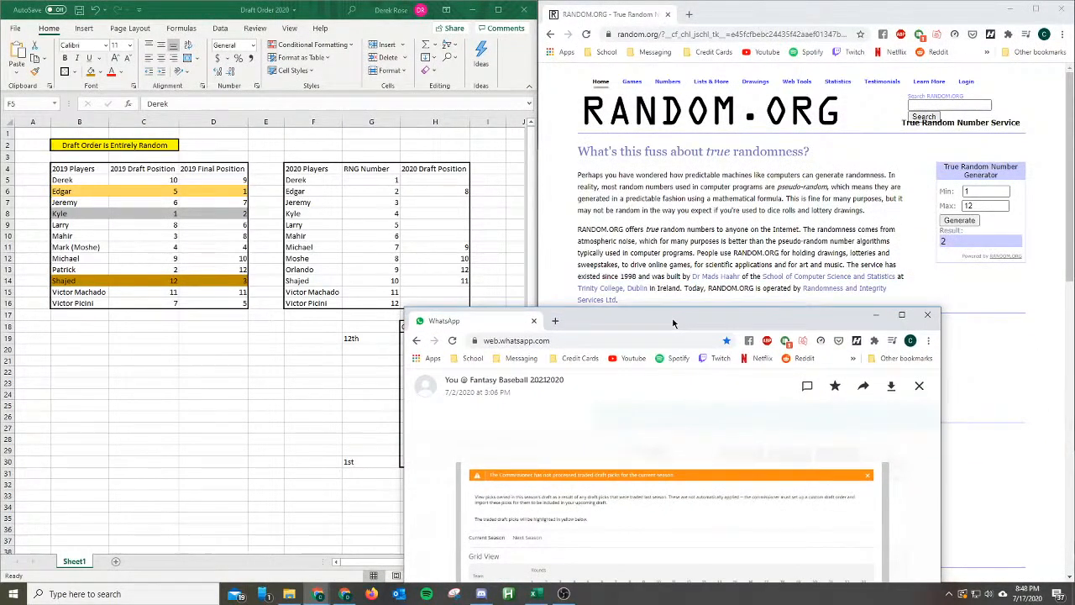
{"action": "left_click", "coordinate": [900, 314]}
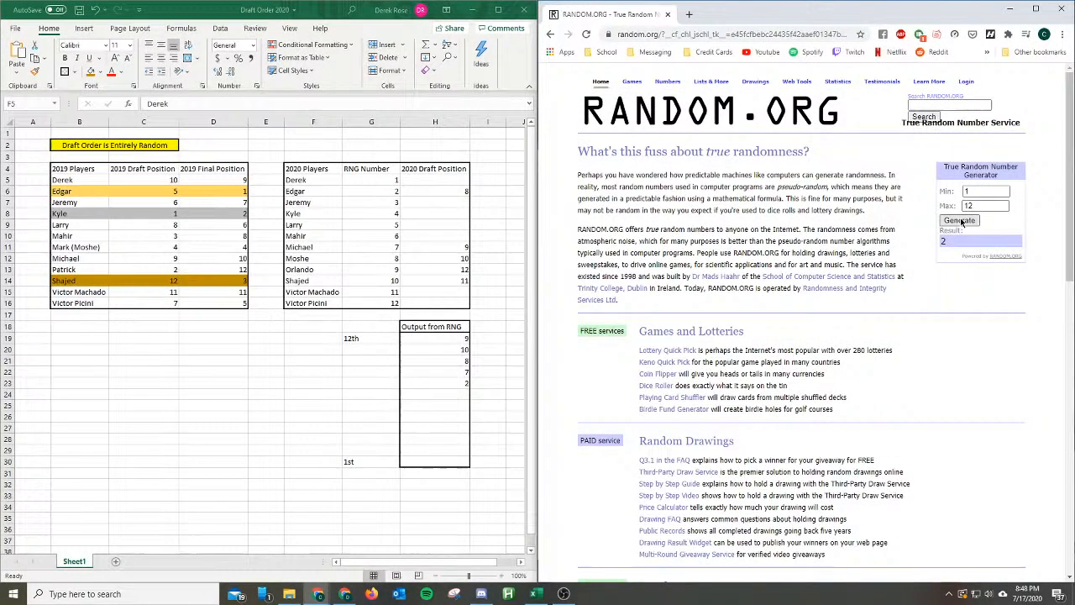
{"action": "left_click", "coordinate": [959, 220]}
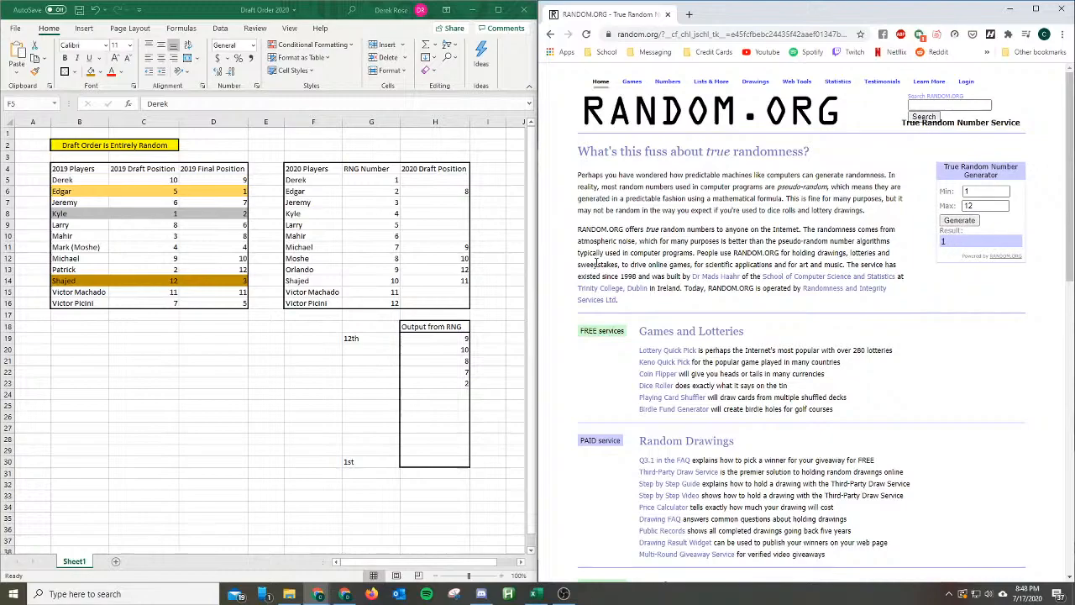
{"action": "type", "text": "7"}
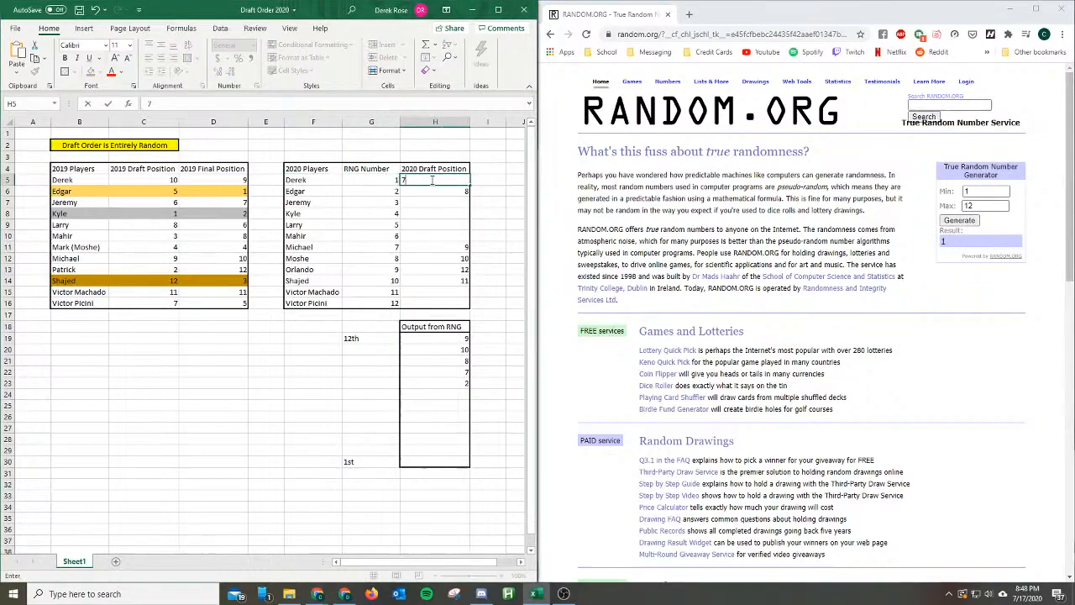
{"action": "left_click", "coordinate": [433, 405]}
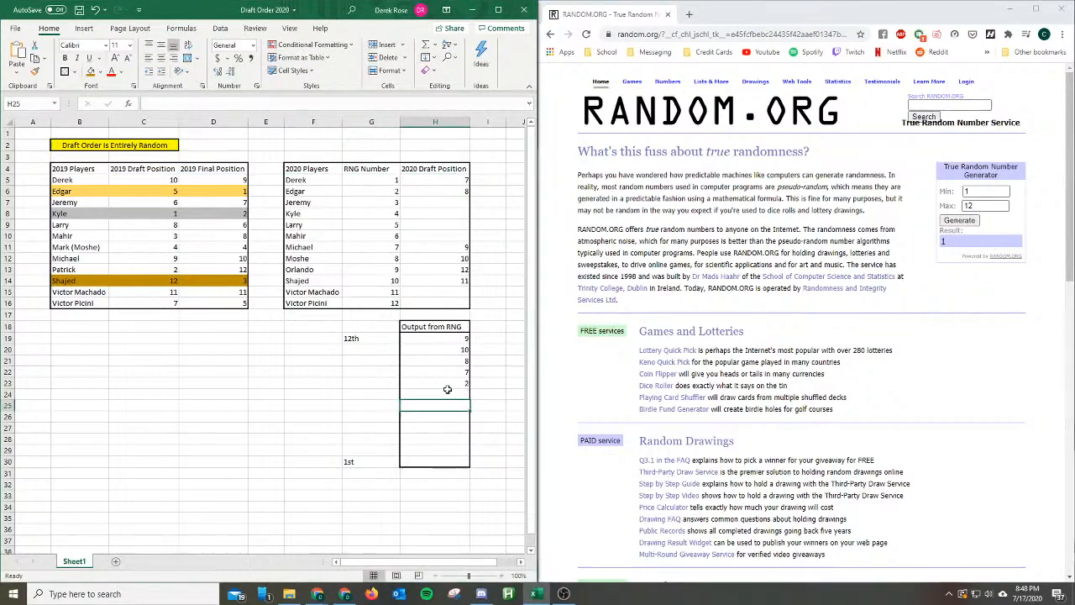
{"action": "left_click", "coordinate": [312, 417]}
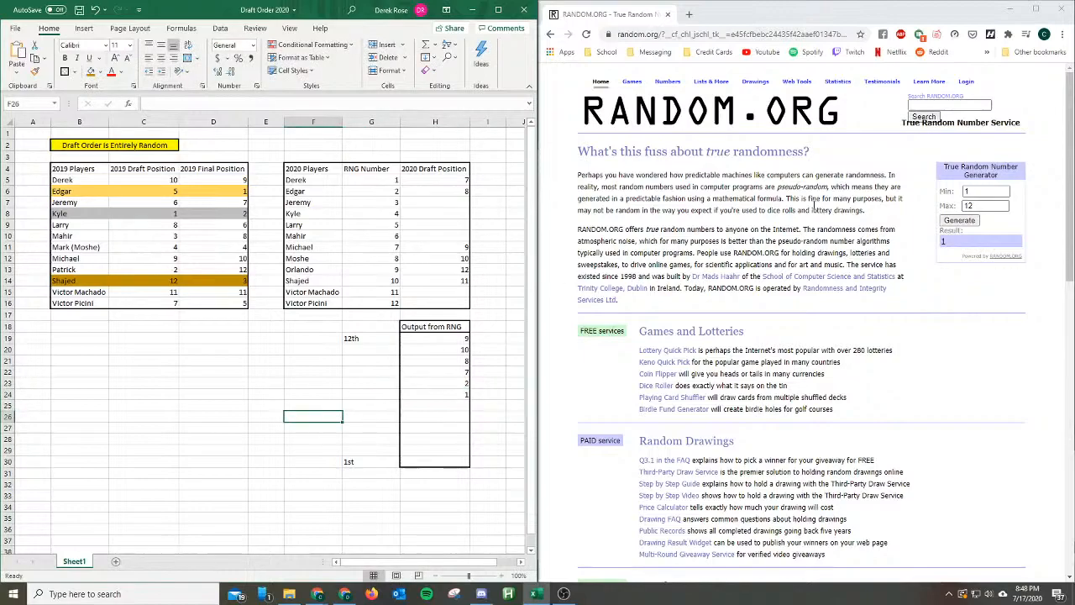
Redraw random numbers repeatedly on RANDOM.ORG until a usable new result appears for the list.
{"action": "left_click", "coordinate": [959, 220]}
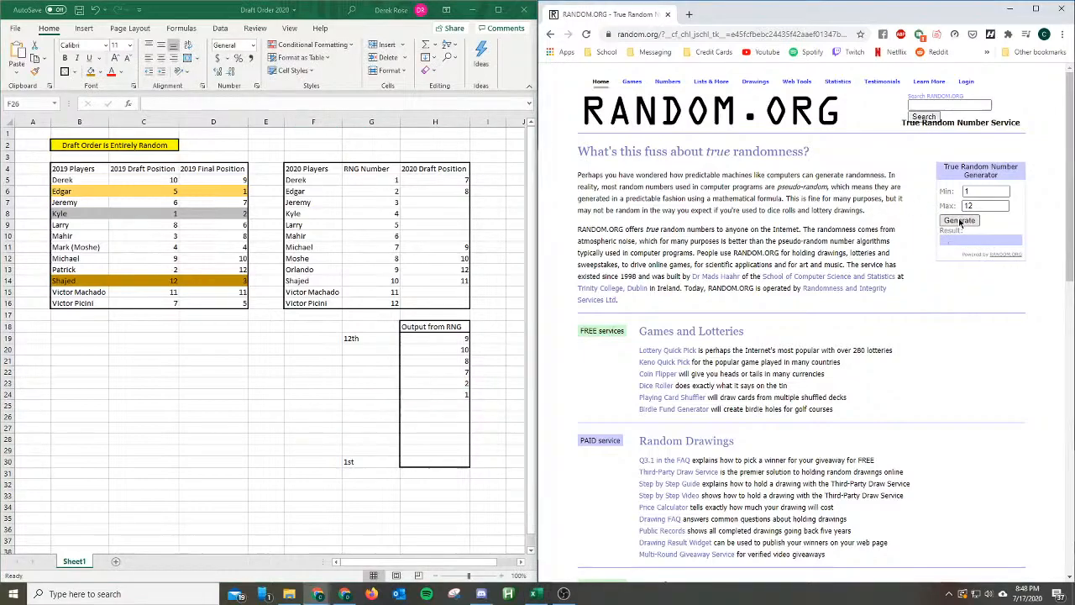
{"action": "left_click", "coordinate": [959, 220]}
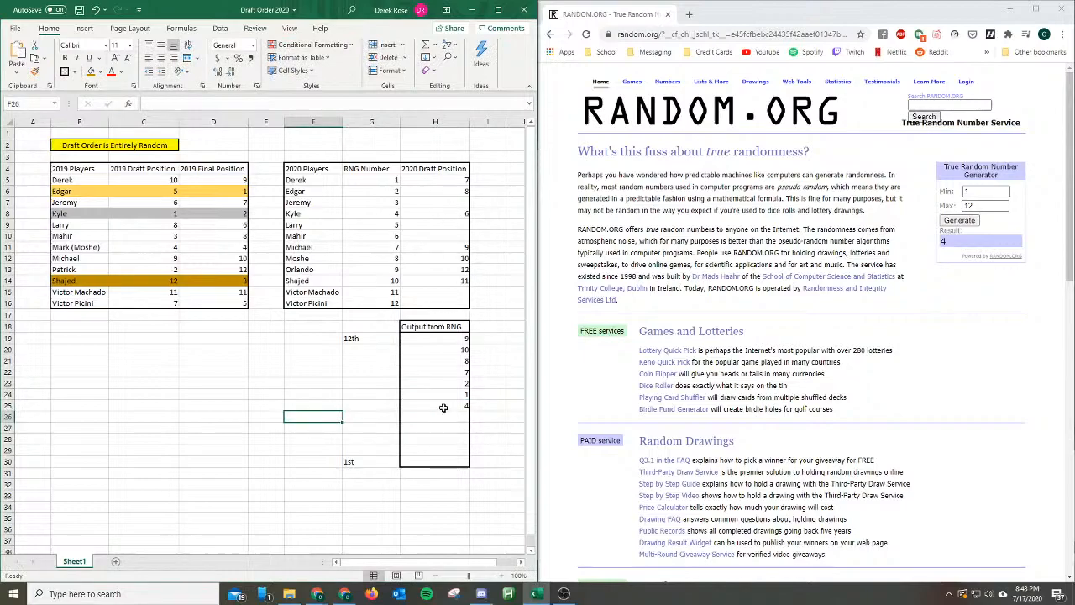
{"action": "left_click", "coordinate": [371, 405]}
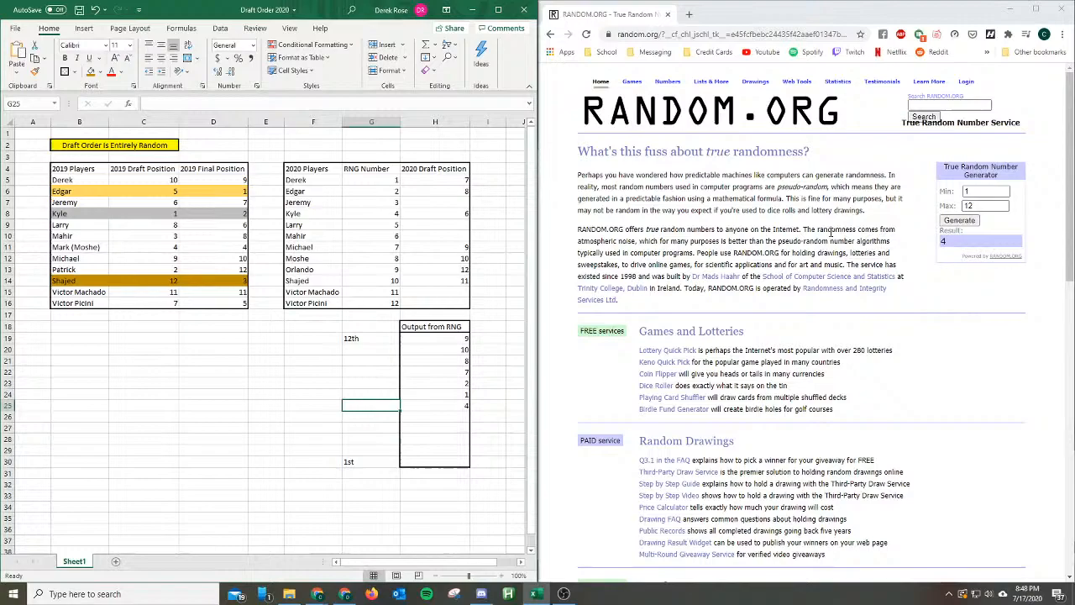
{"action": "mouse_move", "coordinate": [829, 232]}
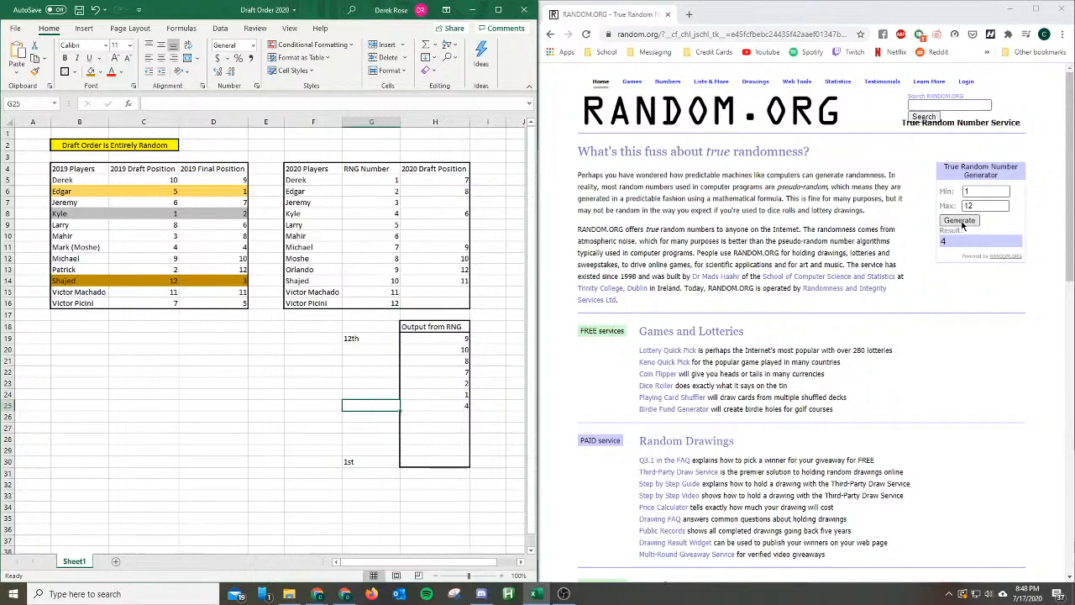
{"action": "left_click", "coordinate": [957, 218]}
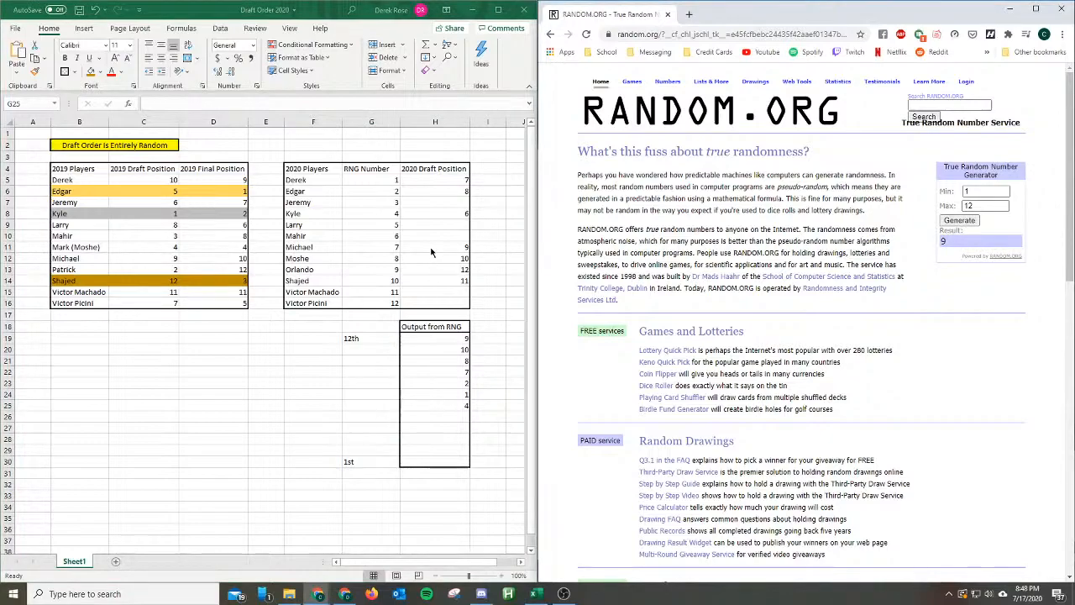
{"action": "mouse_move", "coordinate": [469, 258]}
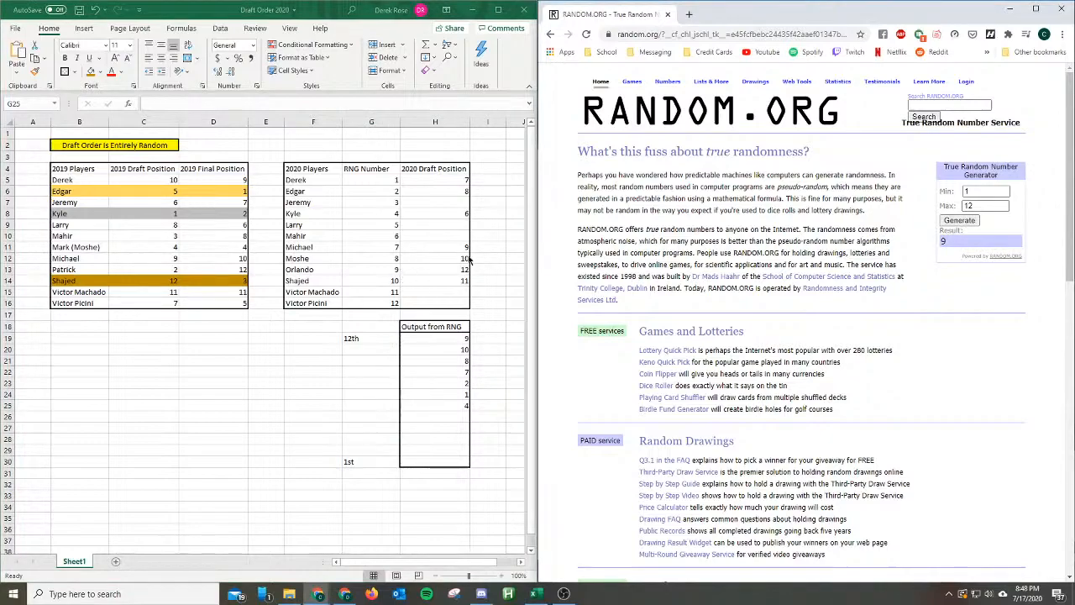
{"action": "left_click", "coordinate": [959, 220]}
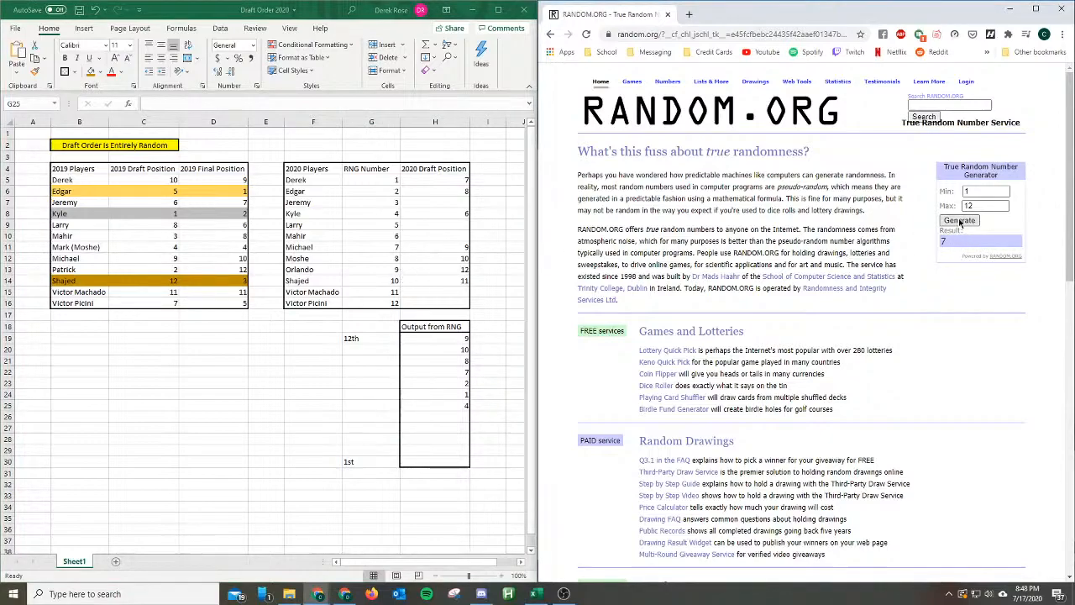
{"action": "left_click", "coordinate": [959, 220]}
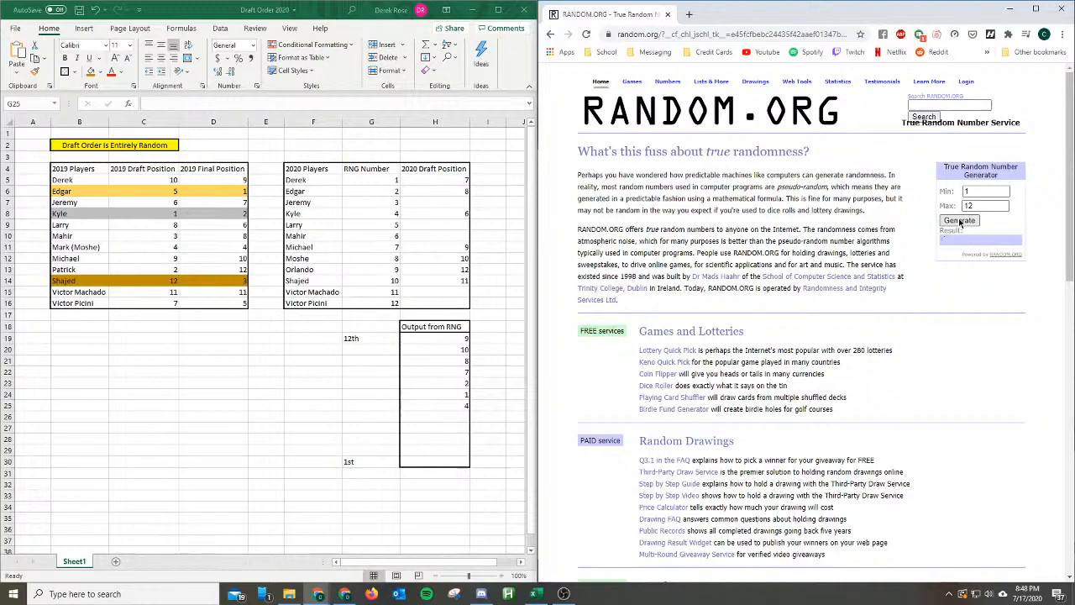
{"action": "left_click", "coordinate": [959, 220]}
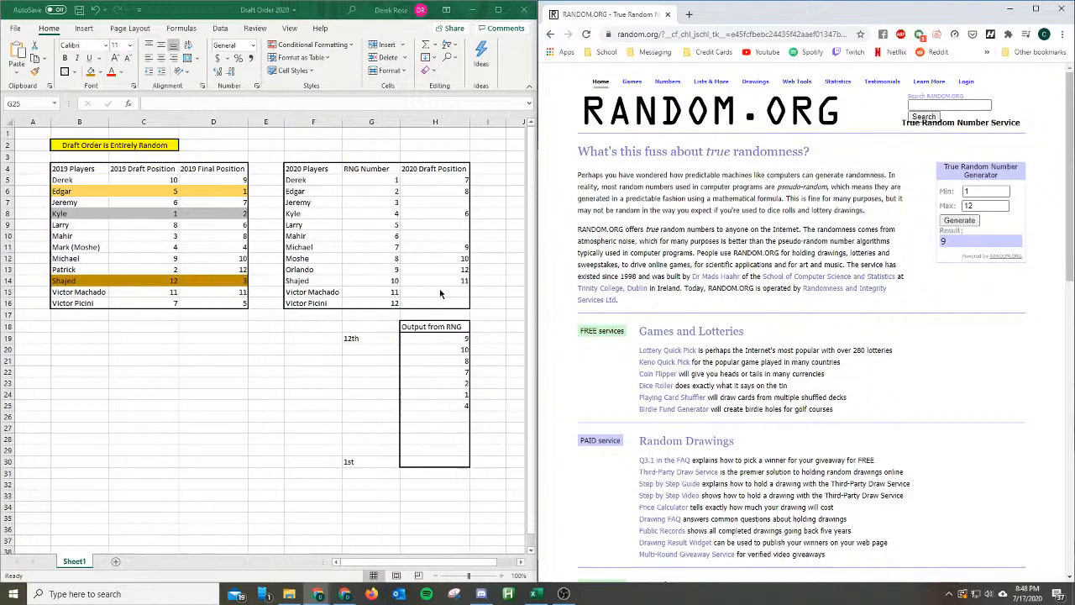
{"action": "left_click", "coordinate": [433, 292]}
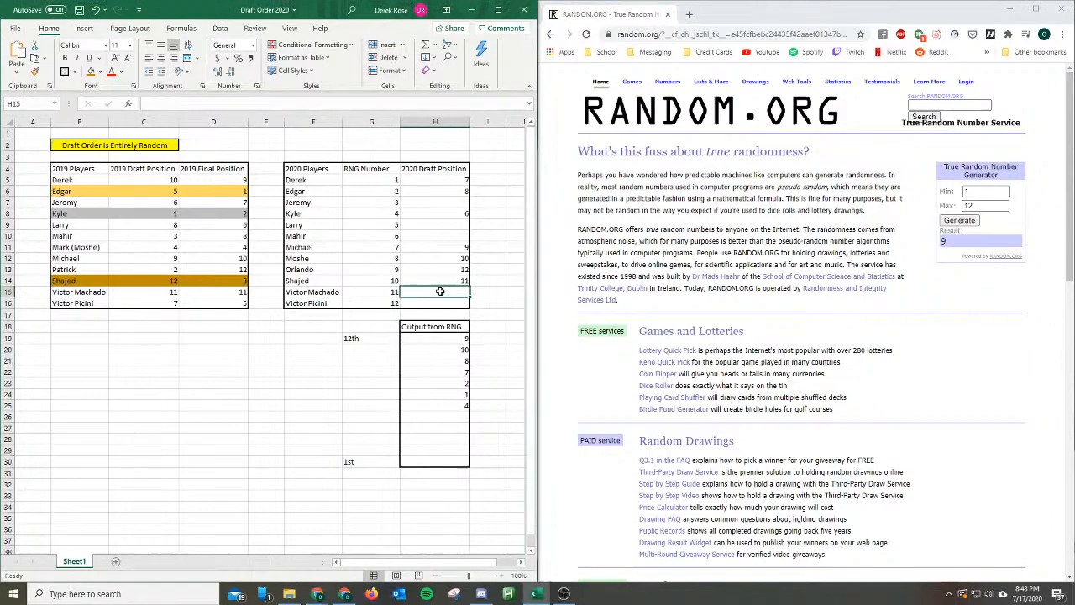
Record 11 in the next empty Output from RNG cell.
{"action": "left_click", "coordinate": [439, 417]}
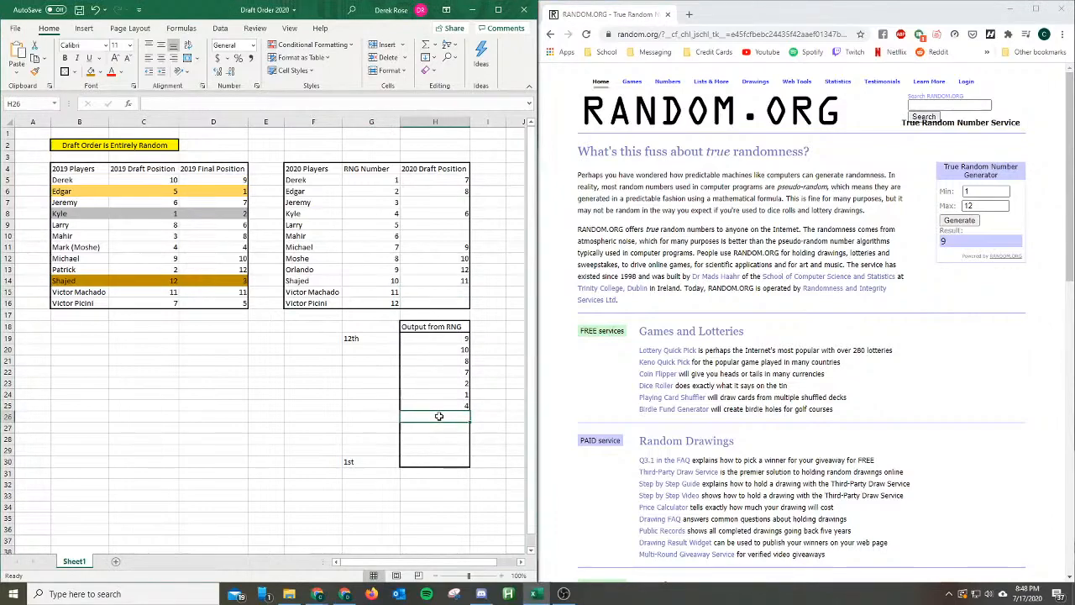
{"action": "type", "text": "11"}
{"action": "left_click", "coordinate": [435, 303]}
{"action": "type", "text": "5"}
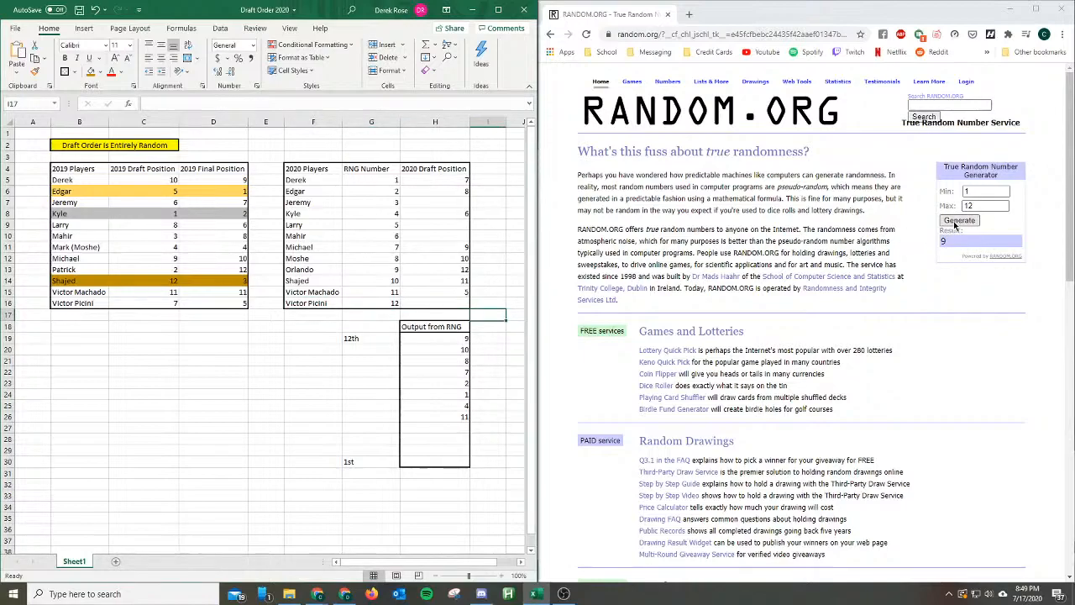
{"action": "mouse_move", "coordinate": [954, 227]}
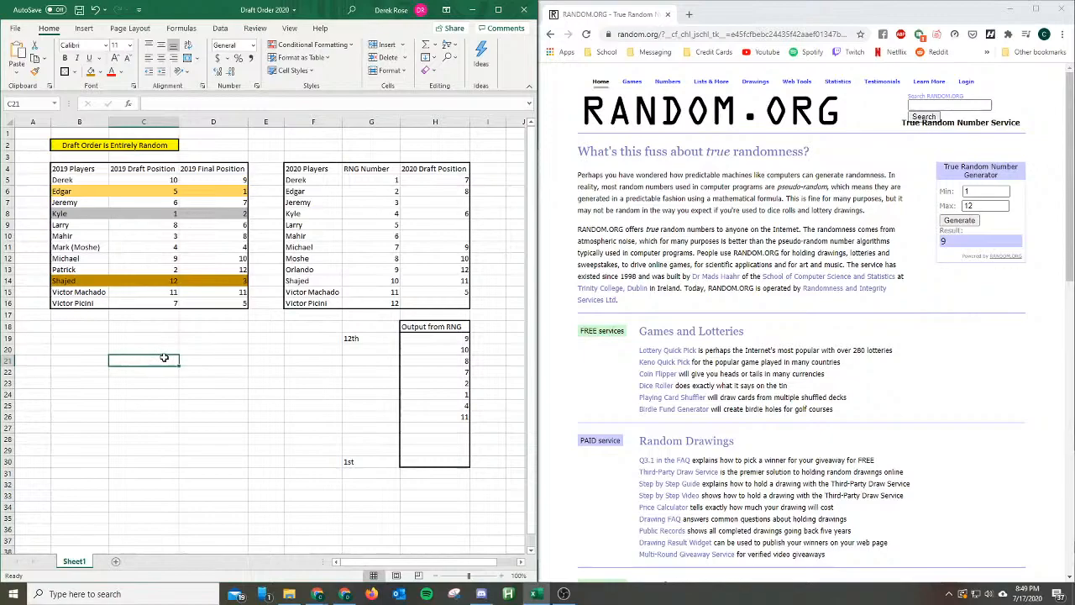
{"action": "mouse_move", "coordinate": [158, 278]}
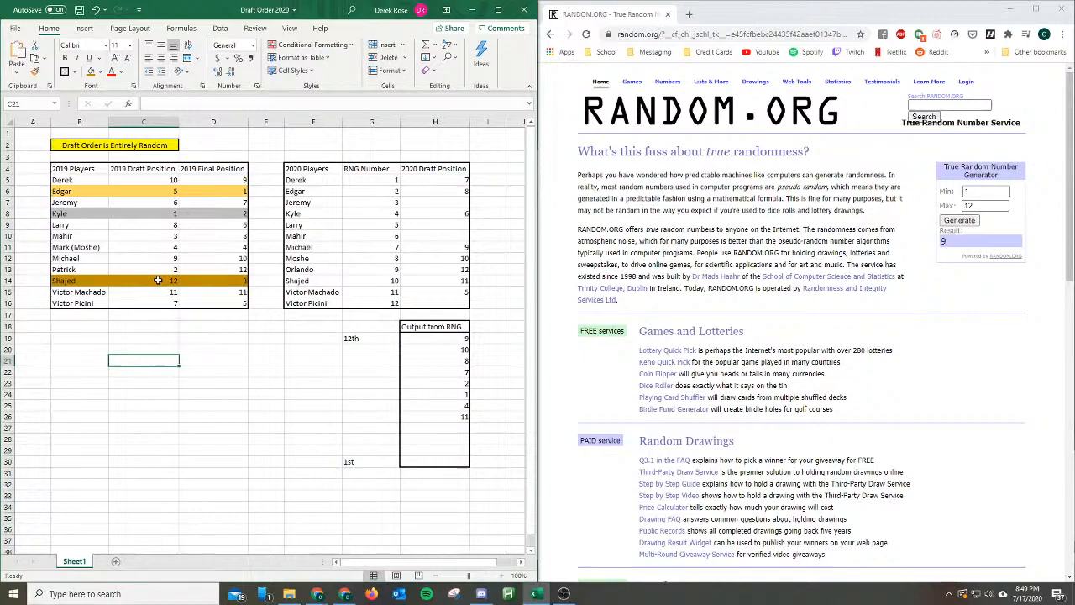
Draw a new number and add 6 to the Output from RNG list.
{"action": "left_click", "coordinate": [143, 281]}
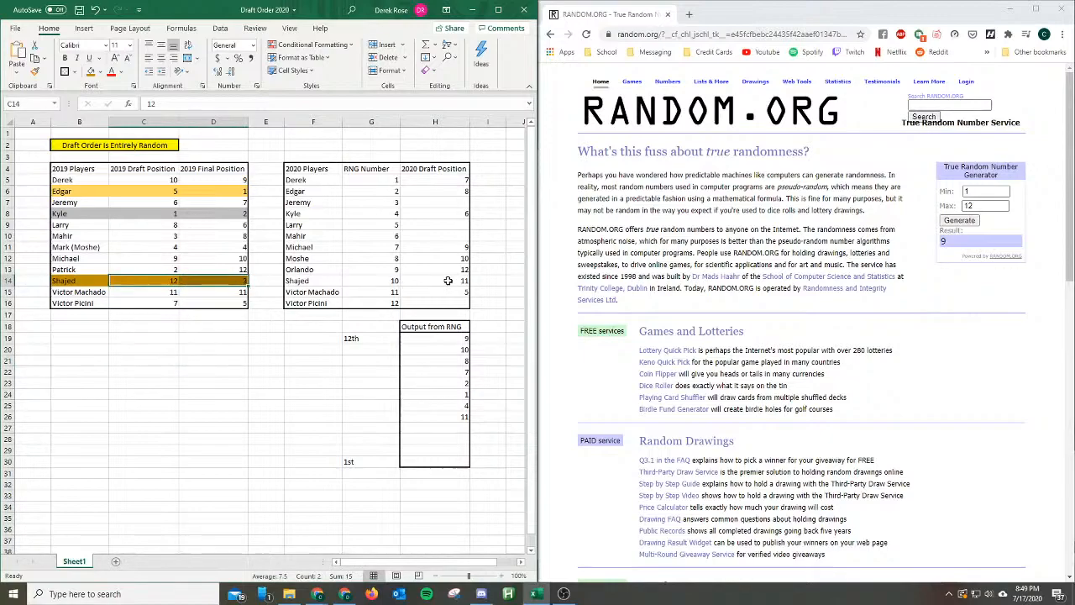
{"action": "left_click", "coordinate": [371, 371]}
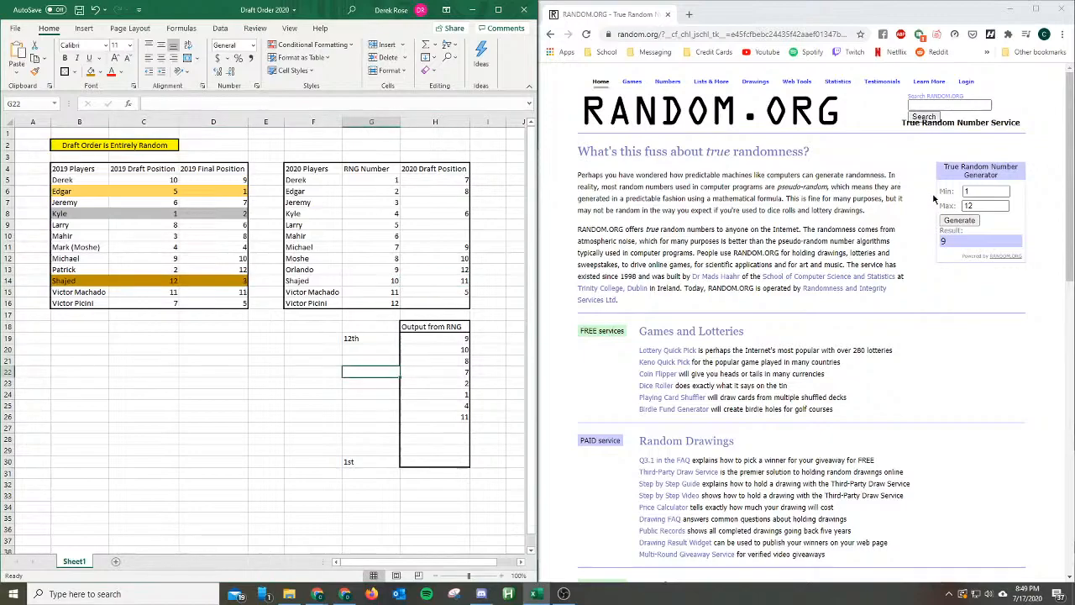
{"action": "left_click", "coordinate": [959, 220]}
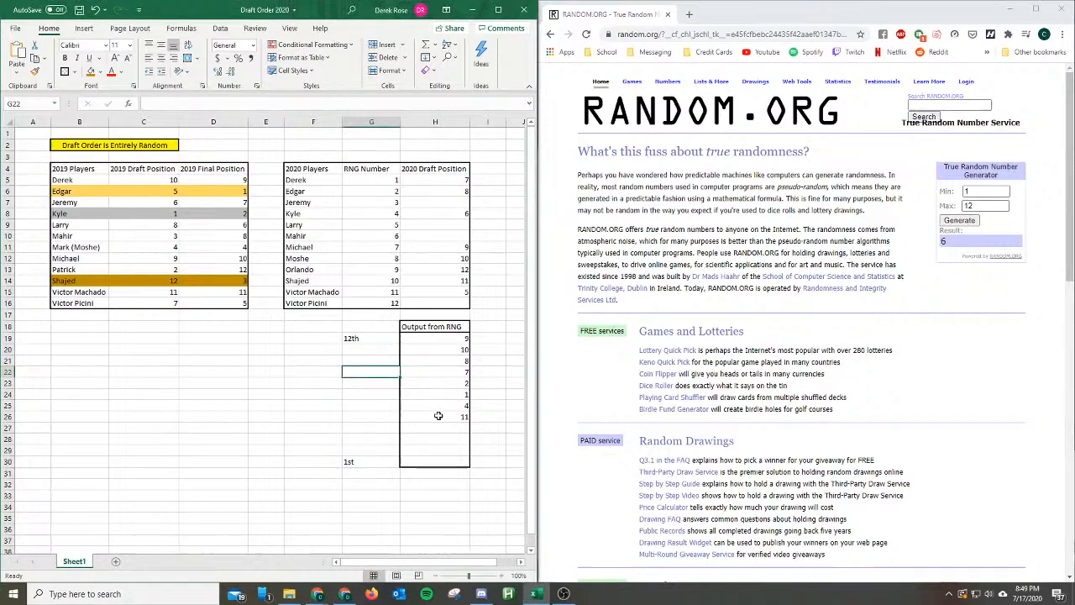
{"action": "type", "text": "6"}
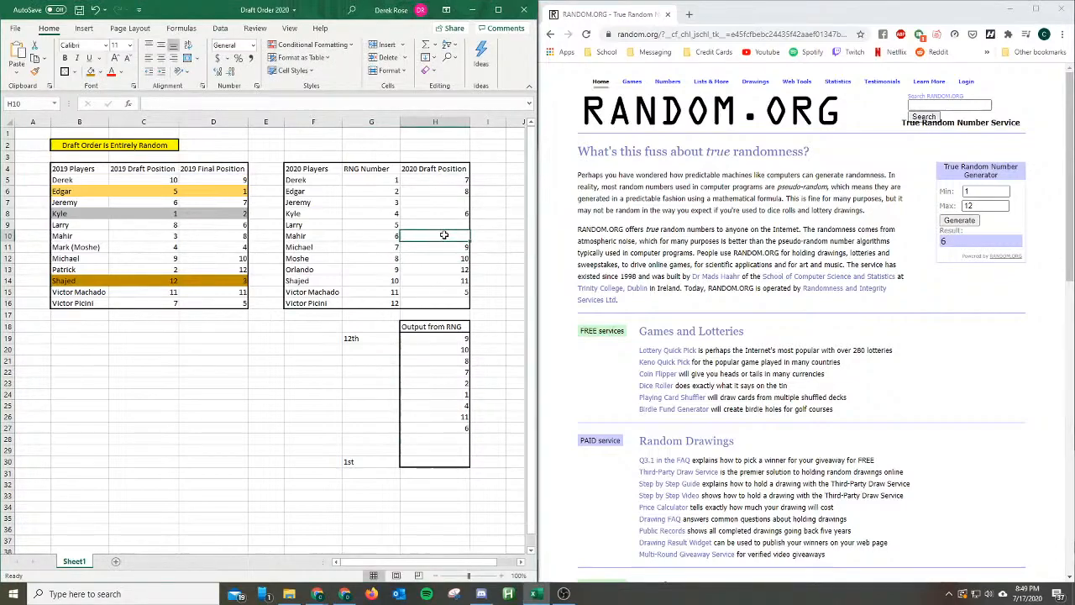
{"action": "left_click", "coordinate": [495, 259]}
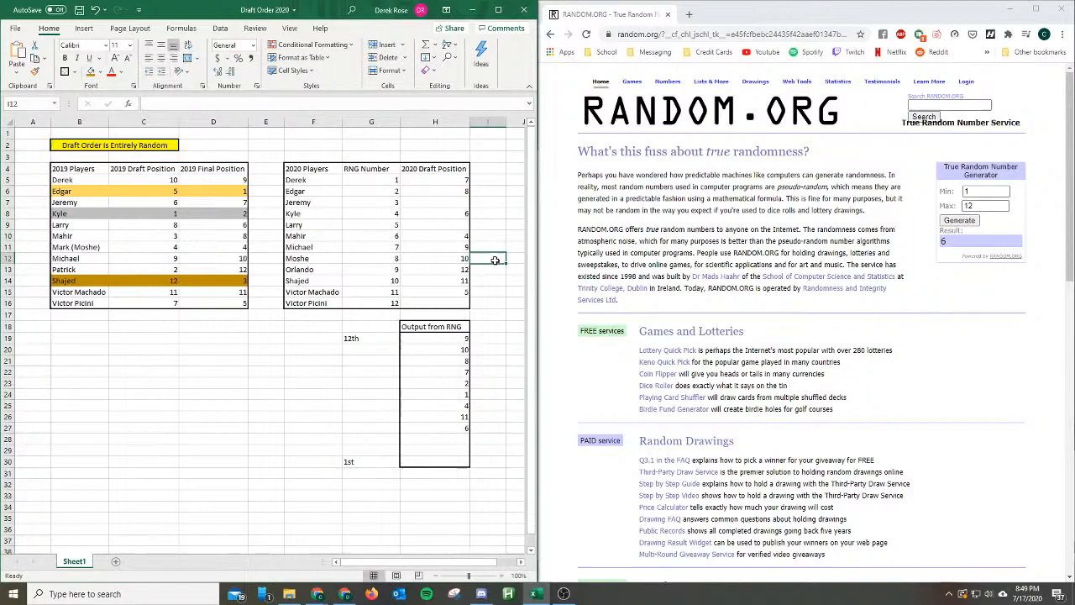
Redraw until a new result appears and enter 3 as a player's 2020 draft position.
{"action": "left_click", "coordinate": [959, 218]}
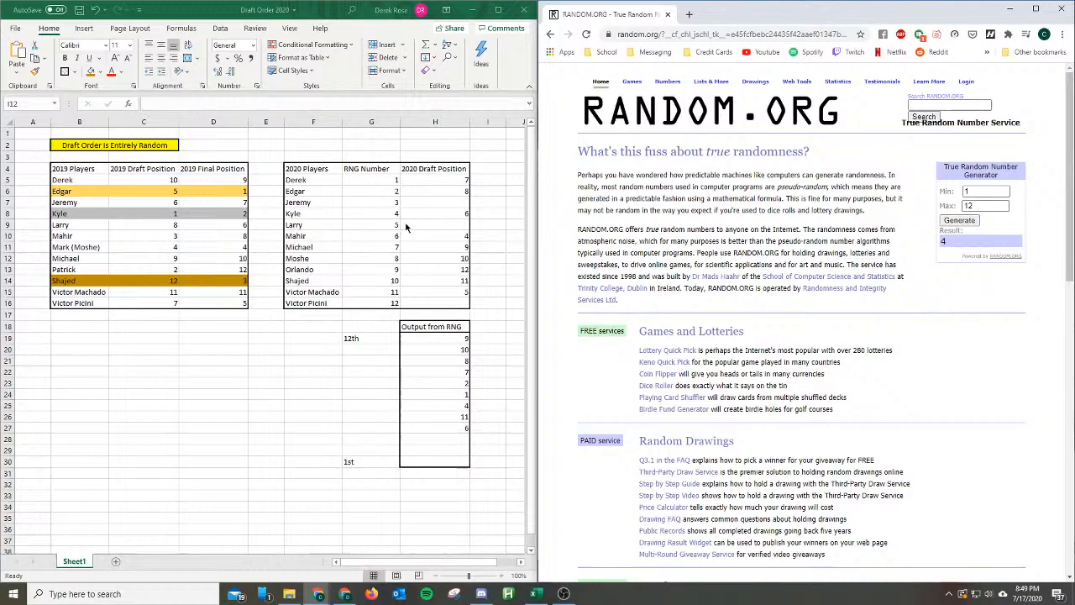
{"action": "left_click", "coordinate": [957, 220]}
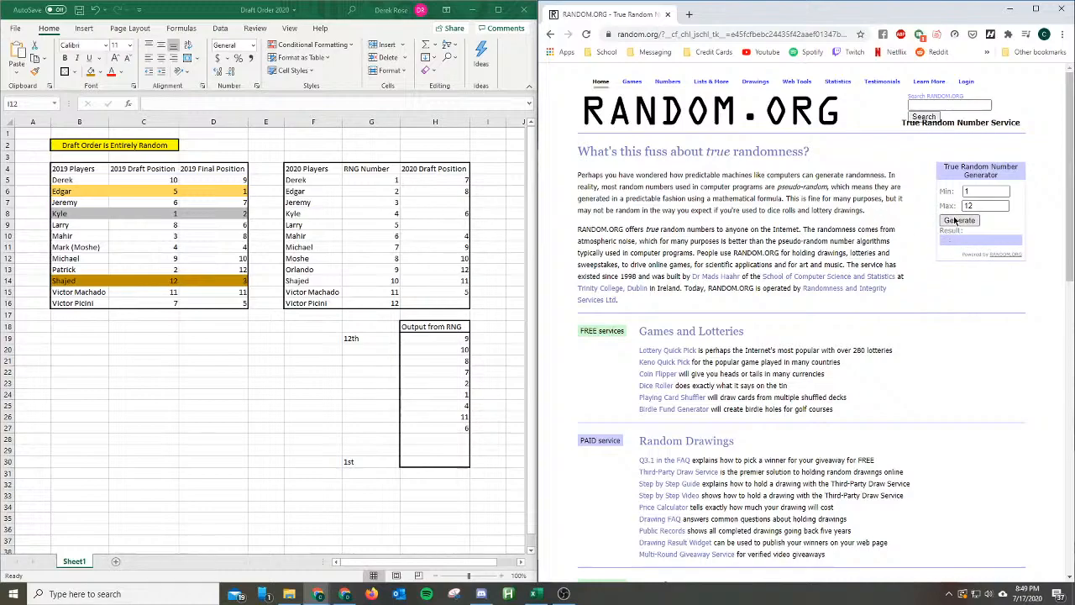
{"action": "left_click", "coordinate": [959, 220]}
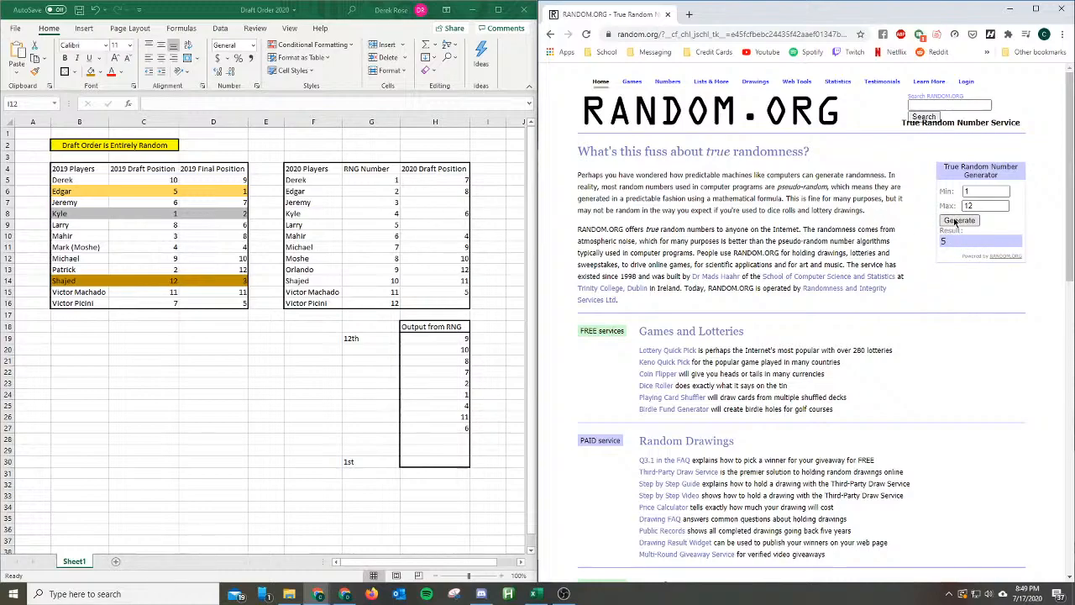
{"action": "left_click", "coordinate": [434, 225]}
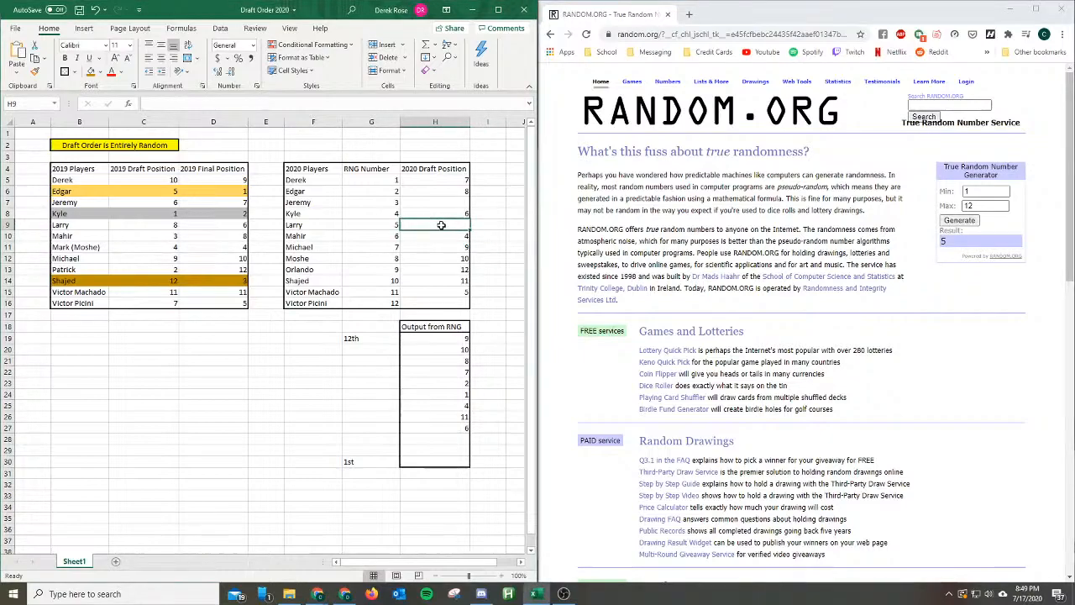
{"action": "type", "text": "3"}
{"action": "left_click", "coordinate": [435, 439]}
{"action": "type", "text": "5"}
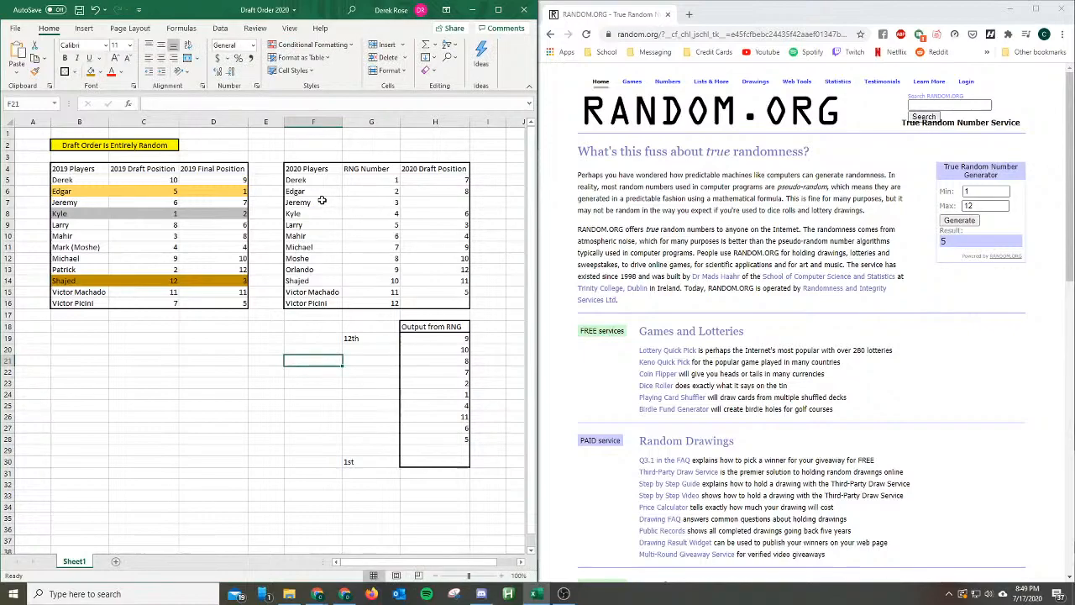
{"action": "mouse_move", "coordinate": [524, 243]}
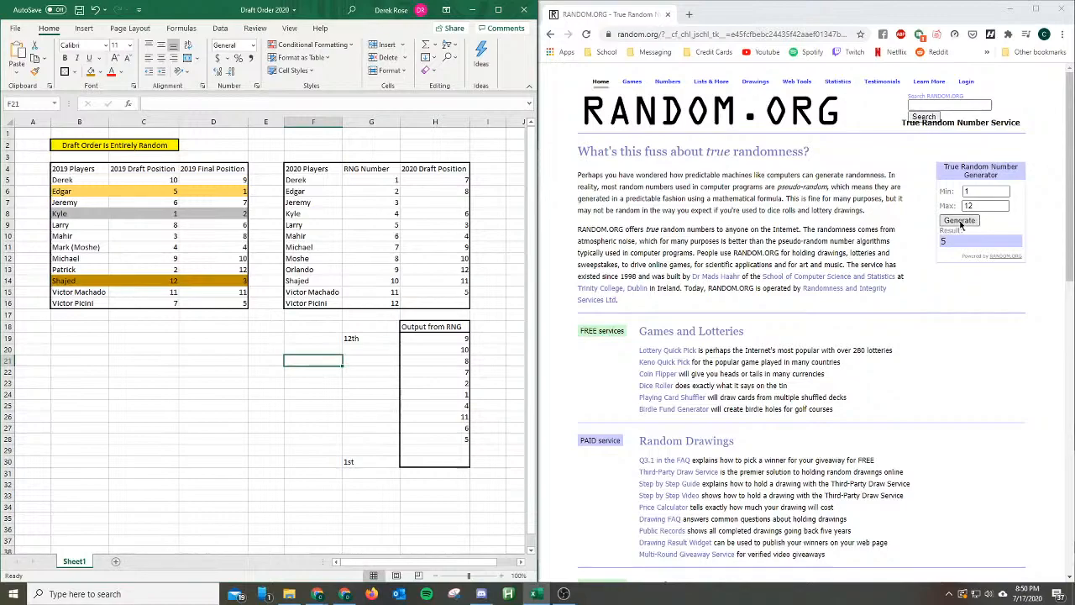
Redraw on RANDOM.ORG until 12 appears and place it in the last output cell.
{"action": "left_click", "coordinate": [958, 220]}
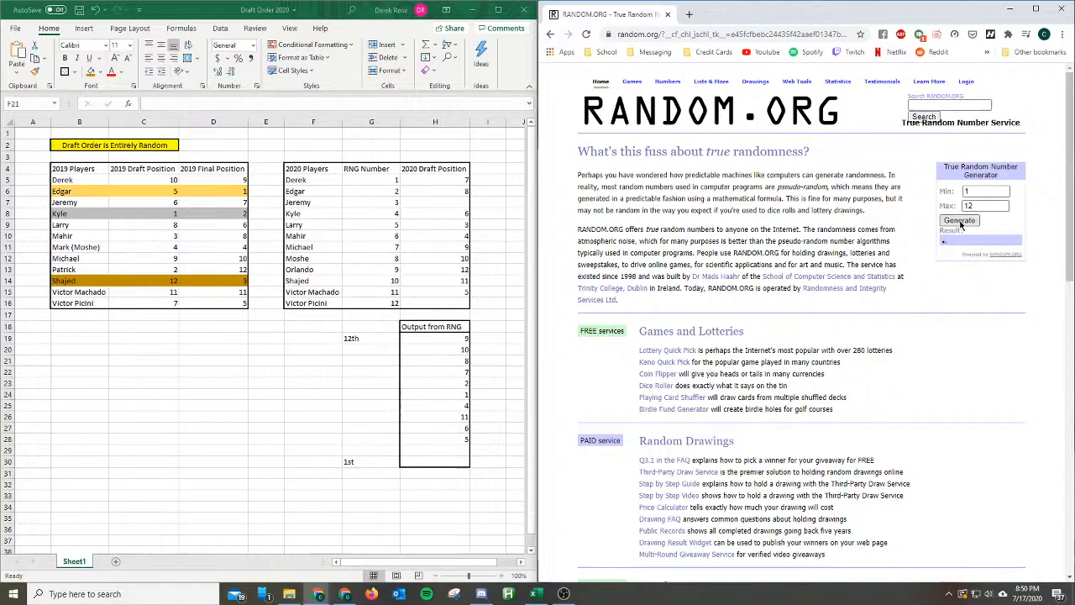
{"action": "left_click", "coordinate": [959, 220]}
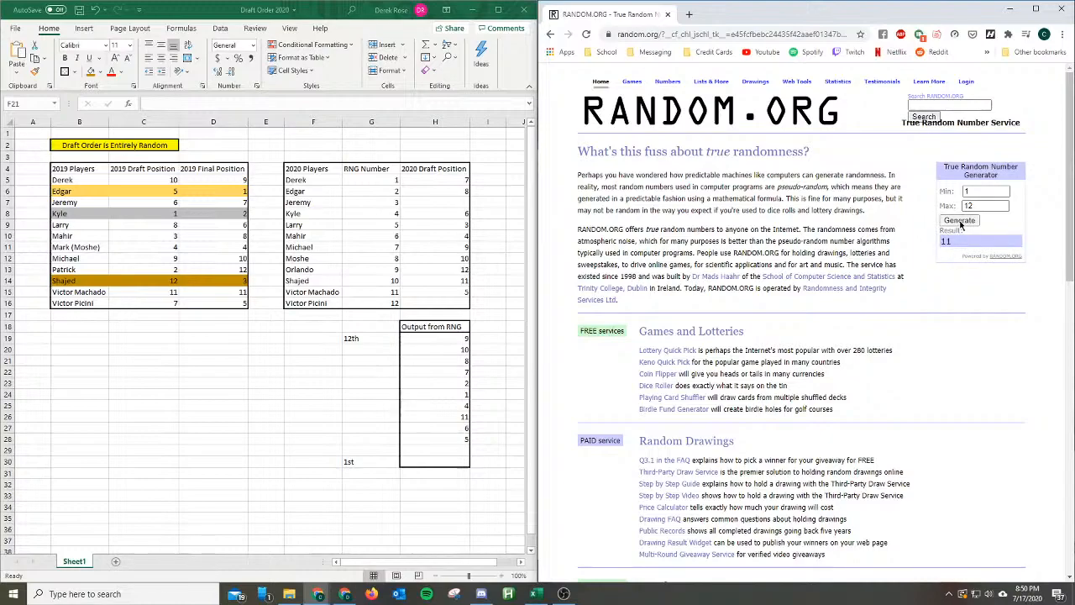
{"action": "left_click", "coordinate": [959, 220]}
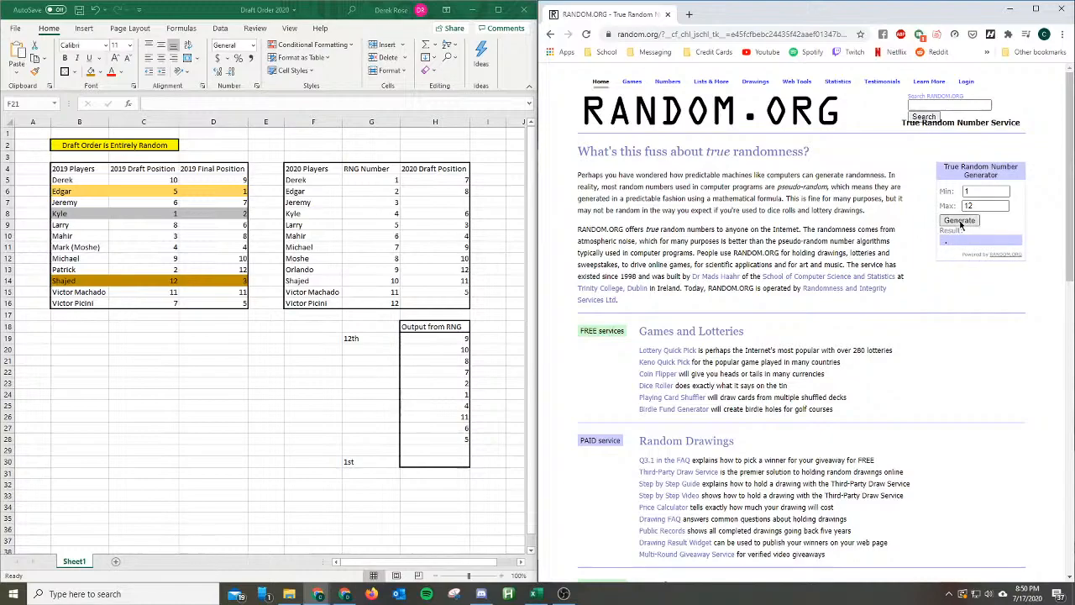
{"action": "left_click", "coordinate": [959, 220]}
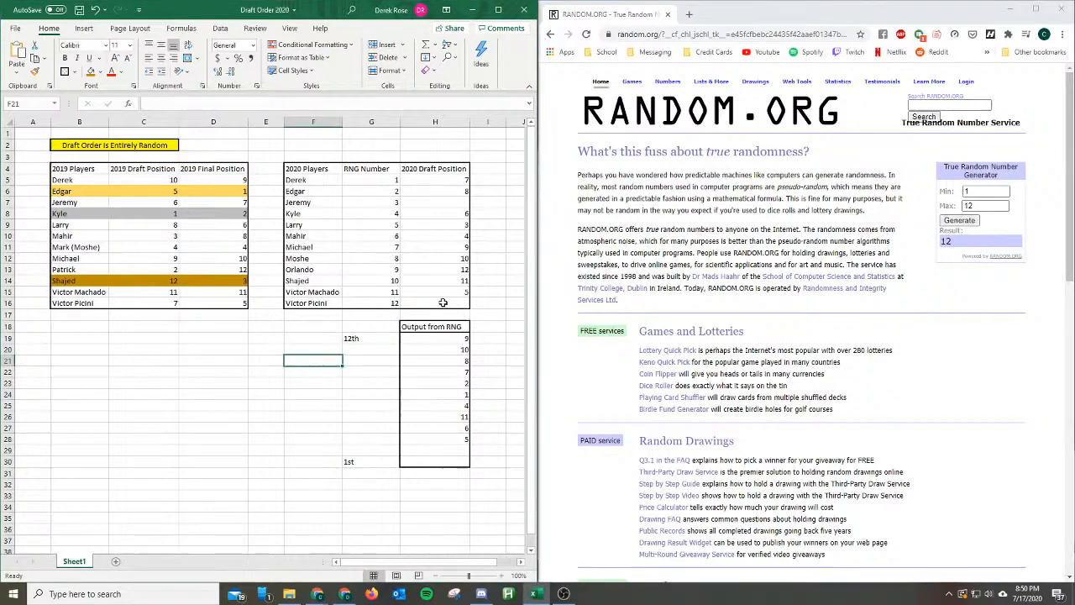
{"action": "left_click", "coordinate": [433, 302]}
{"action": "type", "text": "1"}
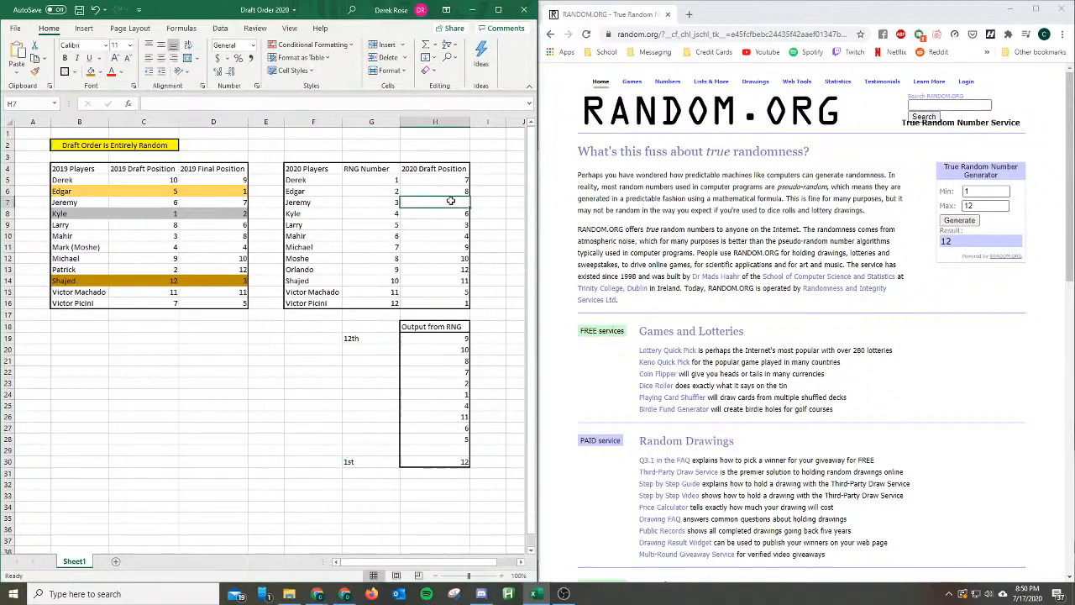
Copy the 2020 table F4:H16 and paste it at B22 below the 2013 table.
{"action": "left_click", "coordinate": [312, 428]}
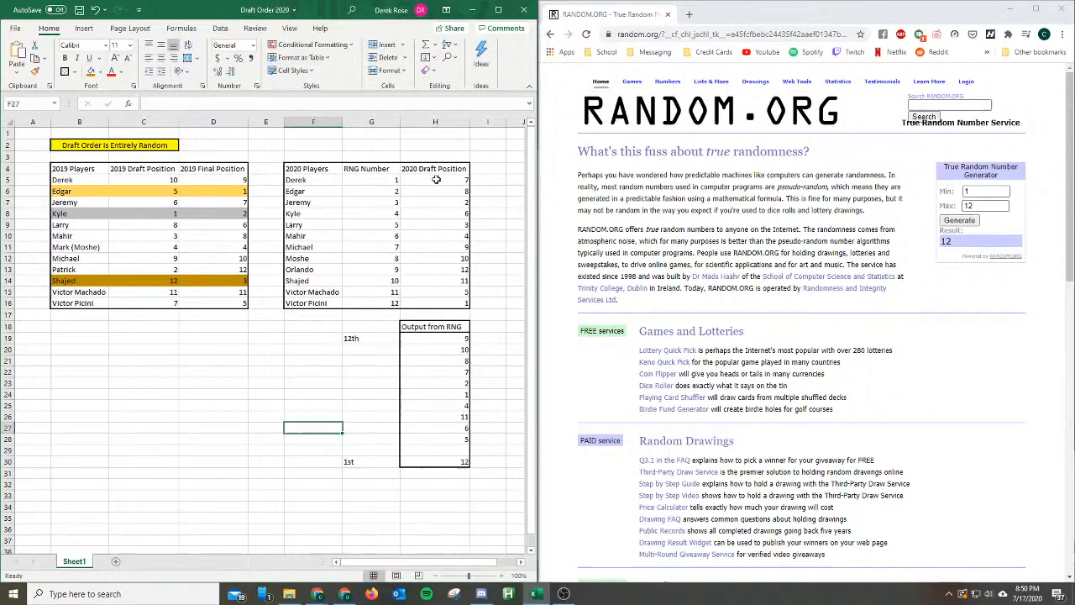
{"action": "mouse_move", "coordinate": [435, 181]}
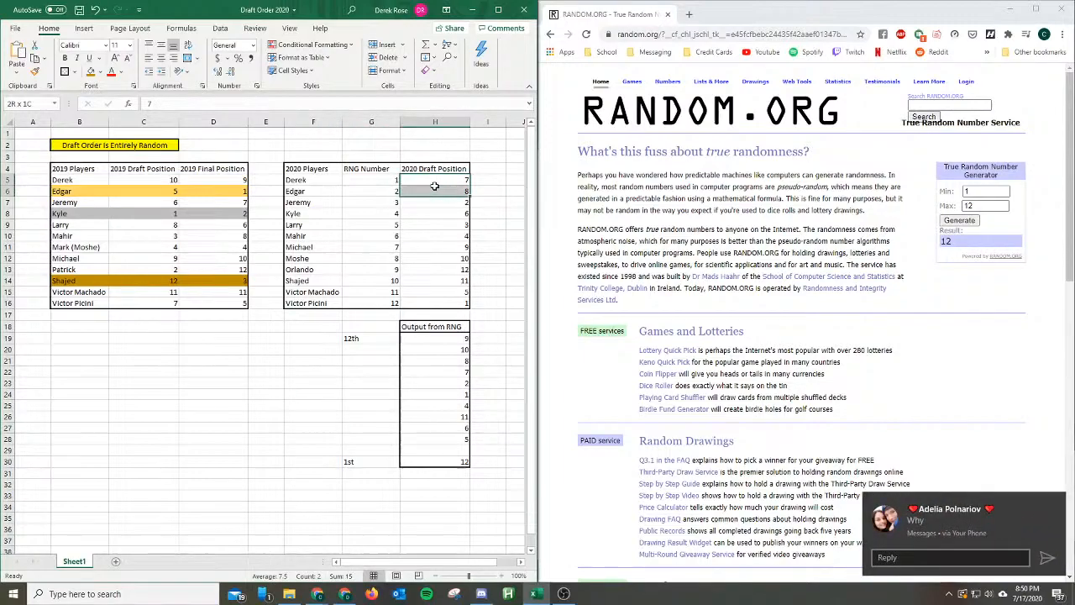
{"action": "left_click", "coordinate": [433, 179]}
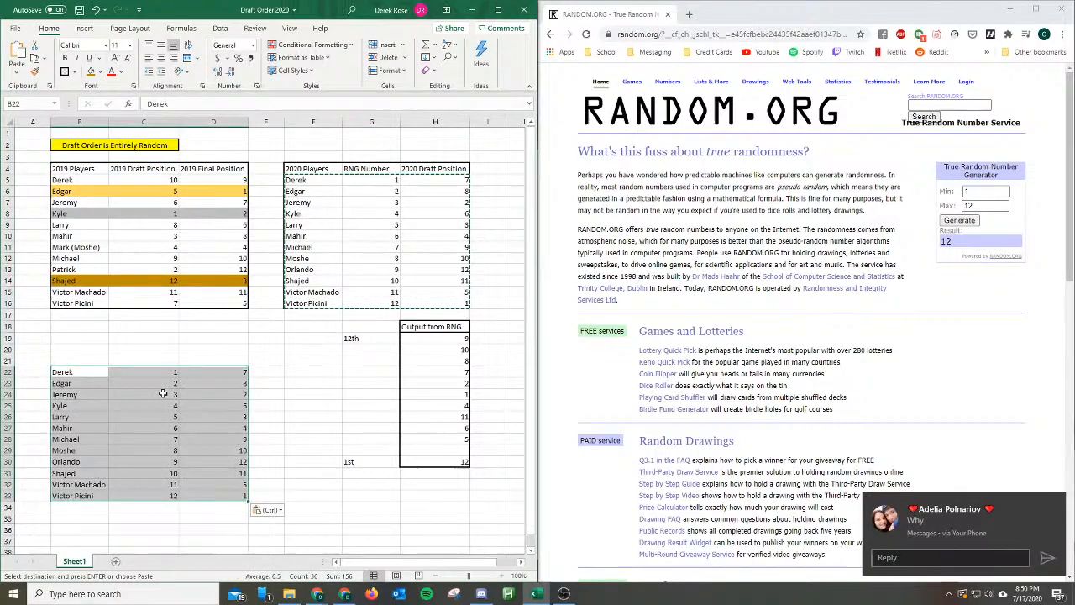
Delete the pasted copy, dismissing the merge warning, and start a new browser tab.
{"action": "left_click", "coordinate": [143, 393]}
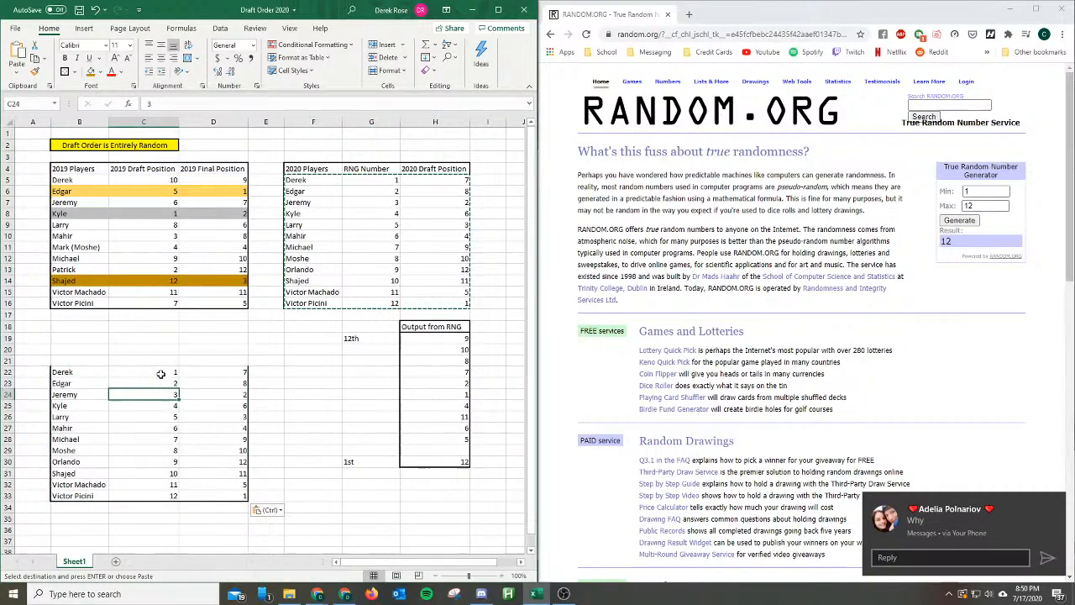
{"action": "left_click_drag", "start_coordinate": [143, 373], "coordinate": [143, 495]}
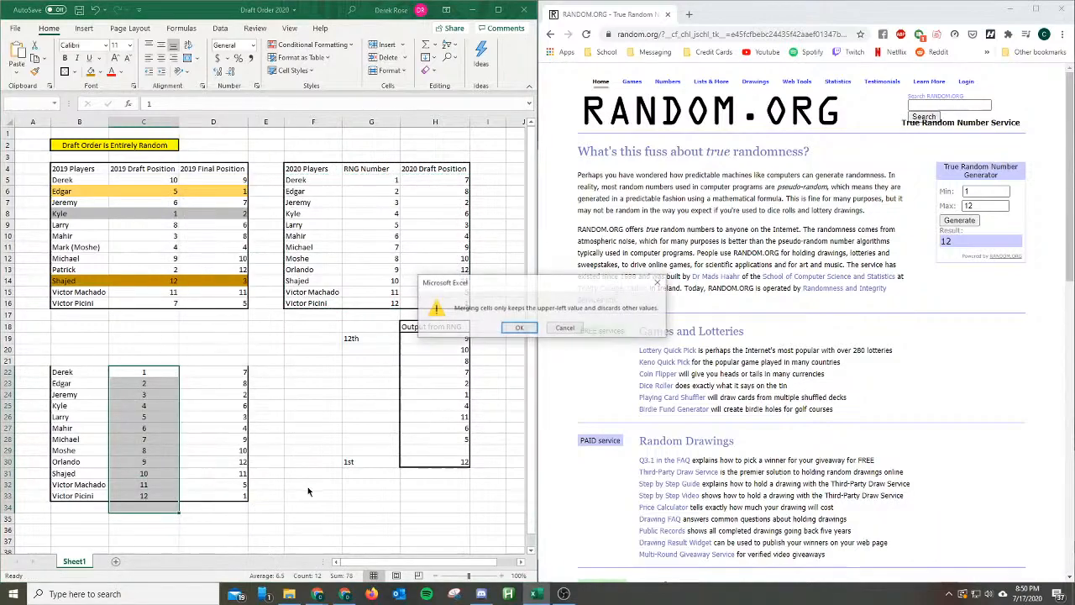
{"action": "left_click", "coordinate": [517, 326]}
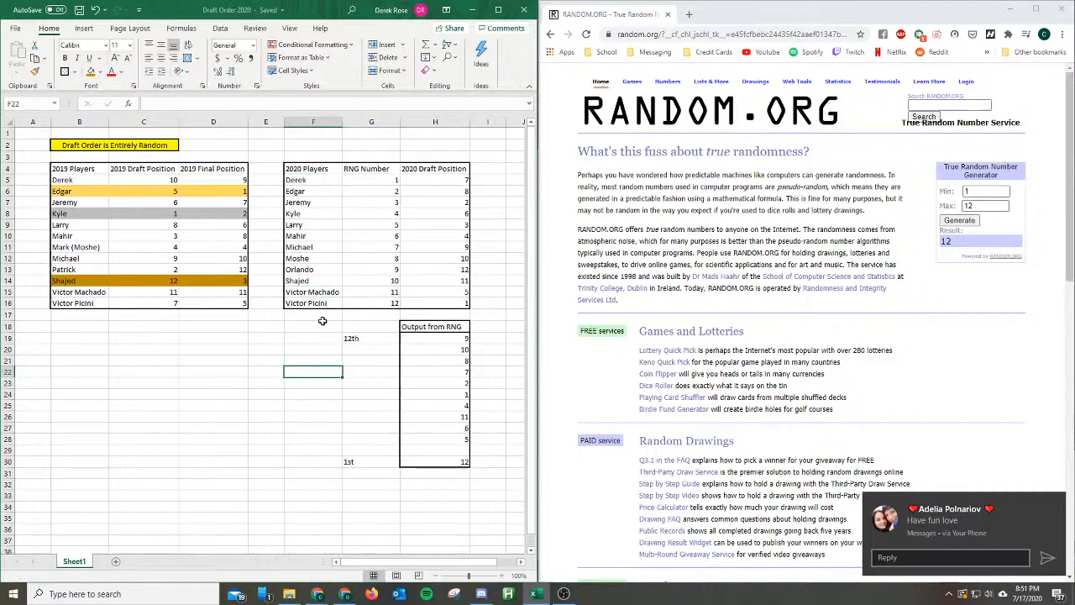
{"action": "left_click", "coordinate": [823, 14]}
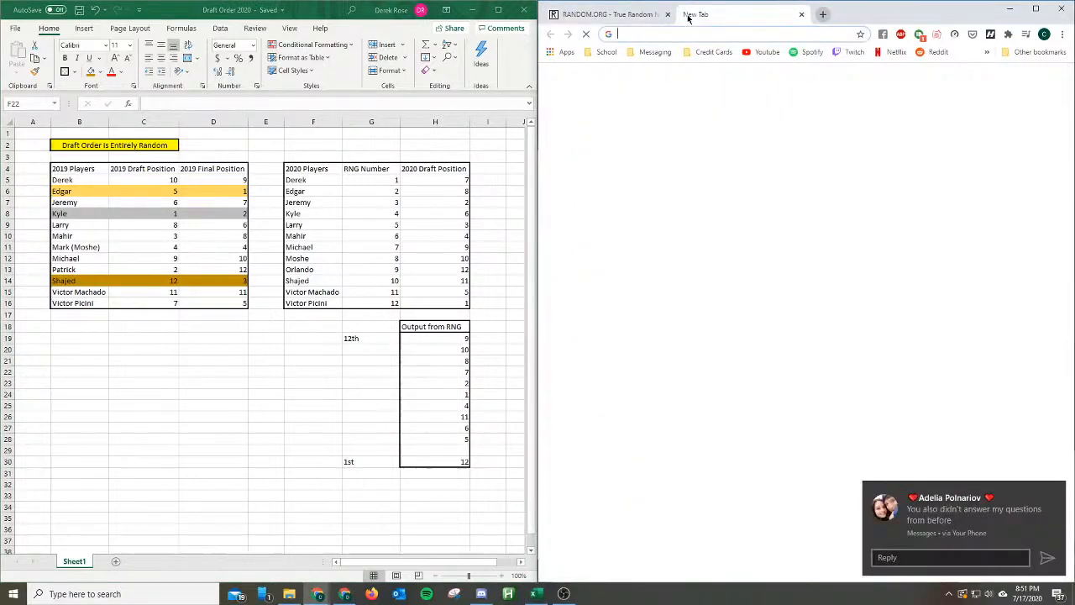
Search Google for yahoo fantasy baseball from the address bar.
{"action": "type", "text": "yahoo fantasy baseball"}
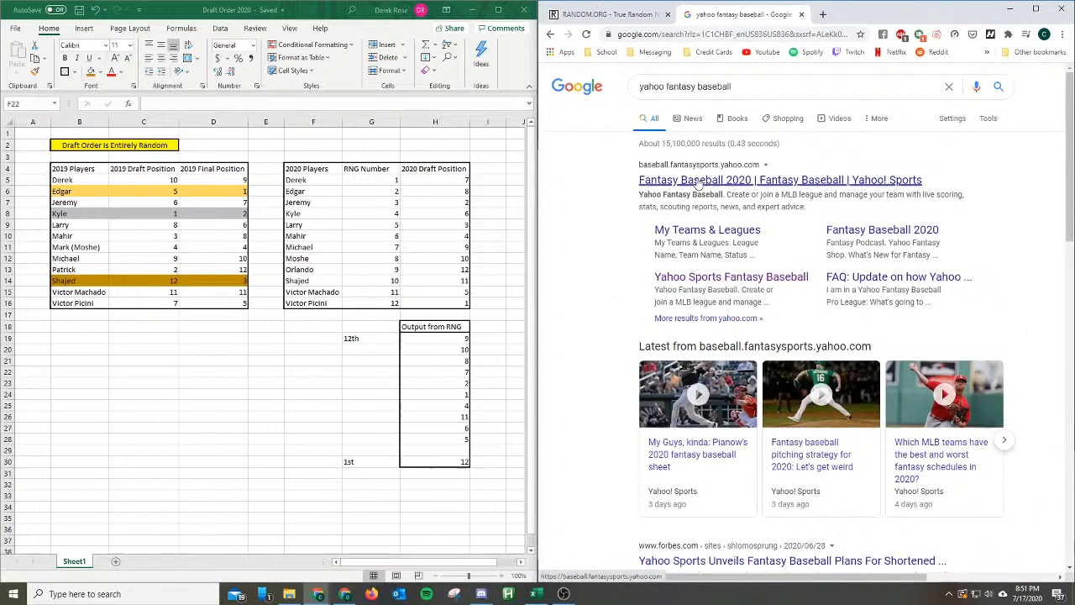
Go to the Fantasy Baseball 2020 league and bring up its Commissioner Tools.
{"action": "left_click", "coordinate": [779, 178]}
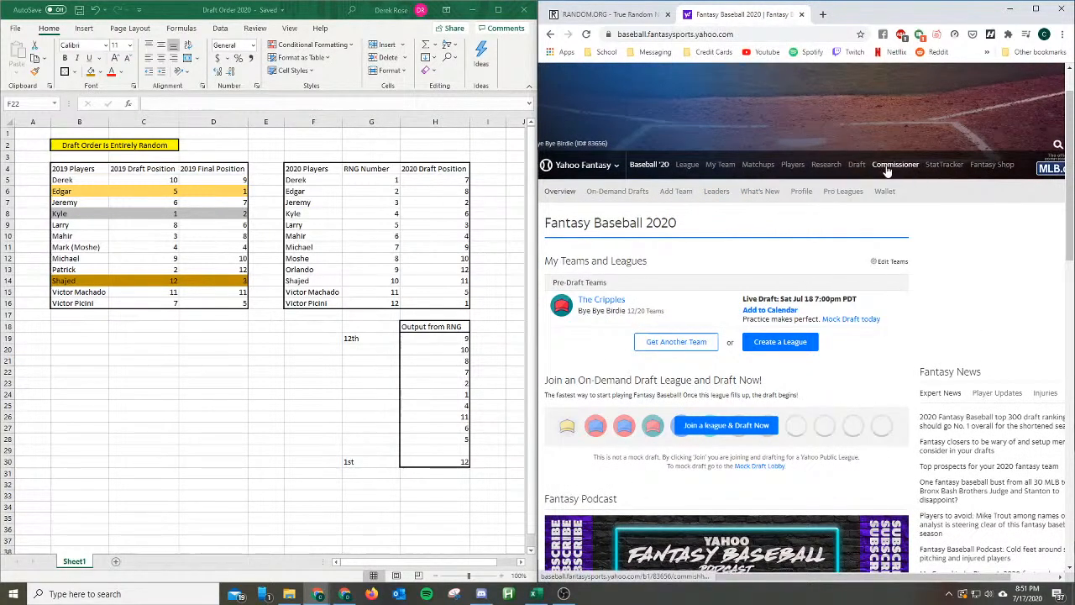
{"action": "left_click", "coordinate": [893, 164]}
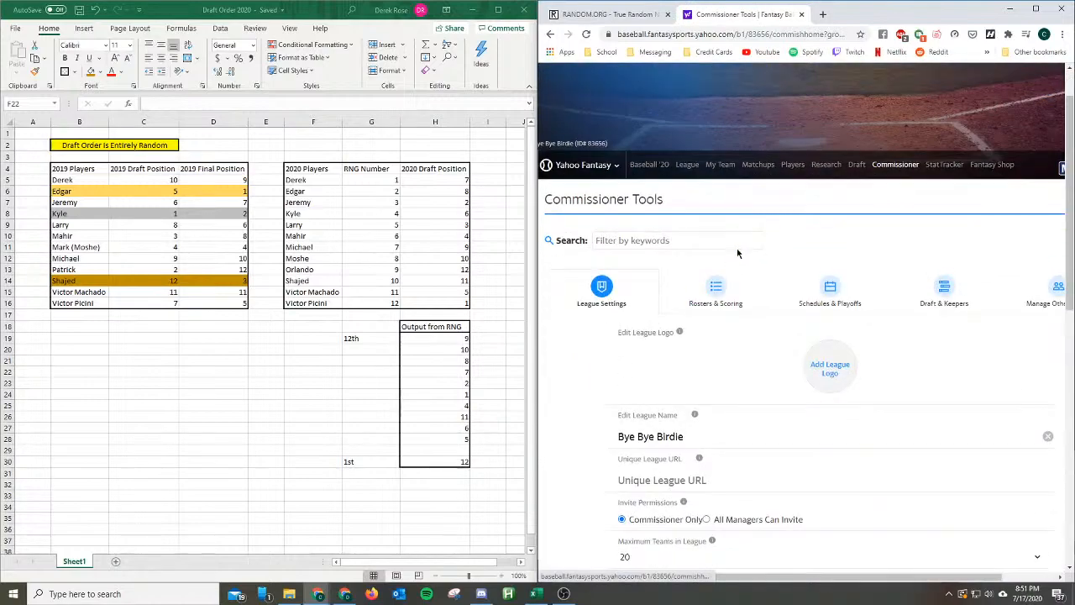
From Draft & Keepers, reach the Edit Draft Order & Assign Keeper Players page.
{"action": "left_click", "coordinate": [944, 287]}
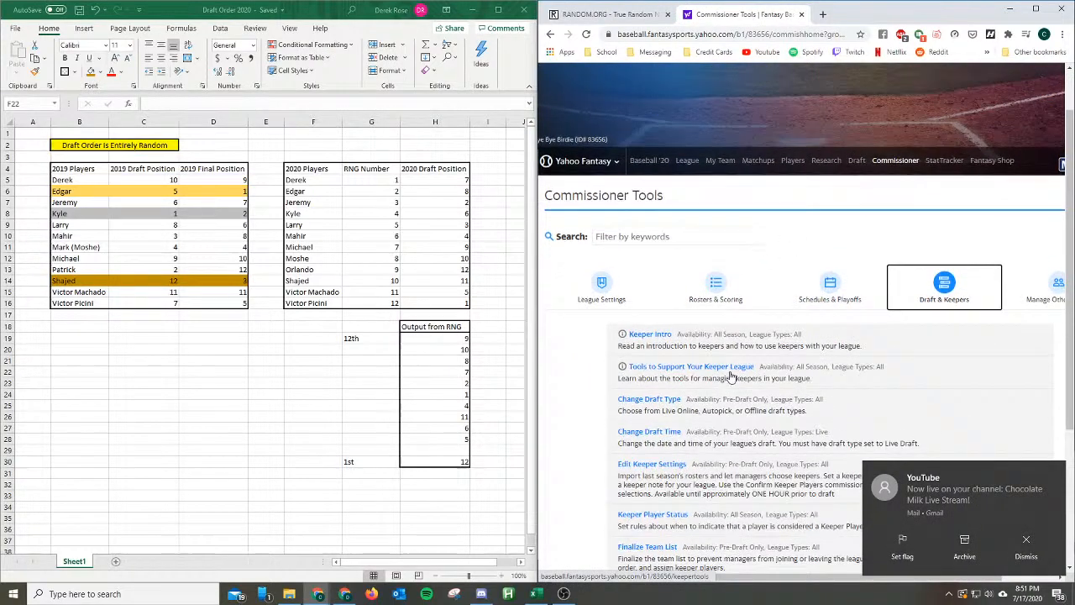
{"action": "scroll", "scroll_direction": "down", "scroll_amount": 3}
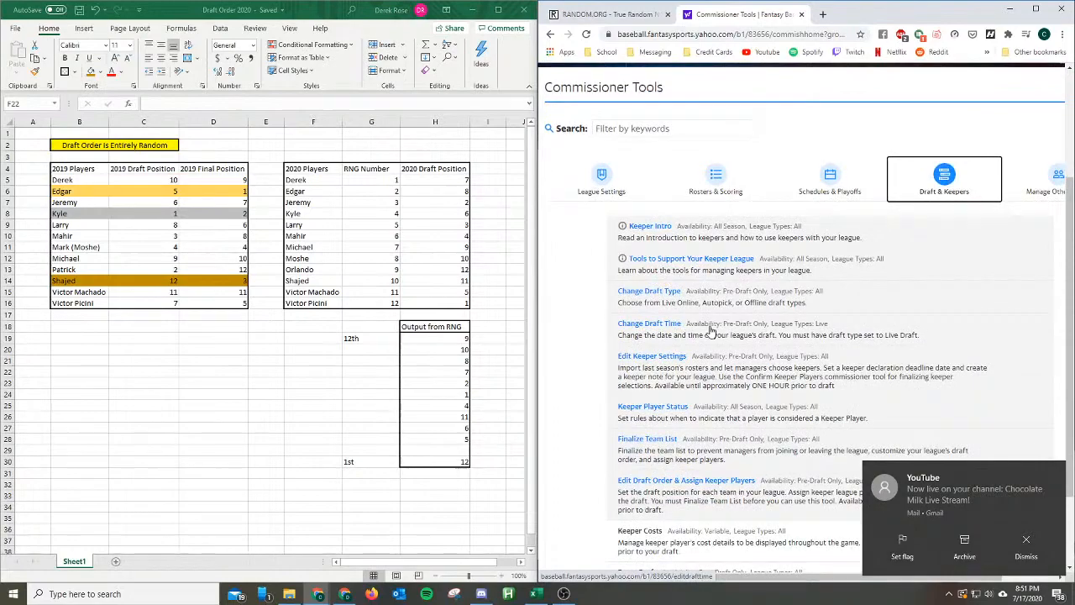
{"action": "scroll", "scroll_direction": "down", "scroll_amount": 3}
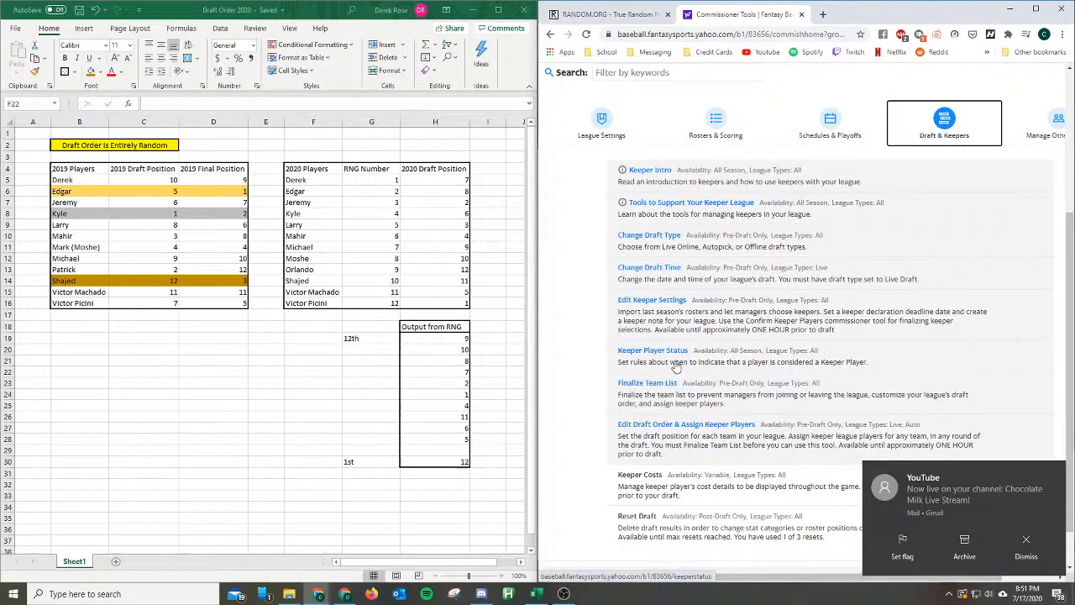
{"action": "left_click", "coordinate": [685, 423]}
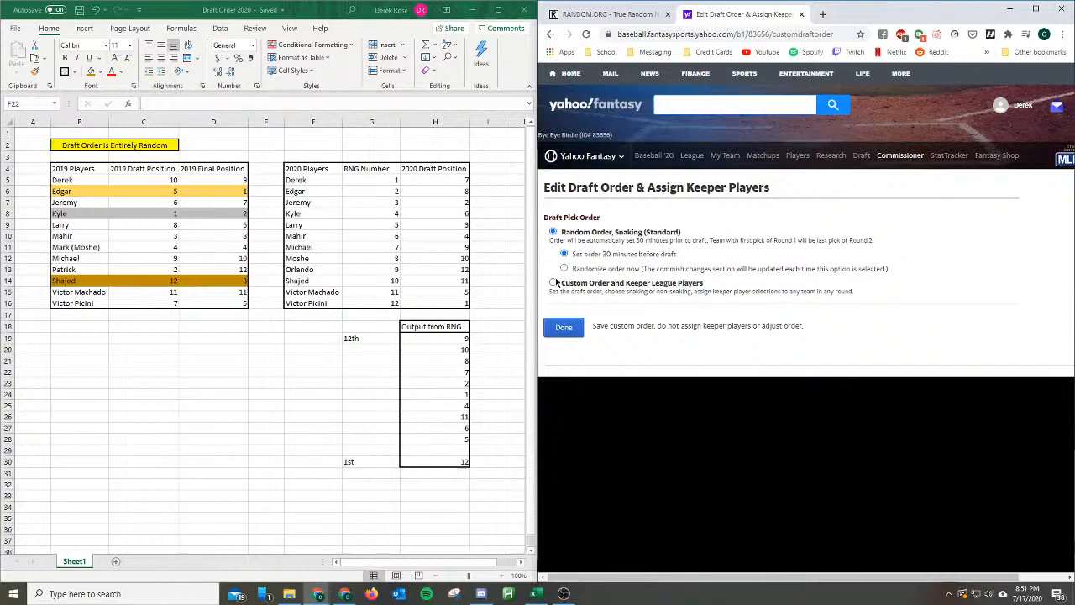
Choose Custom Order and Keeper League Players, importing last season's traded draft picks.
{"action": "left_click", "coordinate": [552, 254]}
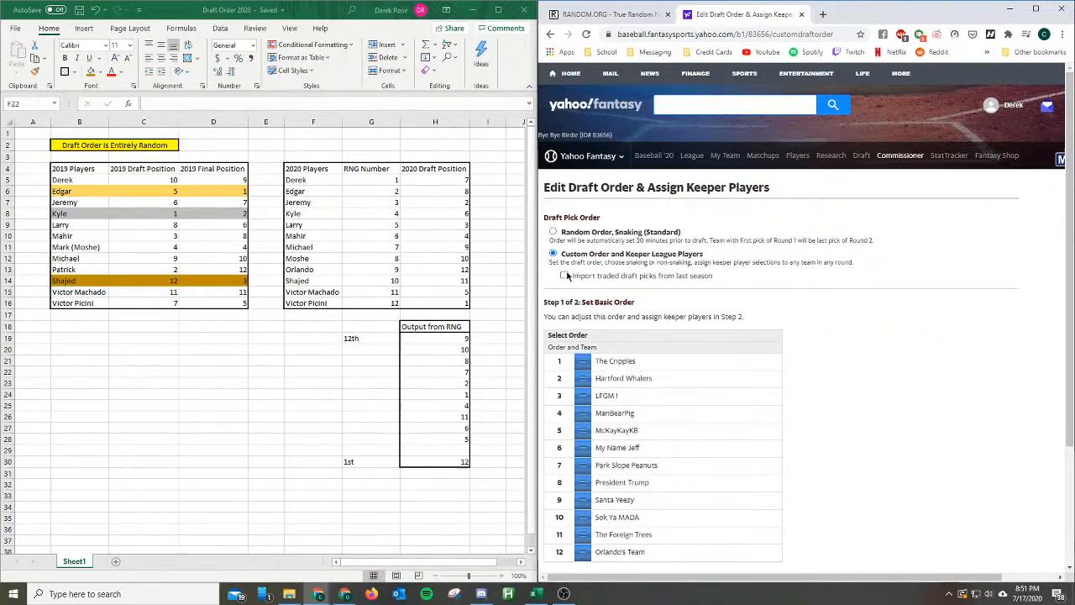
{"action": "left_click", "coordinate": [565, 275]}
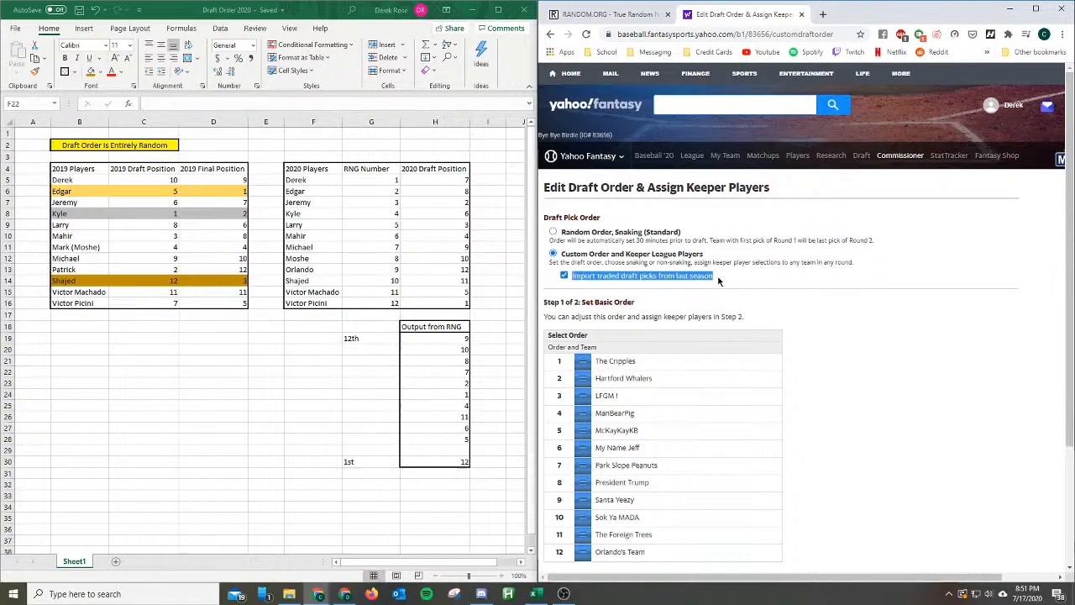
{"action": "scroll", "scroll_direction": "down", "scroll_amount": 3}
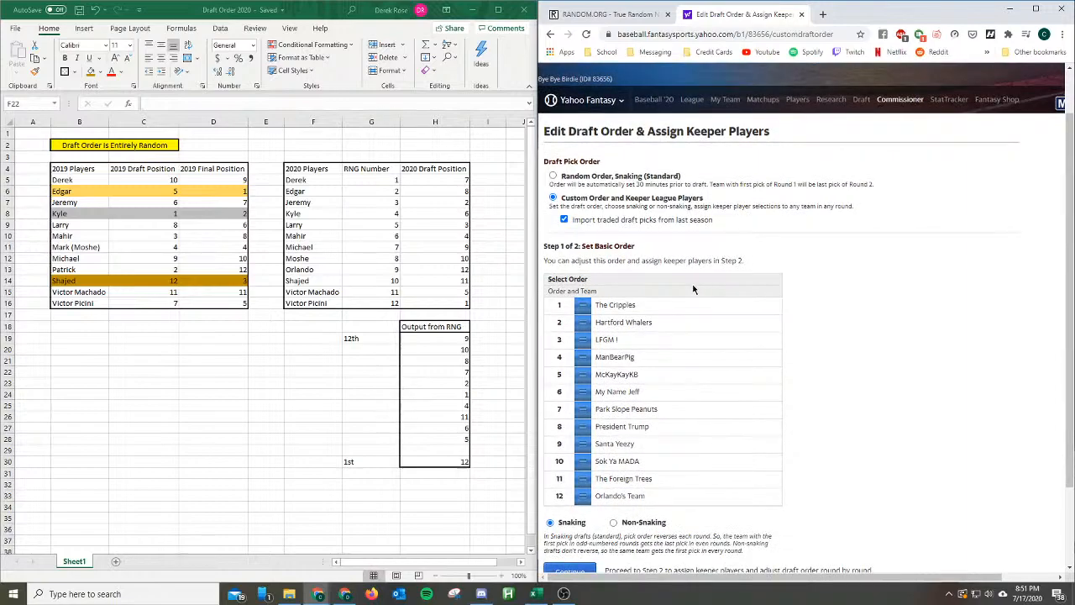
{"action": "mouse_move", "coordinate": [859, 292]}
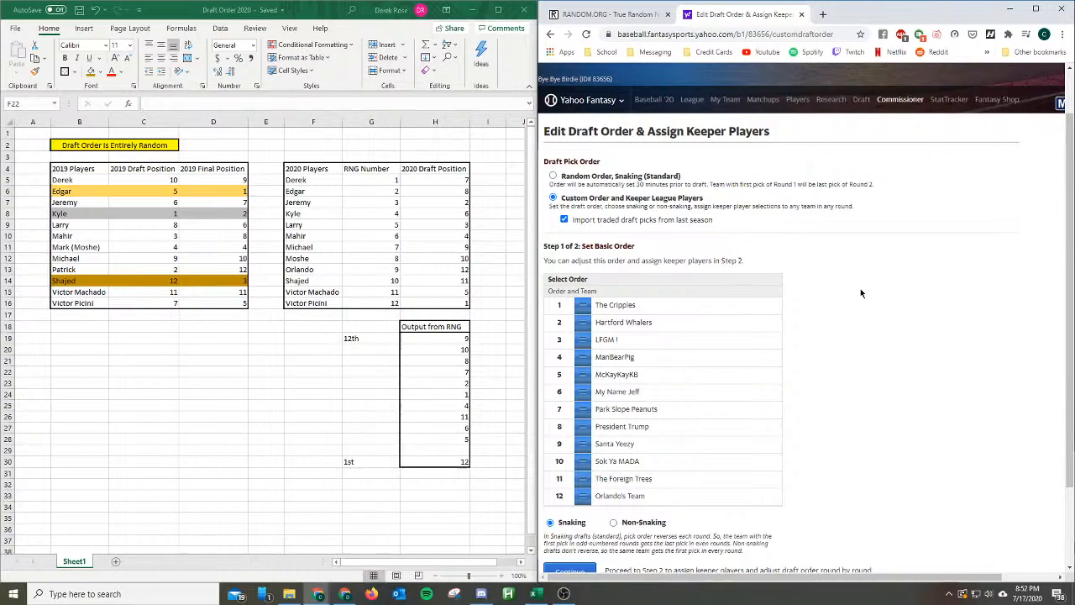
{"action": "mouse_move", "coordinate": [805, 299]}
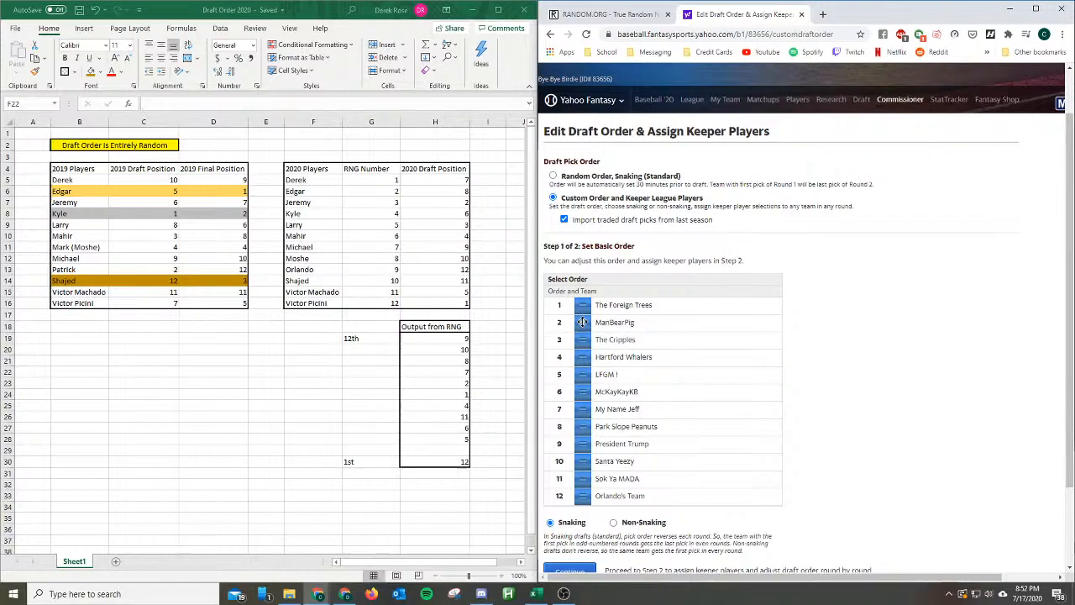
{"action": "mouse_move", "coordinate": [561, 372]}
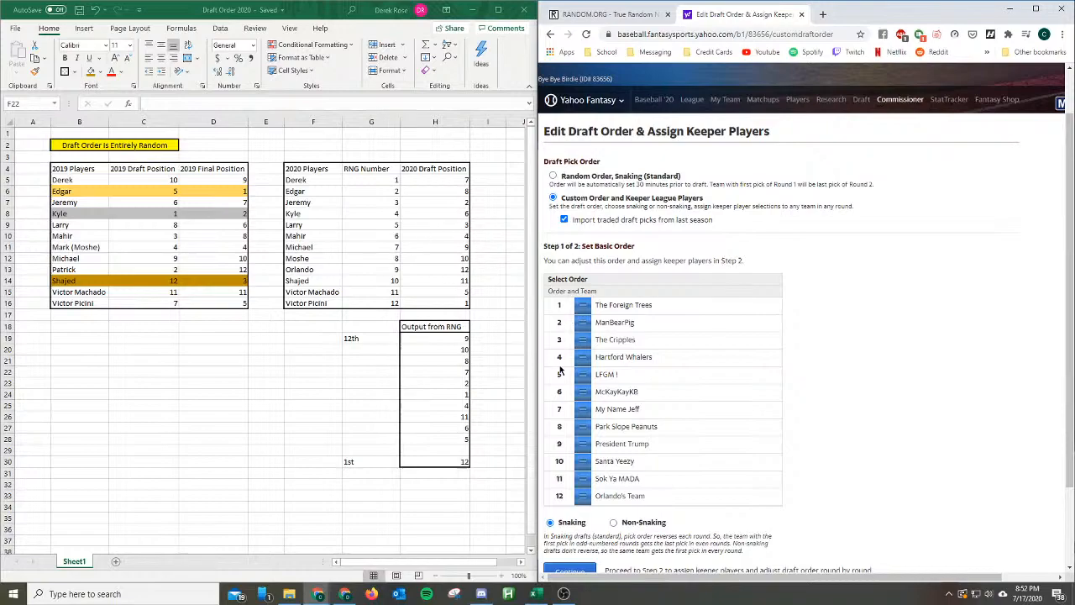
{"action": "mouse_move", "coordinate": [593, 369]}
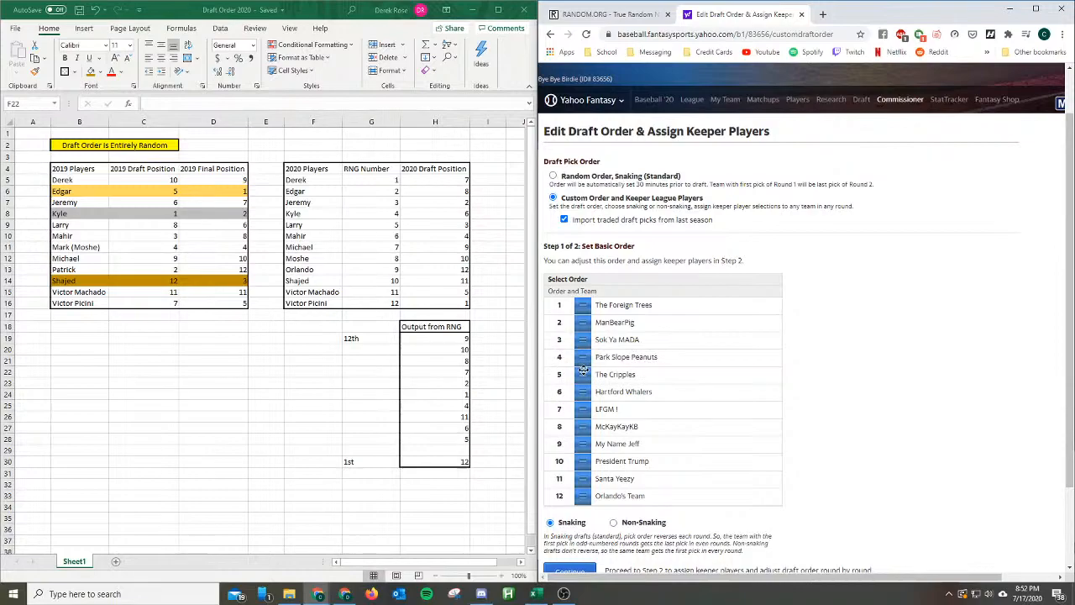
{"action": "mouse_move", "coordinate": [395, 217]}
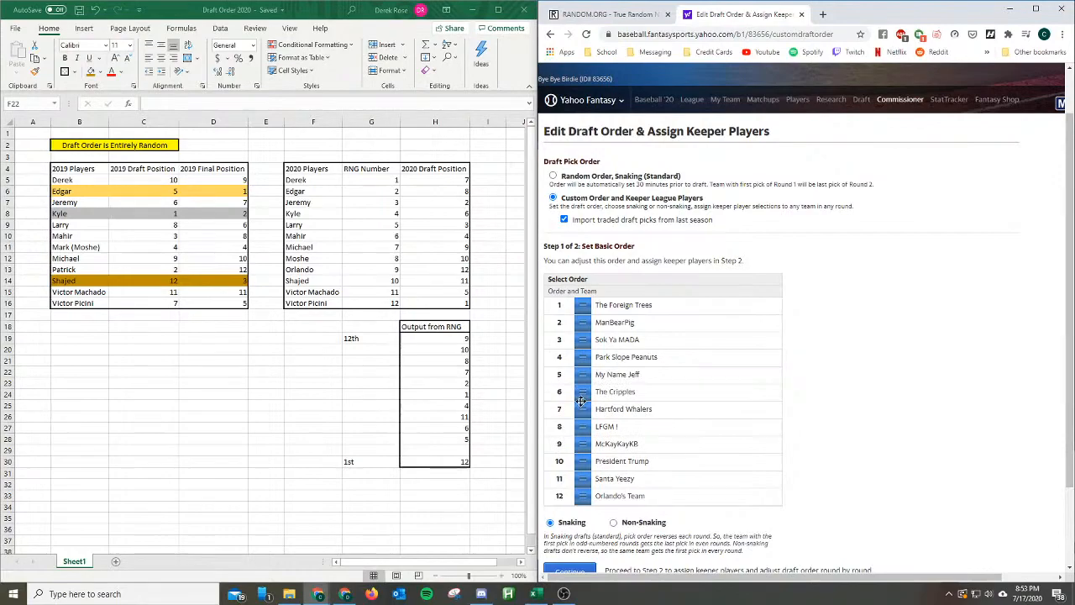
{"action": "mouse_move", "coordinate": [578, 391]}
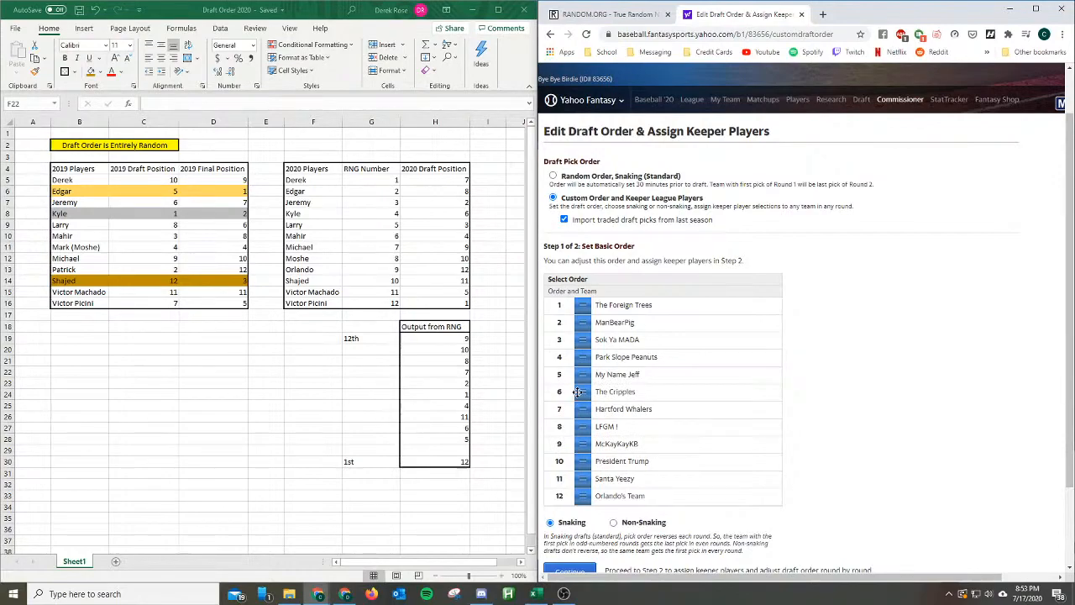
{"action": "mouse_move", "coordinate": [413, 215]}
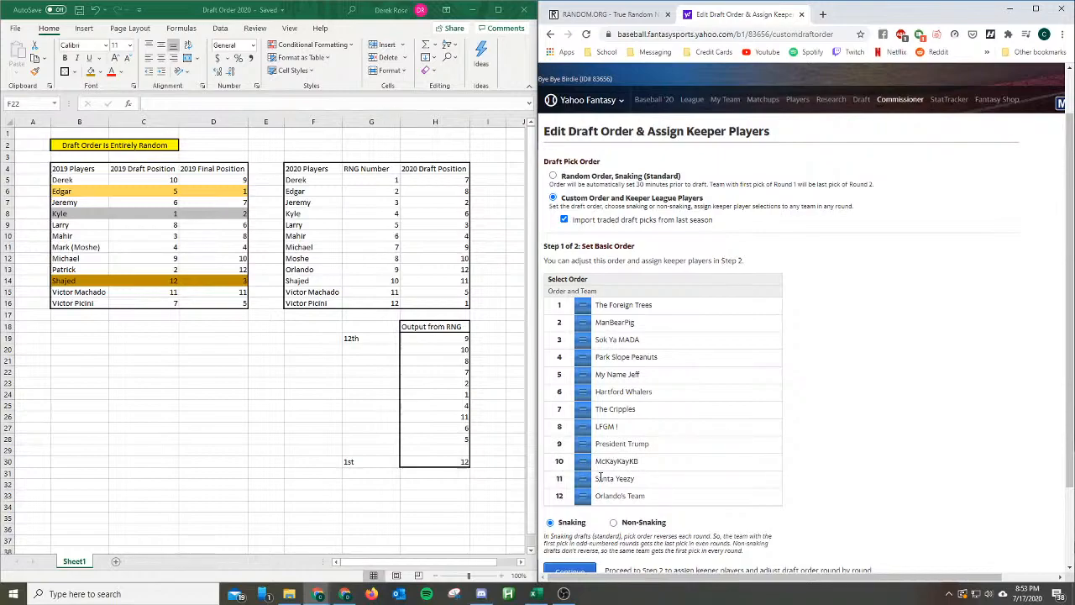
{"action": "mouse_move", "coordinate": [781, 433]}
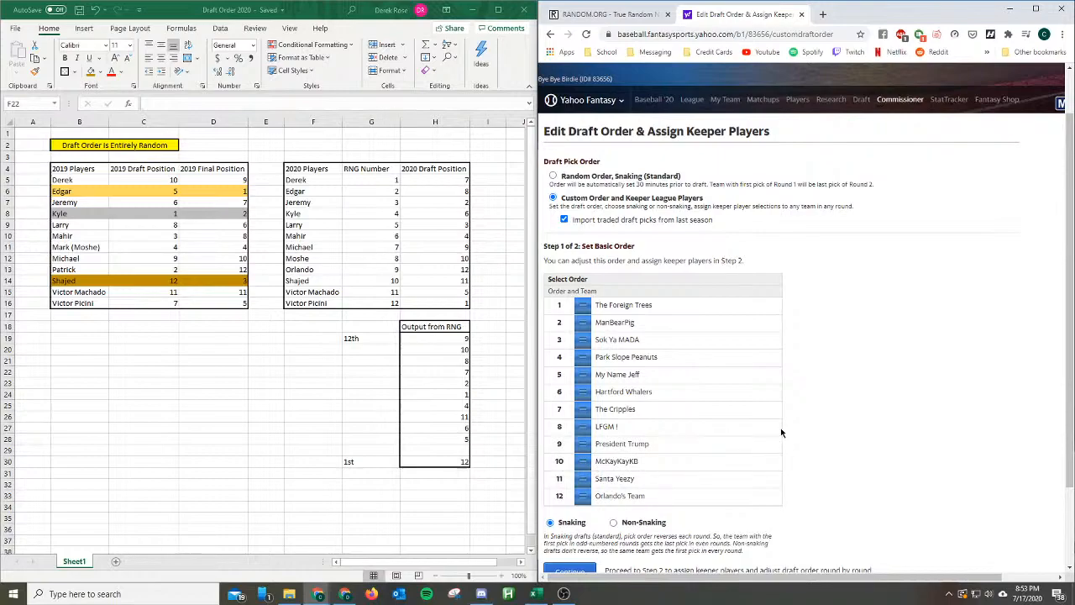
Scroll the Select Order list to review the rearranged team draft order.
{"action": "scroll", "scroll_direction": "down", "scroll_amount": 3}
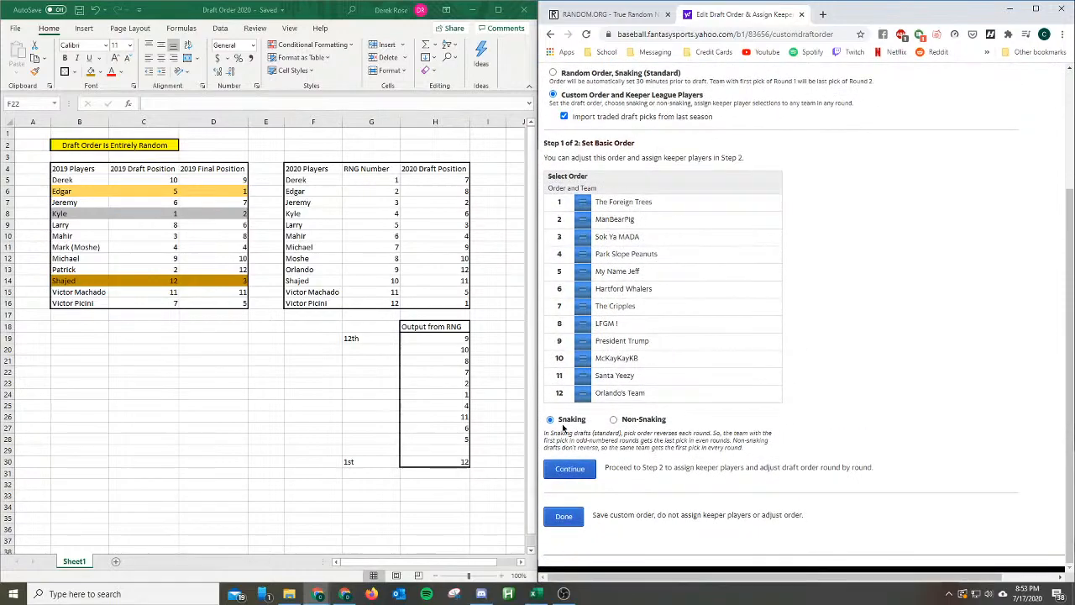
Continue past keeper assignment, save the custom order, and bring up Draft Results.
{"action": "left_click", "coordinate": [569, 468]}
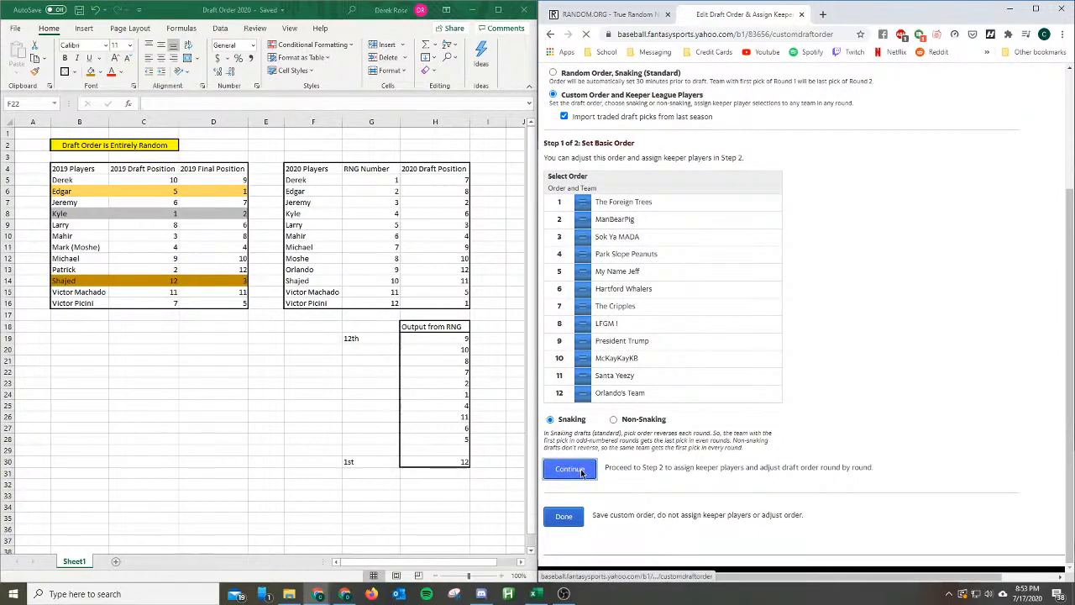
{"action": "left_click", "coordinate": [569, 467]}
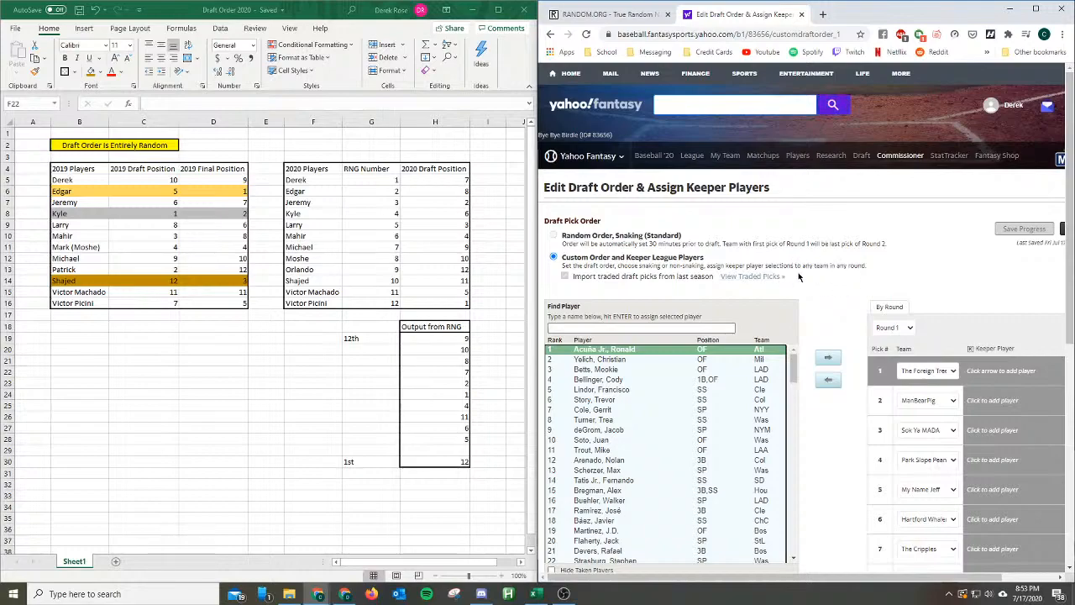
{"action": "scroll", "scroll_direction": "down", "scroll_amount": 3}
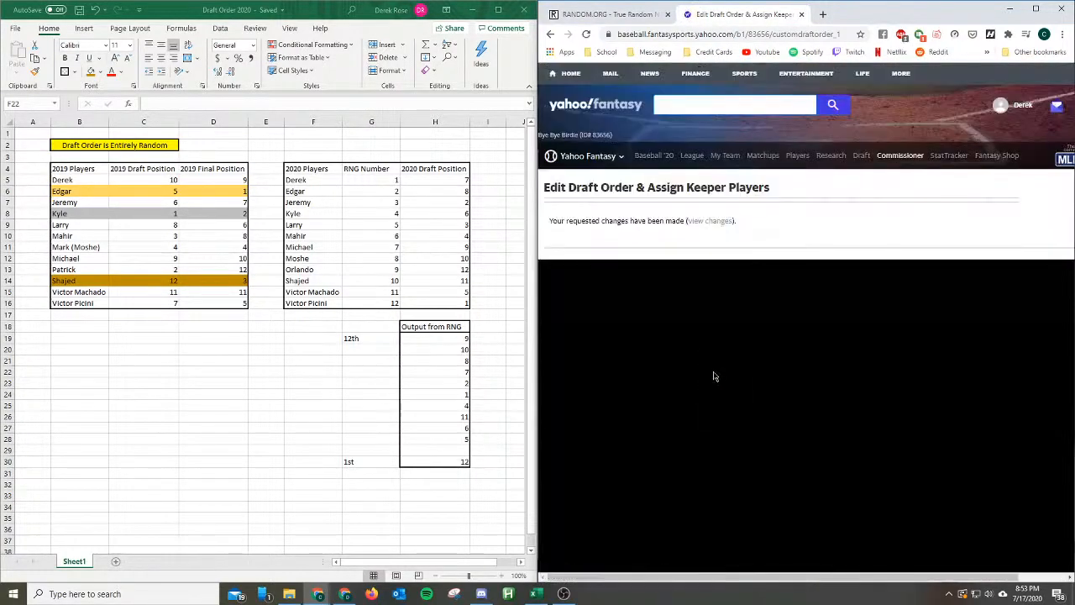
{"action": "left_click", "coordinate": [709, 221]}
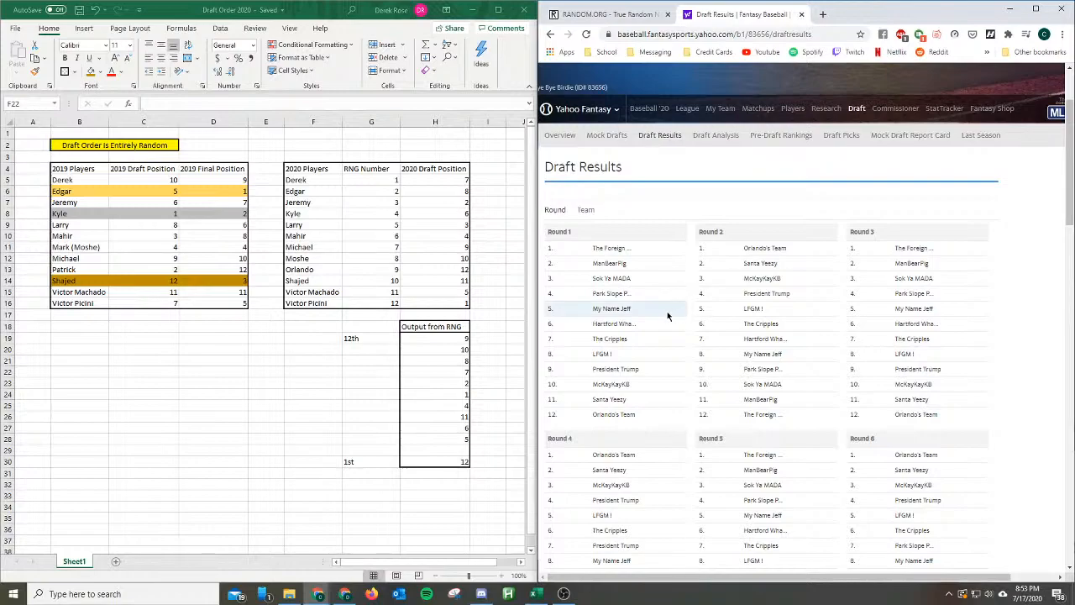
{"action": "scroll", "scroll_direction": "down", "scroll_amount": 3}
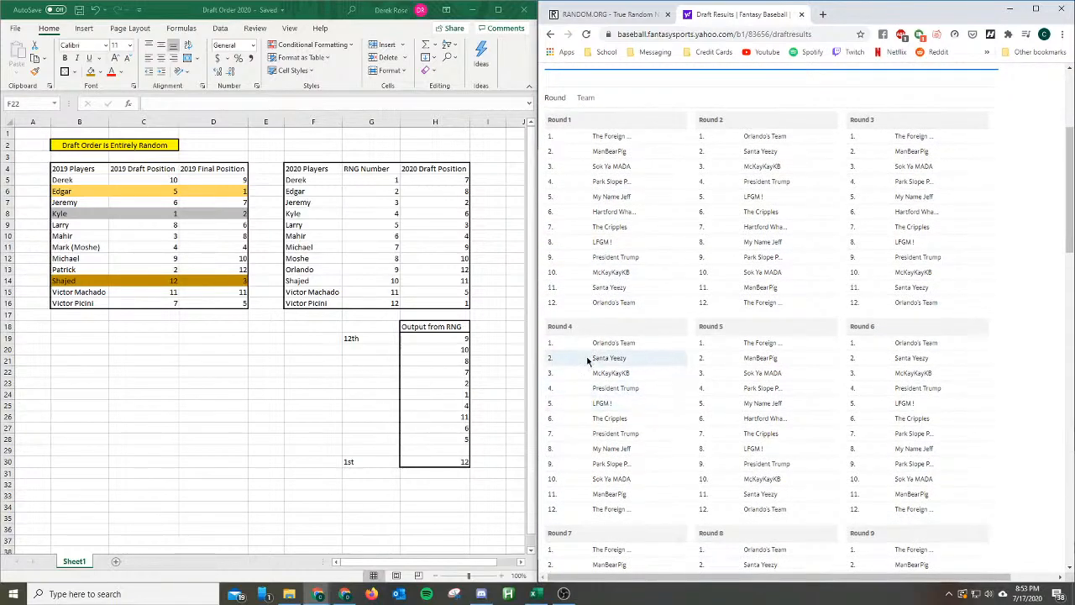
{"action": "mouse_move", "coordinate": [615, 433]}
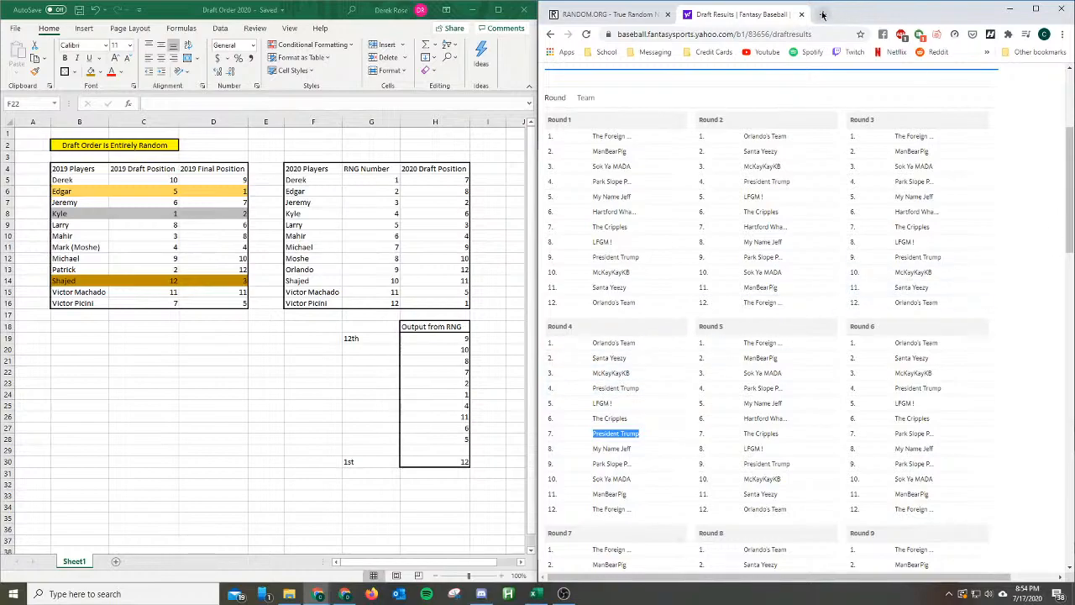
In a new tab, launch WhatsApp Web and view the Fantasy Baseball group chat.
{"action": "left_click", "coordinate": [823, 13]}
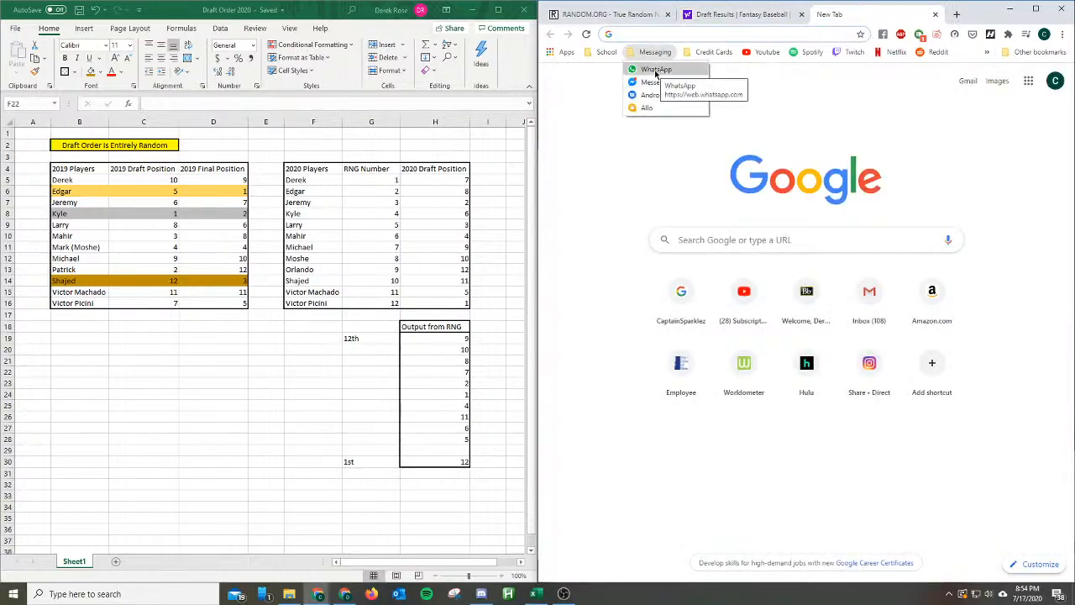
{"action": "left_click", "coordinate": [680, 69]}
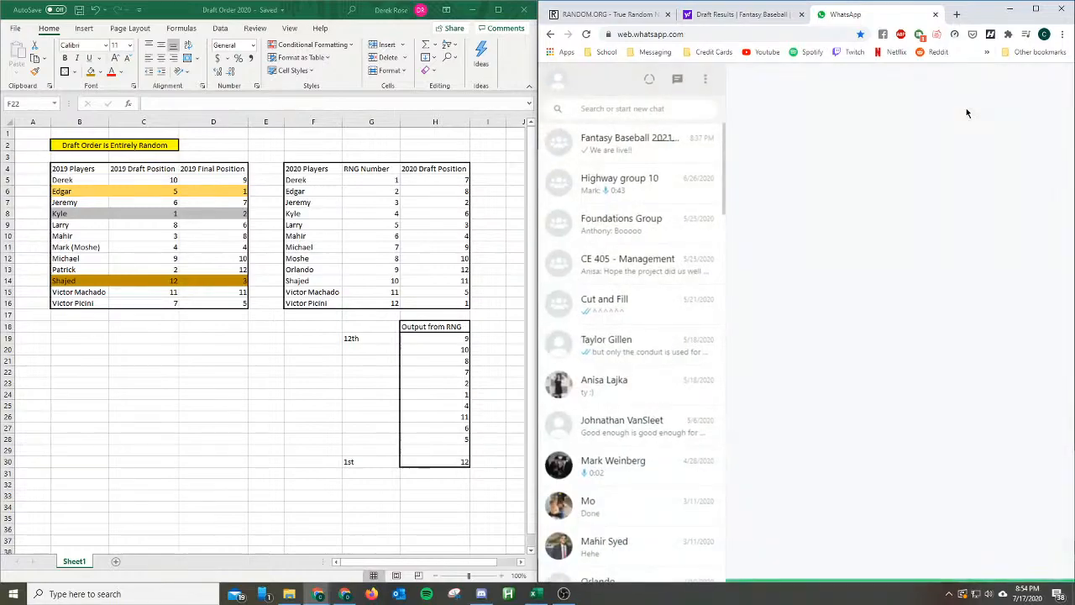
{"action": "left_click", "coordinate": [628, 143]}
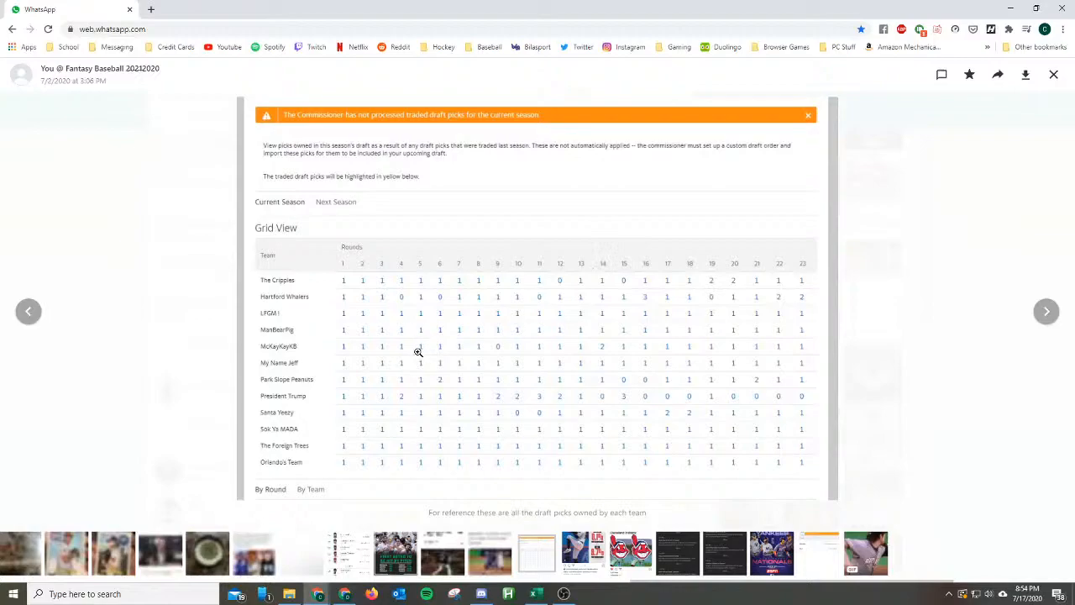
{"action": "mouse_move", "coordinate": [302, 296]}
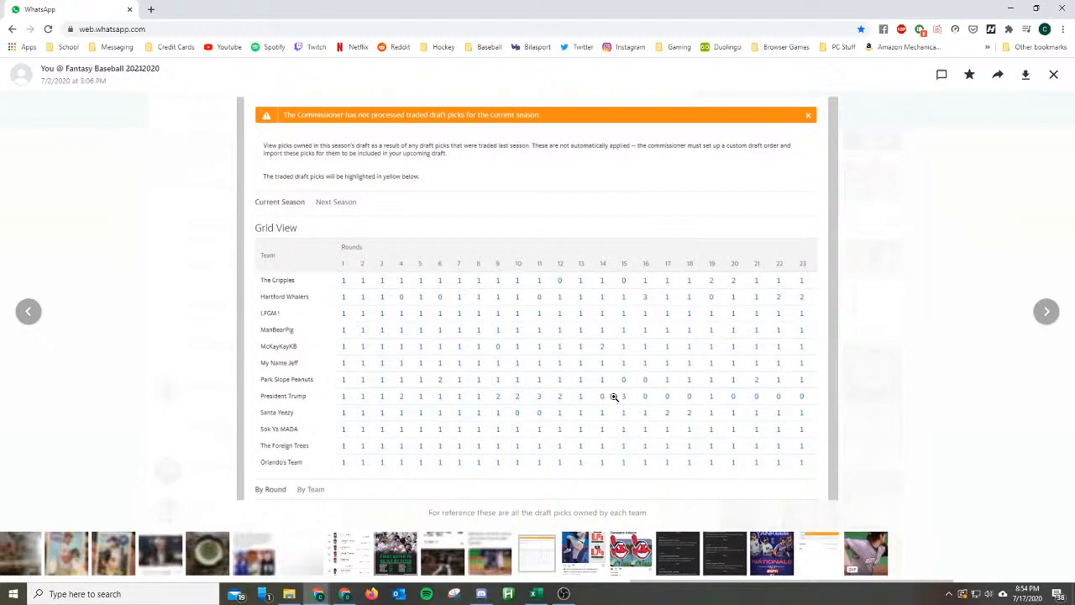
{"action": "mouse_move", "coordinate": [496, 396]}
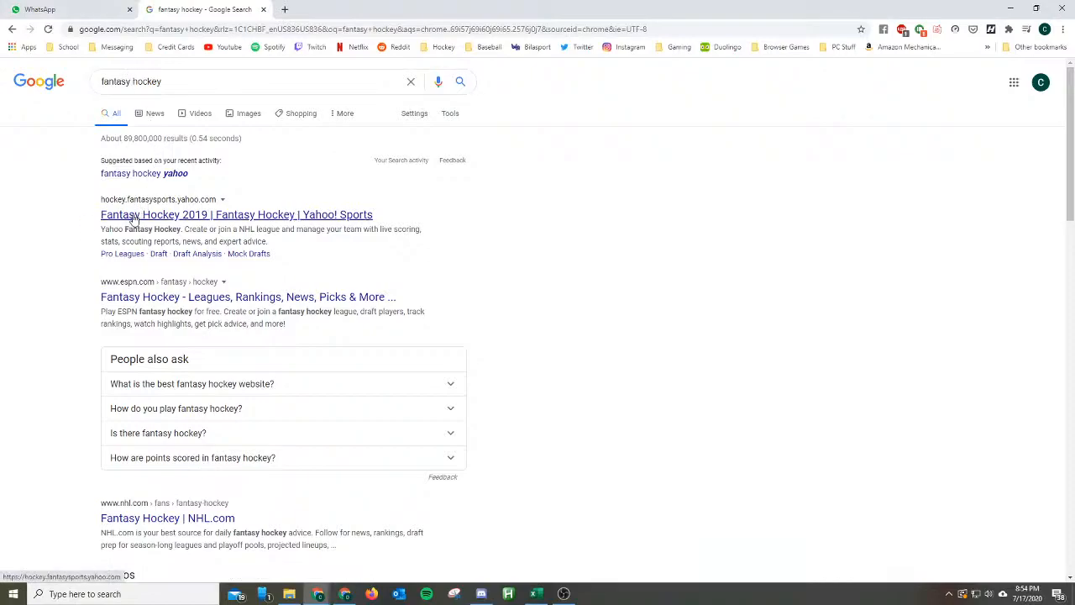
Reach the Yahoo Fantasy Hockey league, visit Commissioner Tools, then return to the Fantasy Hockey 2019 home page.
{"action": "left_click", "coordinate": [235, 215]}
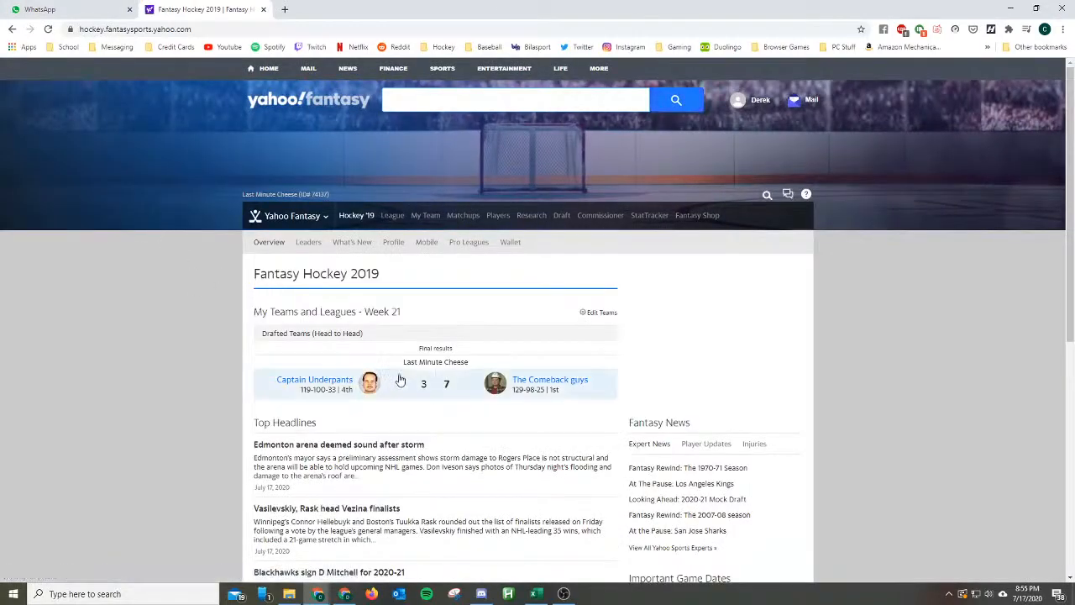
{"action": "scroll", "scroll_direction": "down", "scroll_amount": 3}
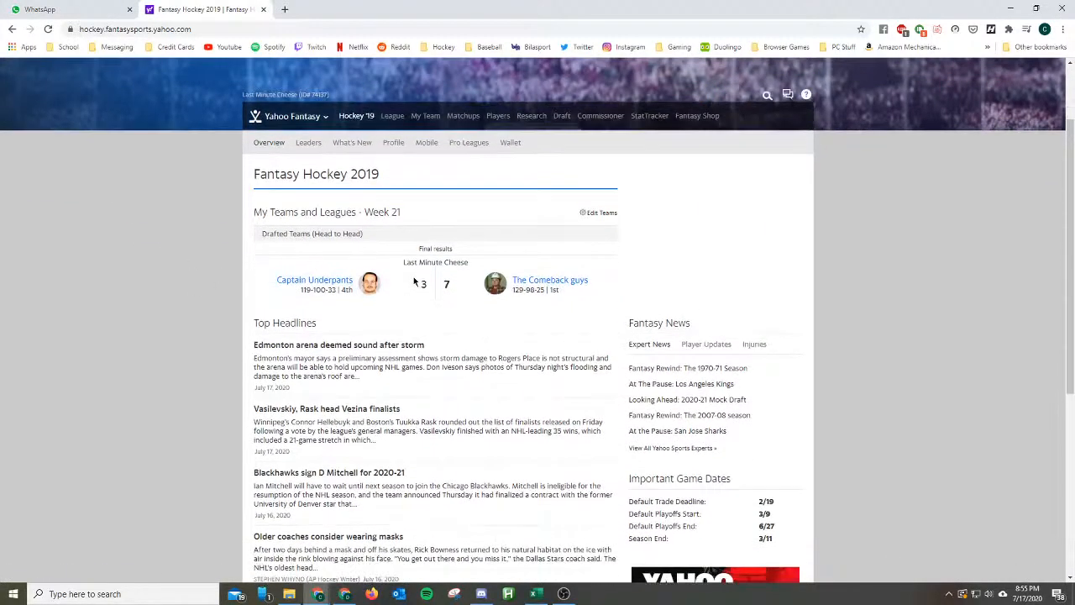
{"action": "scroll", "scroll_direction": "down", "scroll_amount": 3}
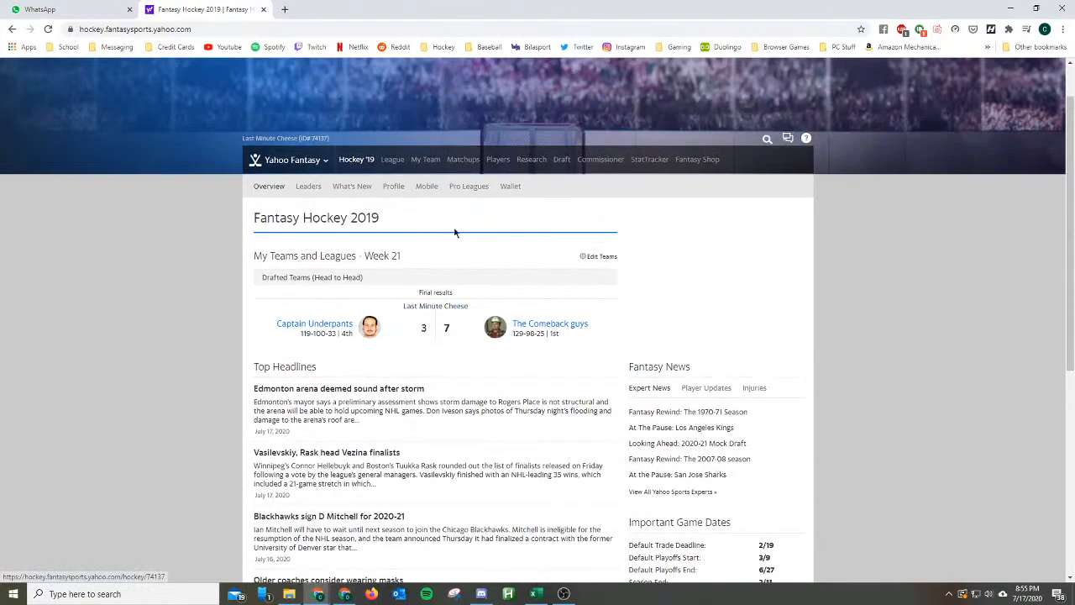
{"action": "left_click", "coordinate": [601, 158]}
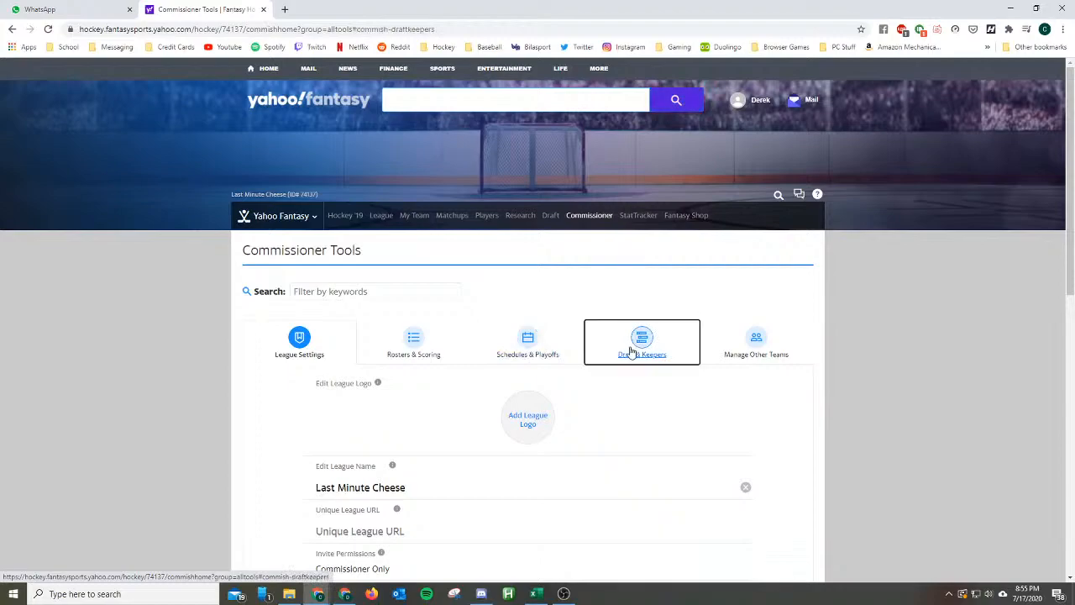
{"action": "left_click", "coordinate": [642, 342]}
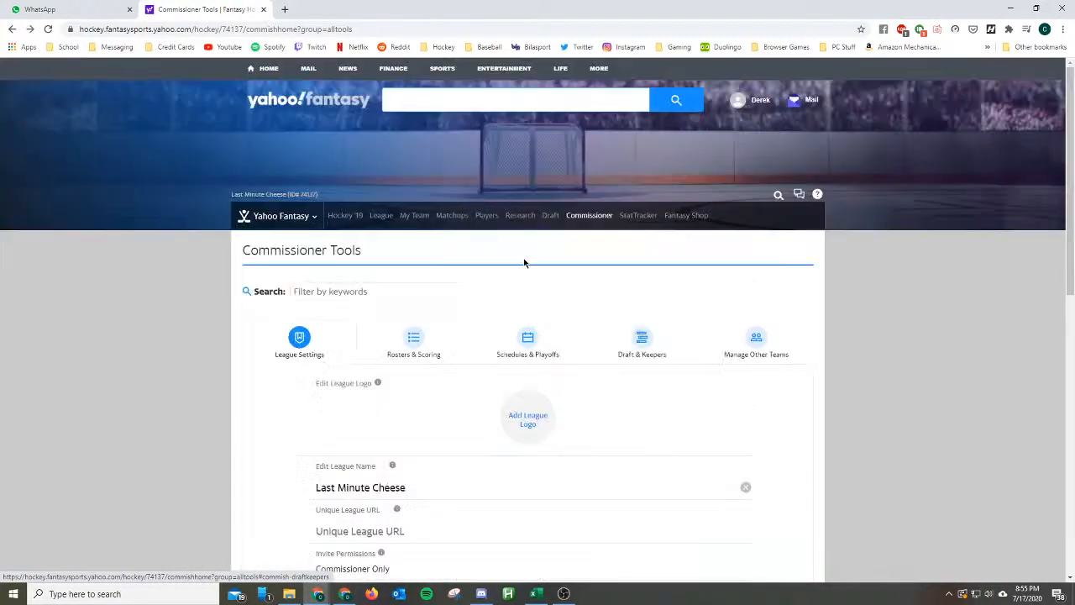
{"action": "scroll", "scroll_direction": "down", "scroll_amount": 3}
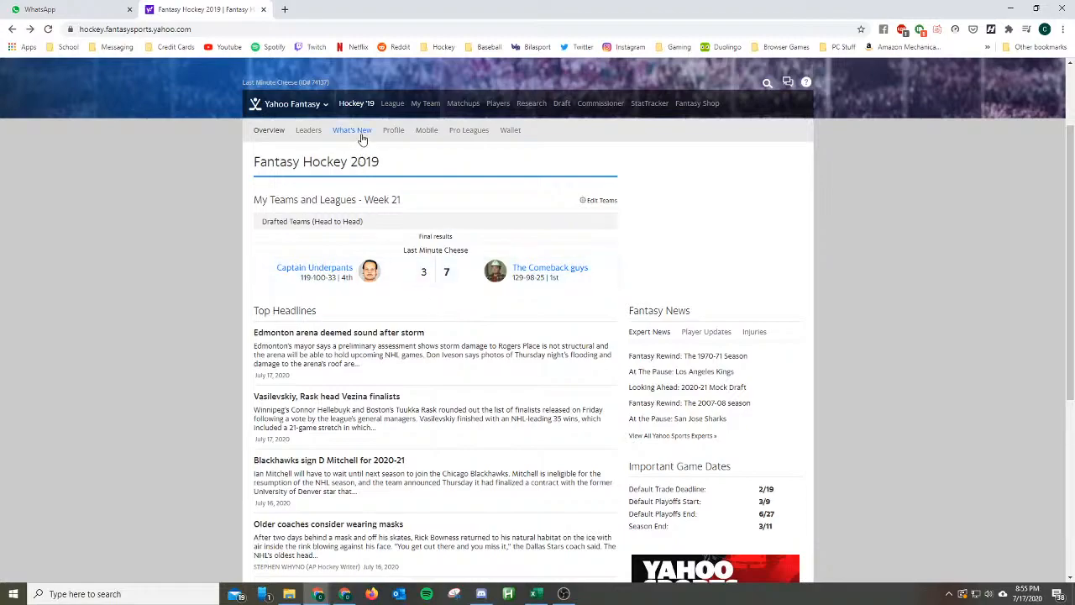
Bring up the hockey league's Transactions page filtered to trades only.
{"action": "left_click", "coordinate": [391, 103]}
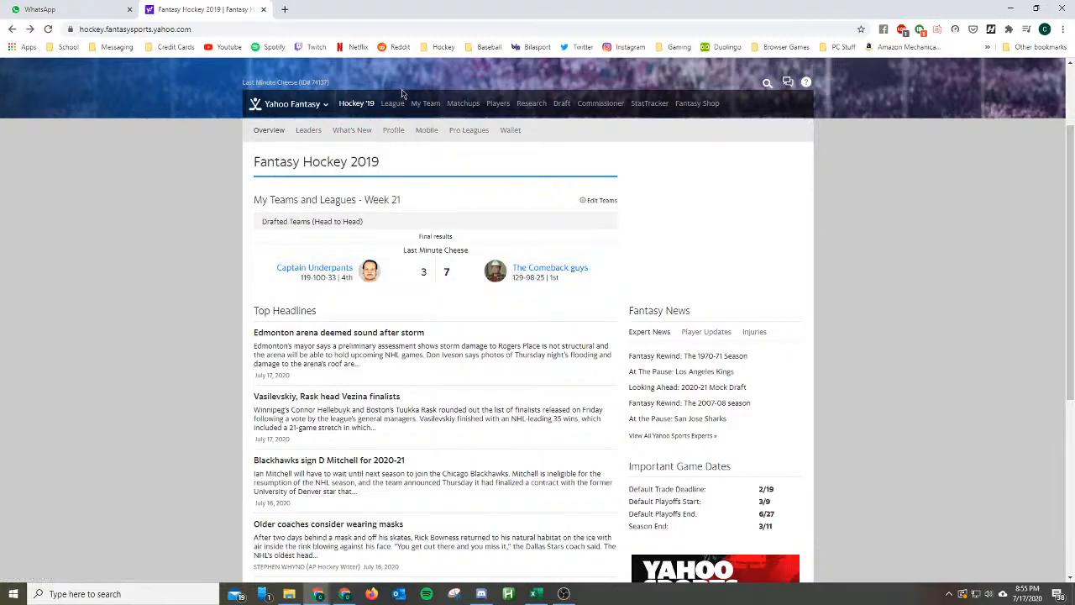
{"action": "left_click", "coordinate": [393, 102]}
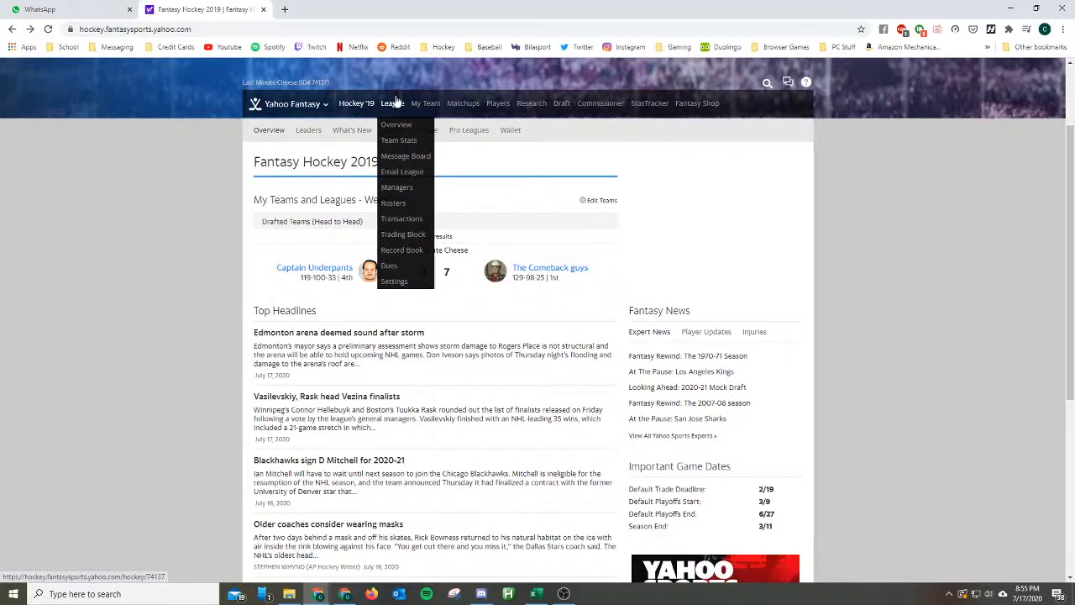
{"action": "mouse_move", "coordinate": [393, 201]}
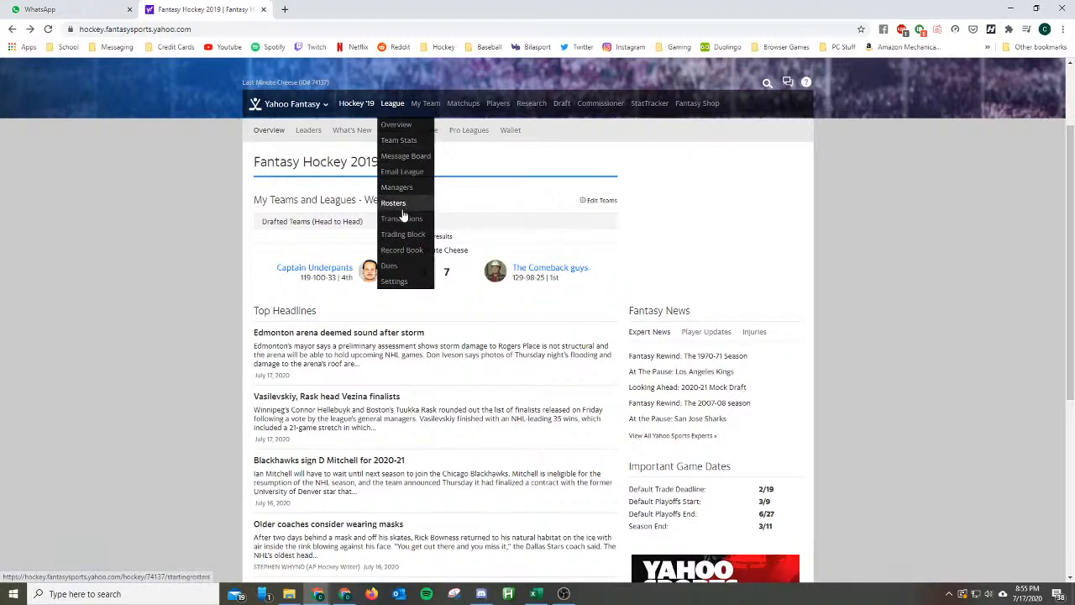
{"action": "left_click", "coordinate": [402, 219]}
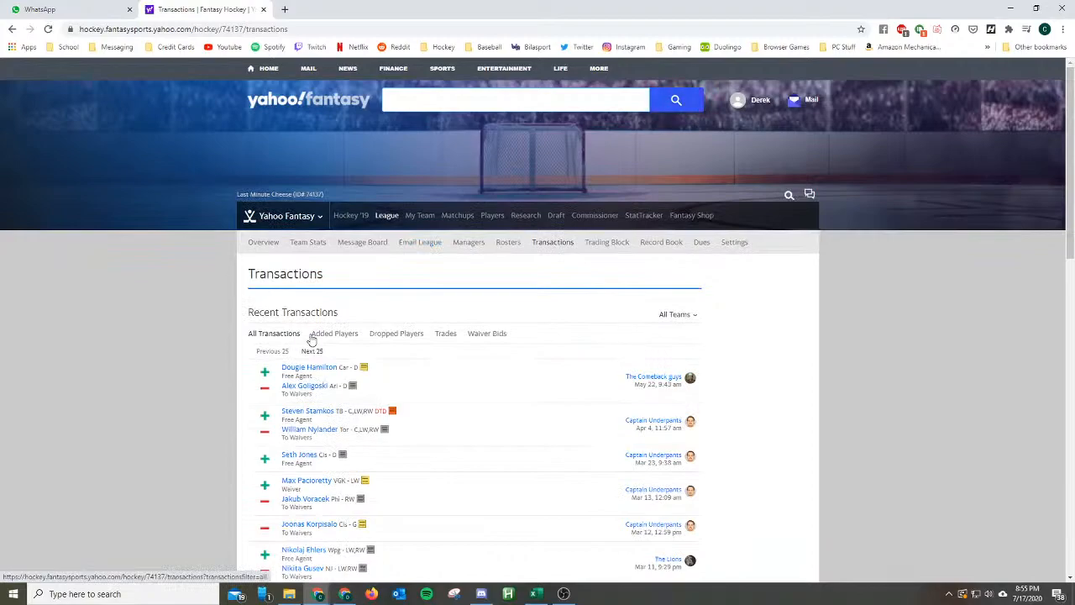
{"action": "left_click", "coordinate": [445, 333]}
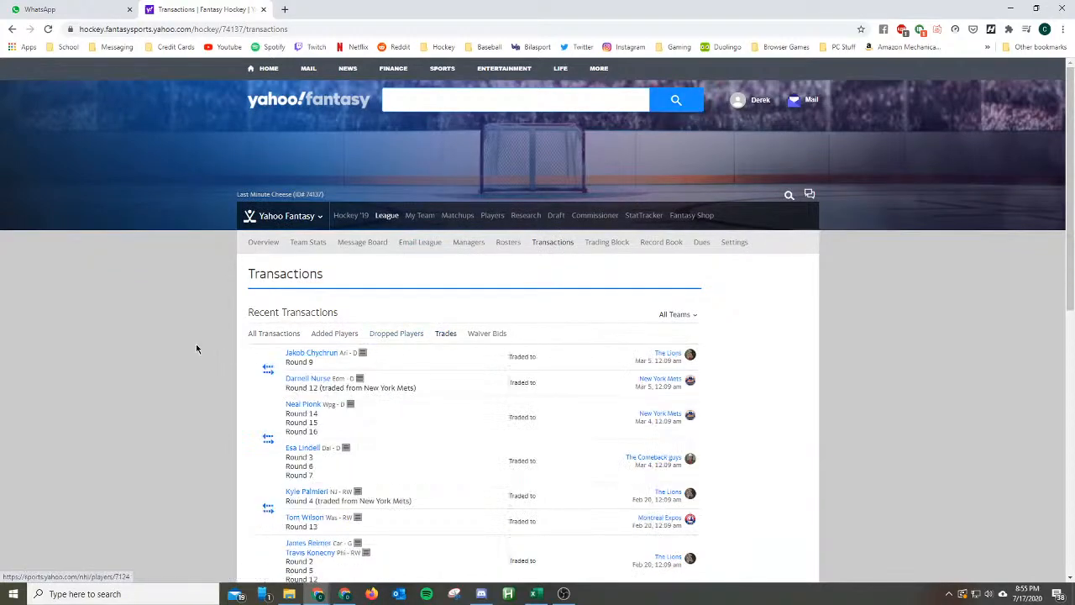
Scroll through the traded draft picks, then switch to the baseball Draft Results beside Excel.
{"action": "scroll", "scroll_direction": "down", "scroll_amount": 3}
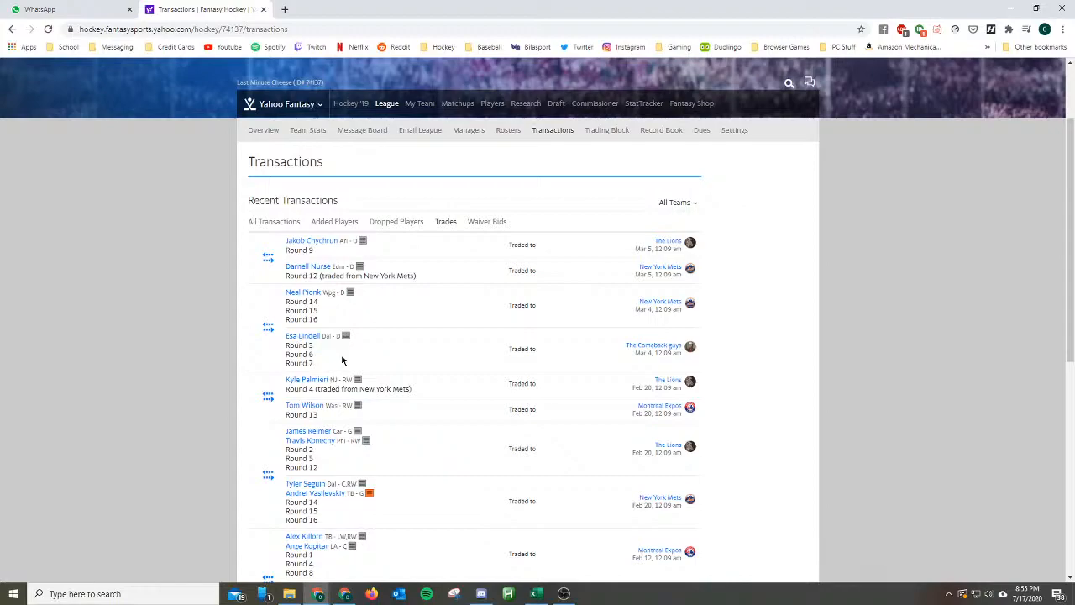
{"action": "mouse_move", "coordinate": [307, 265]}
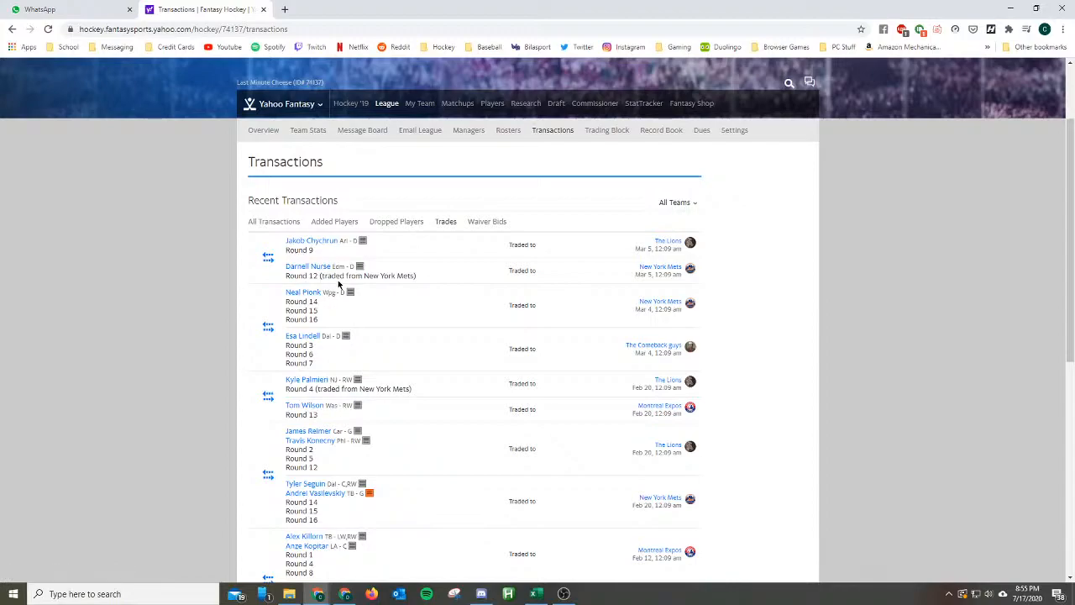
{"action": "scroll", "scroll_direction": "down", "scroll_amount": 3}
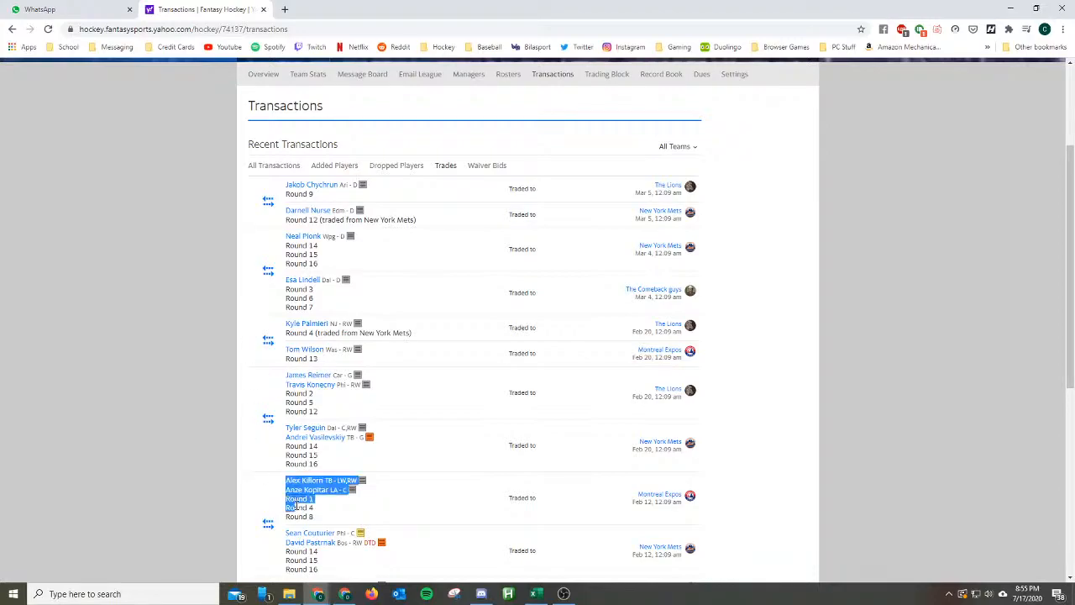
{"action": "scroll", "scroll_direction": "down", "scroll_amount": 3}
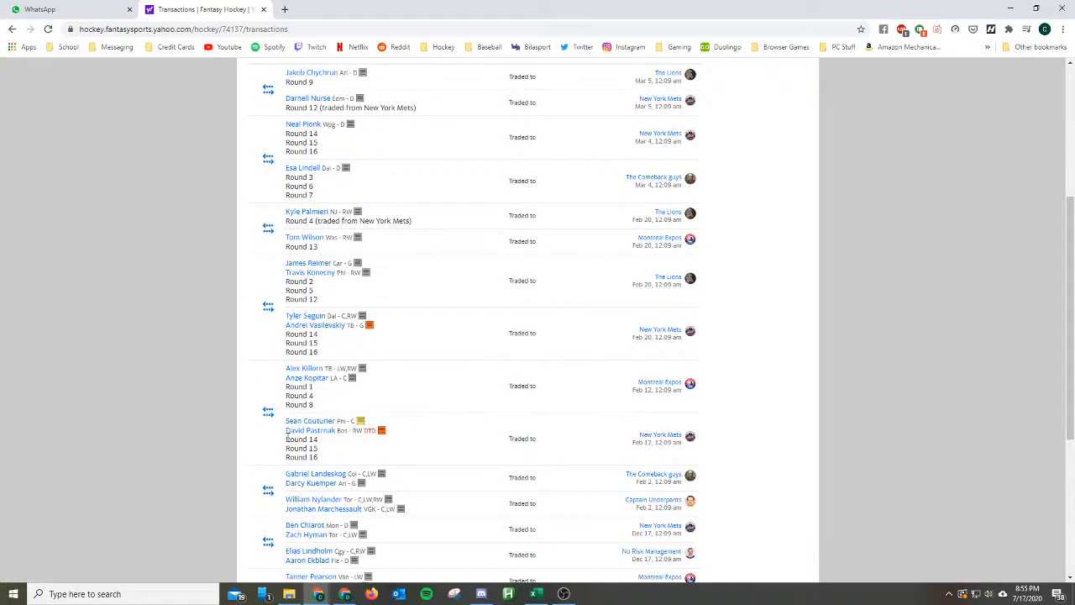
{"action": "mouse_move", "coordinate": [285, 390]}
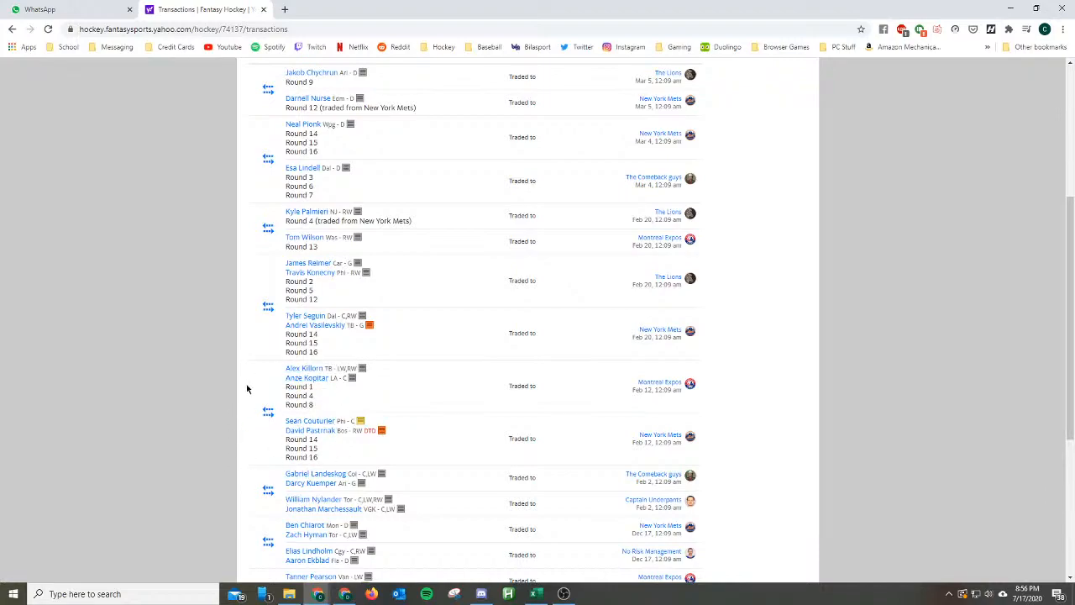
{"action": "mouse_move", "coordinate": [181, 362]}
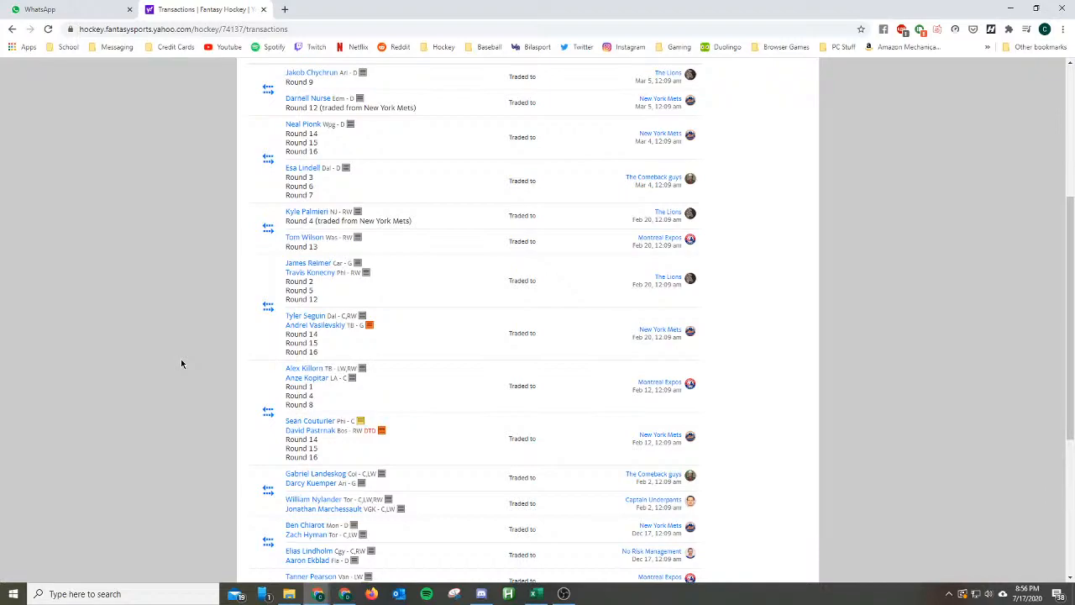
{"action": "mouse_move", "coordinate": [293, 417]}
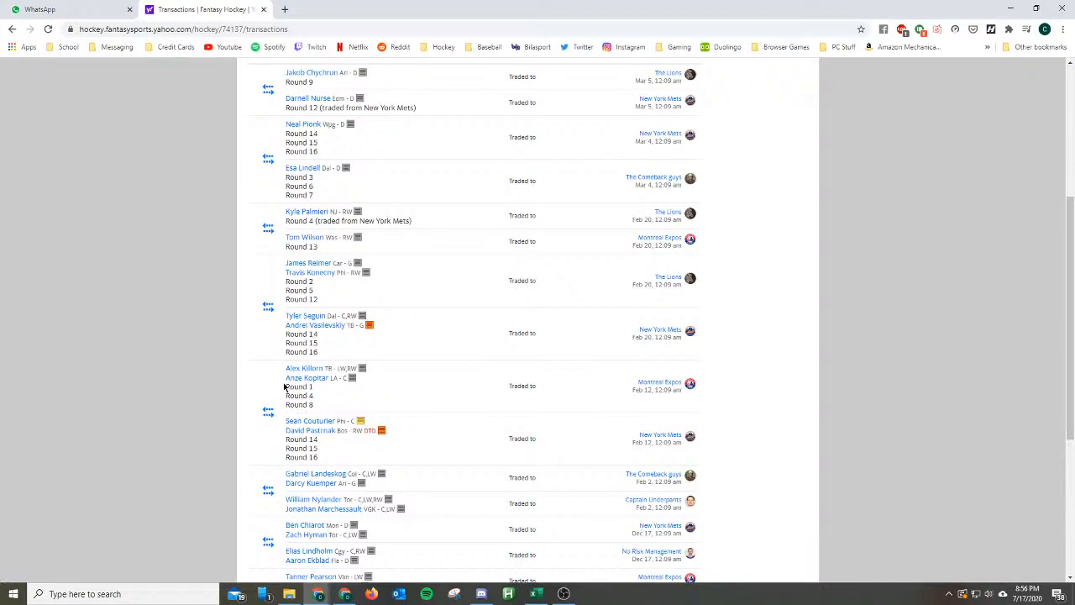
{"action": "mouse_move", "coordinate": [284, 396]}
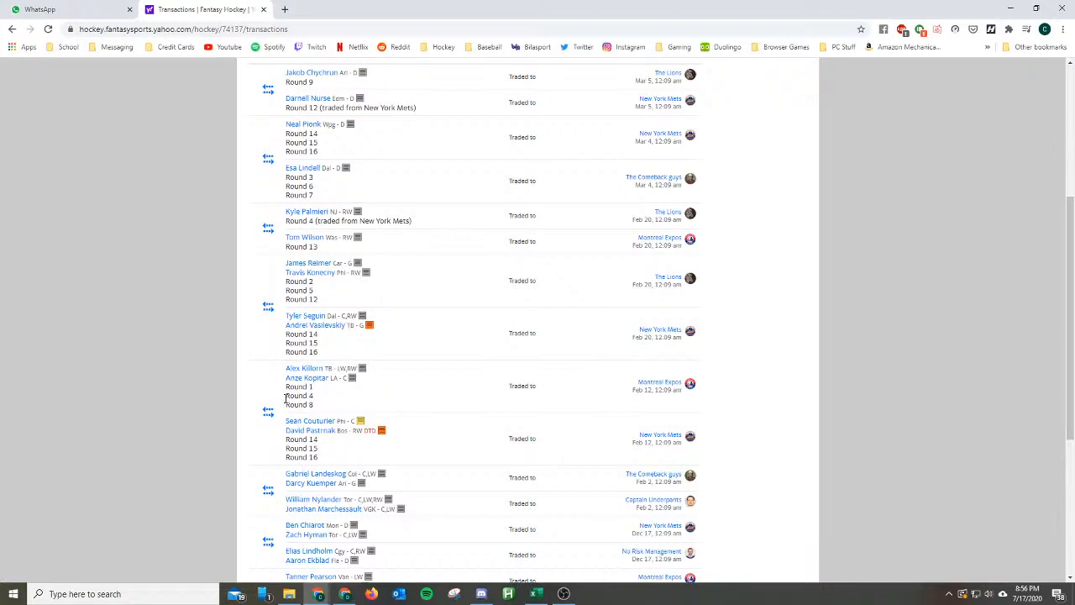
{"action": "mouse_move", "coordinate": [287, 399]}
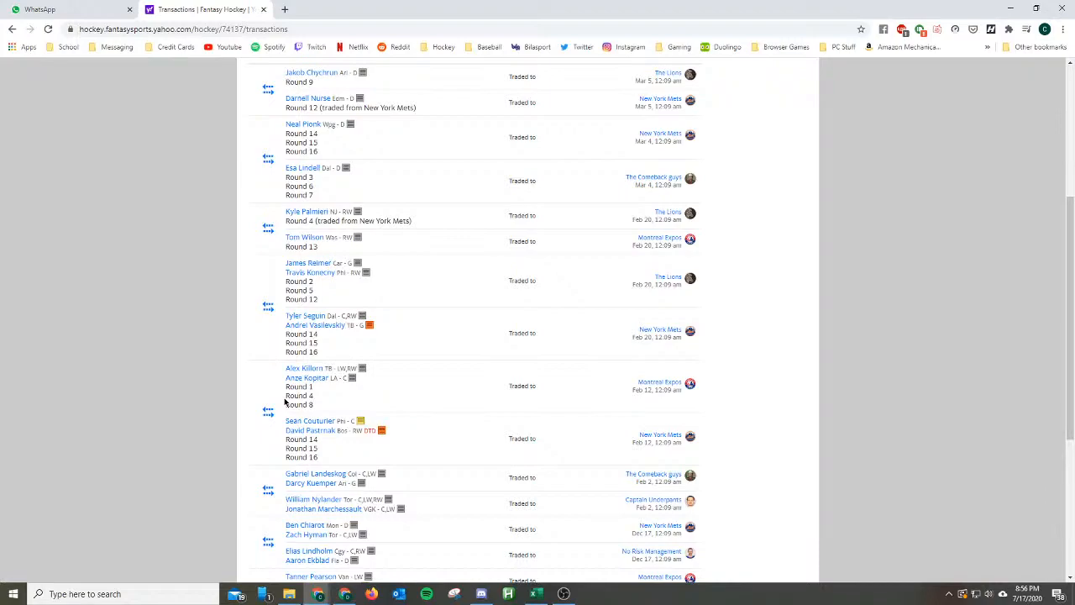
{"action": "mouse_move", "coordinate": [279, 386]}
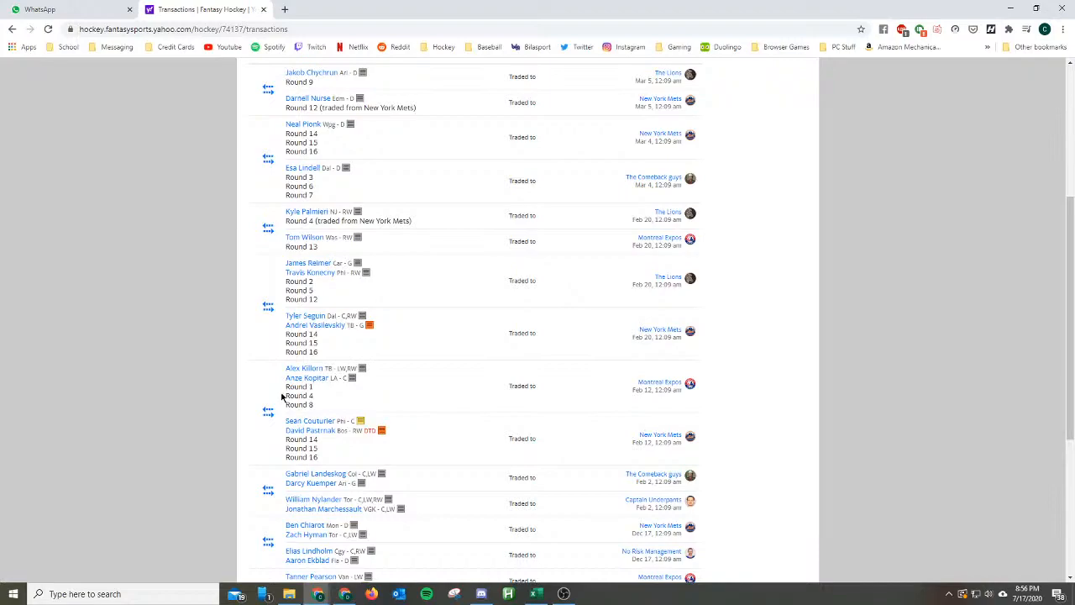
{"action": "mouse_move", "coordinate": [294, 278]}
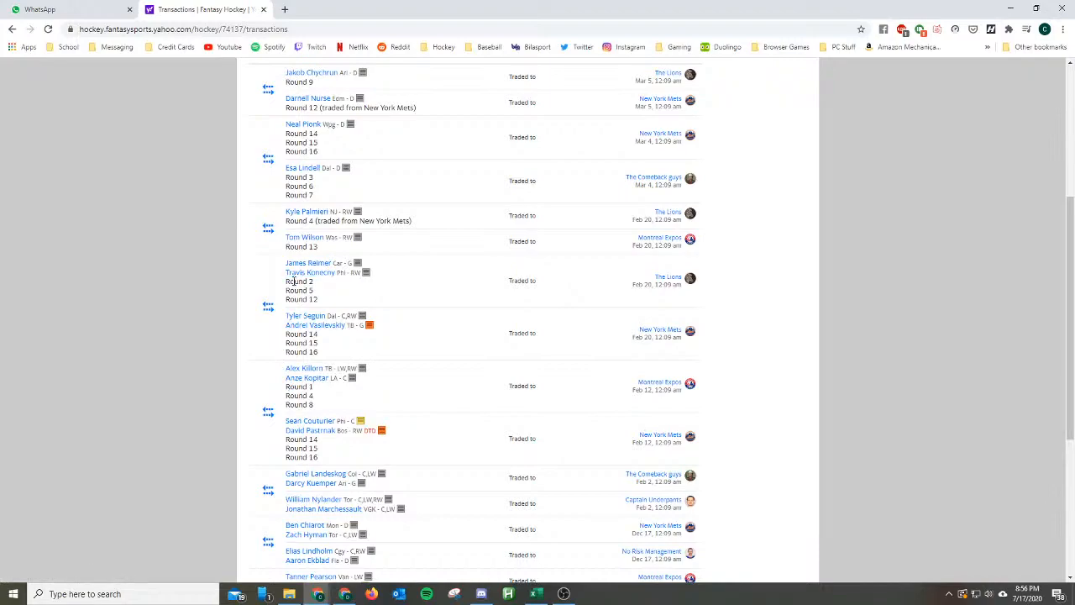
{"action": "left_click_drag", "start_coordinate": [285, 262], "coordinate": [318, 299]}
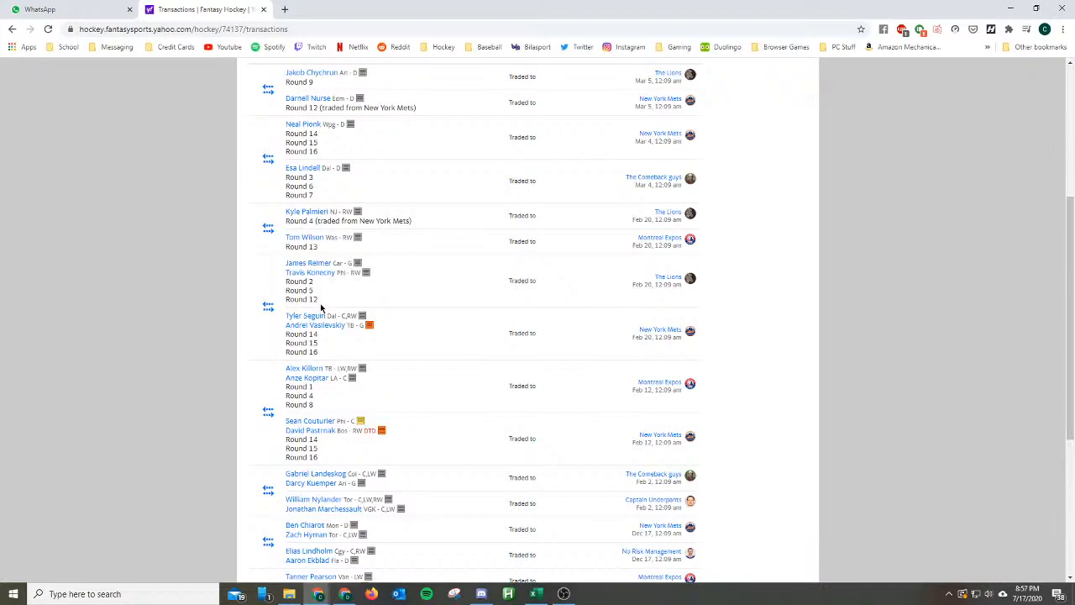
{"action": "mouse_move", "coordinate": [299, 386]}
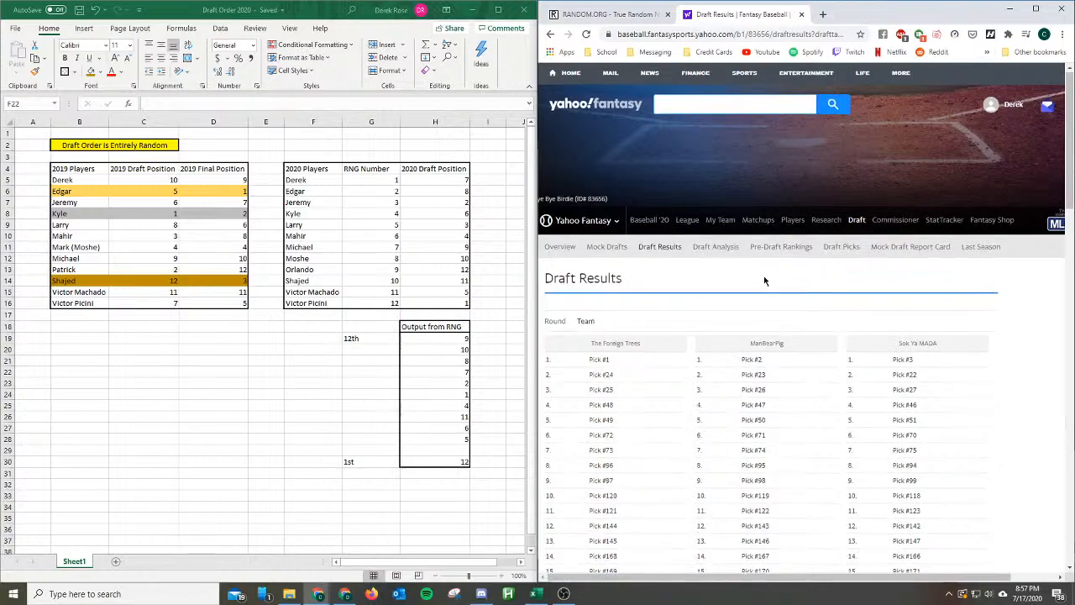
Scroll down the team pick lists and highlight a late-round pick in President Trump's column.
{"action": "scroll", "scroll_direction": "down", "scroll_amount": 3}
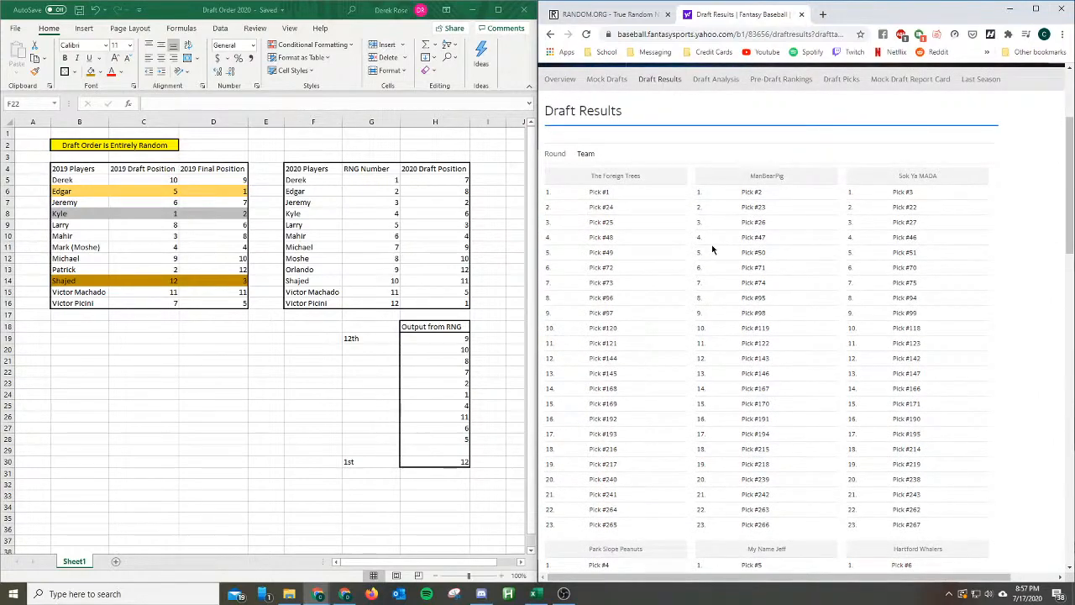
{"action": "mouse_move", "coordinate": [746, 218]}
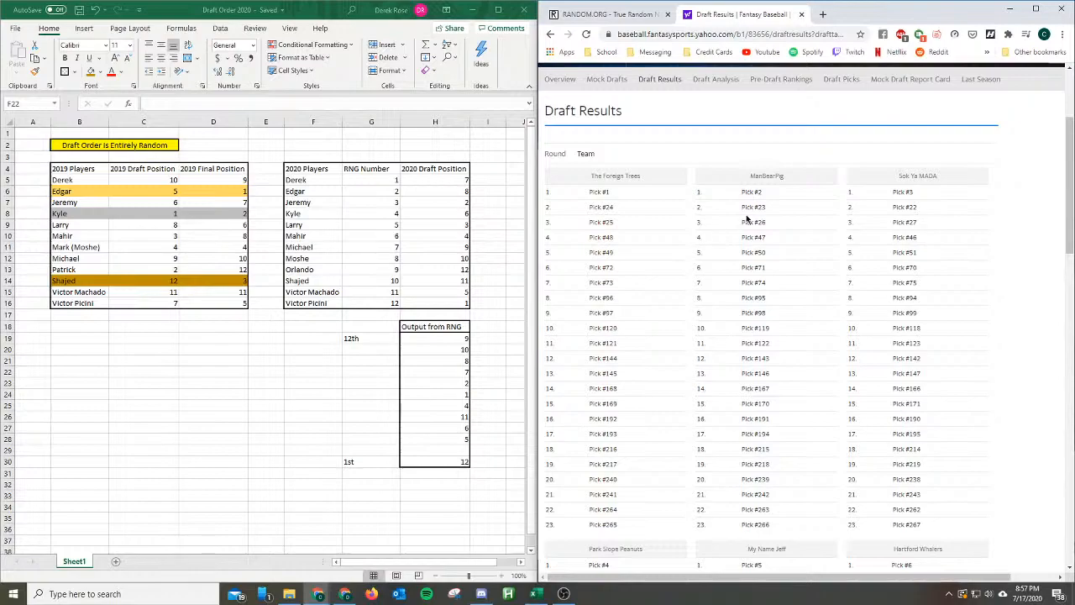
{"action": "mouse_move", "coordinate": [621, 203]}
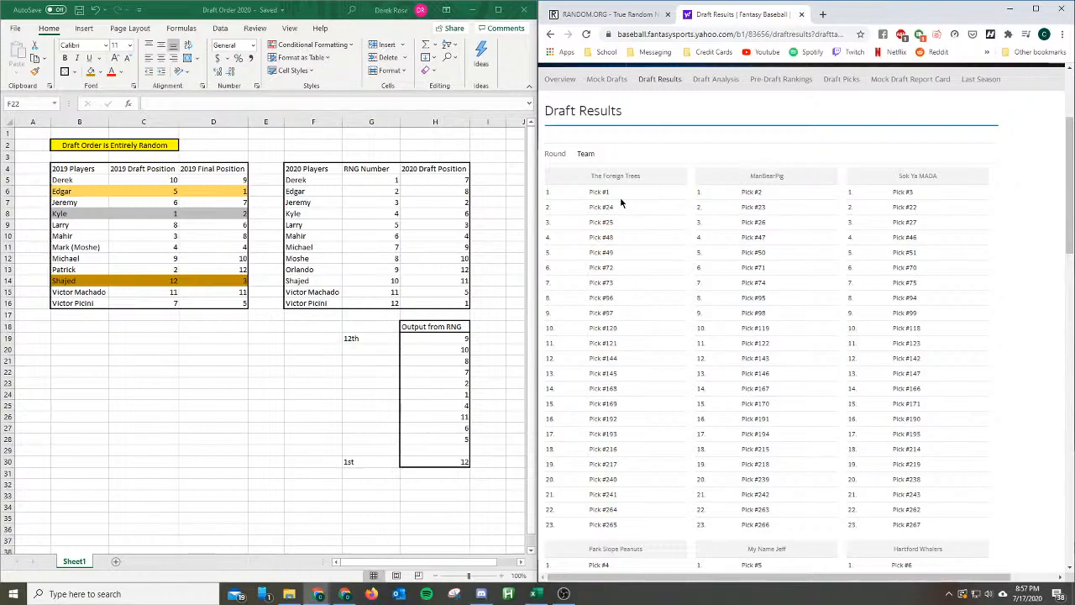
{"action": "mouse_move", "coordinate": [635, 195]}
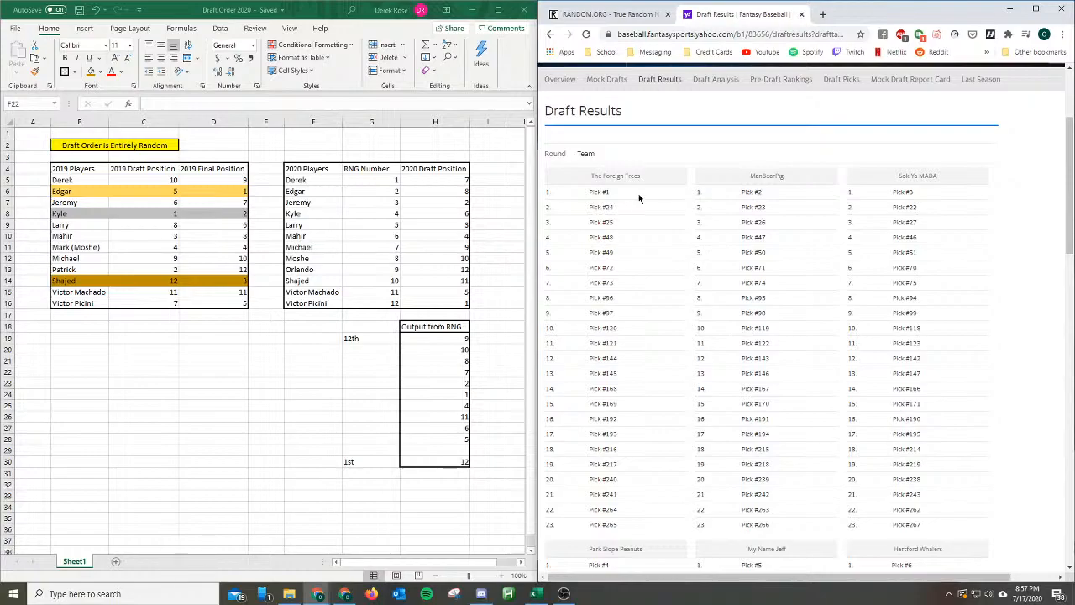
{"action": "scroll", "scroll_direction": "down", "scroll_amount": 3}
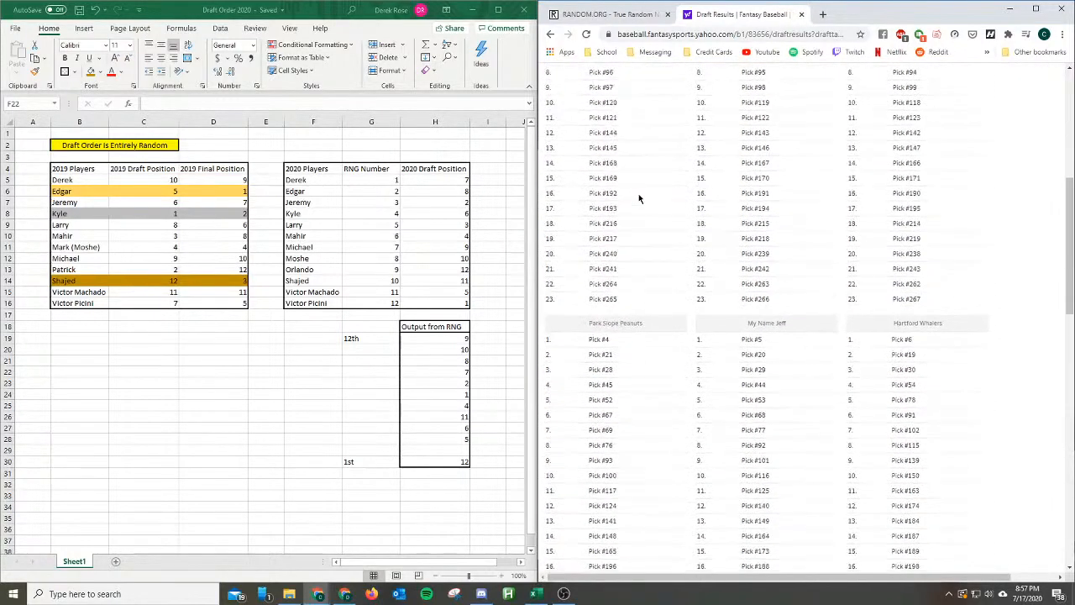
{"action": "scroll", "scroll_direction": "down", "scroll_amount": 3}
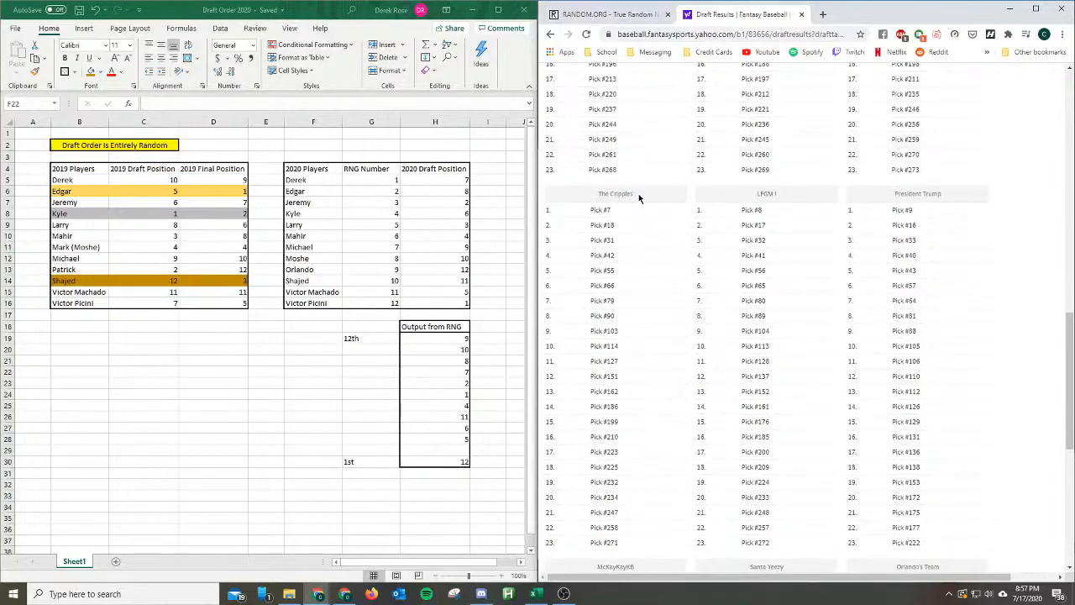
{"action": "scroll", "scroll_direction": "down", "scroll_amount": 3}
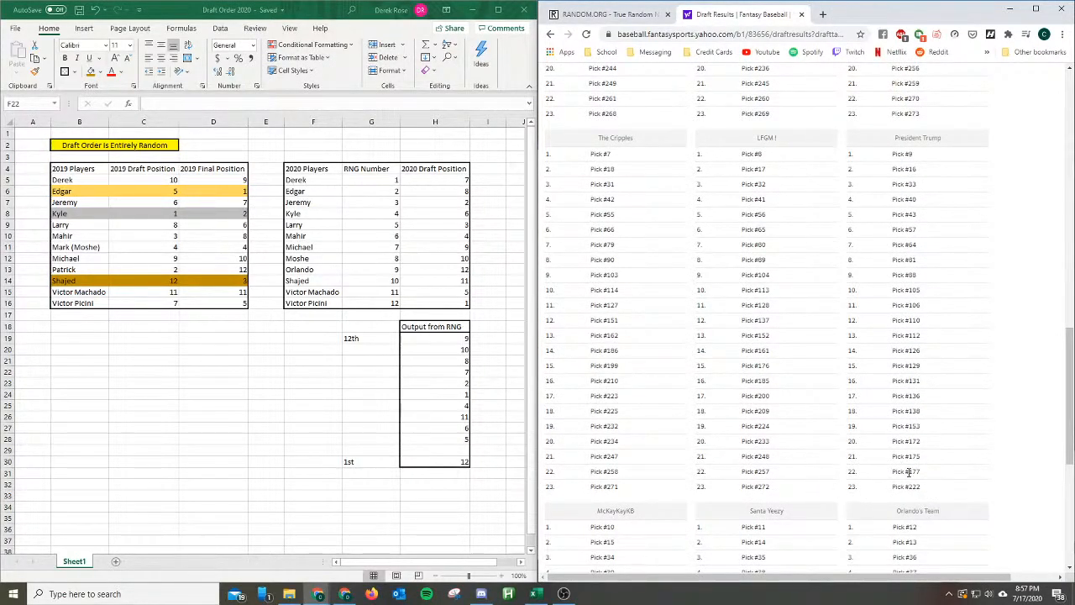
{"action": "double_click", "coordinate": [910, 470]}
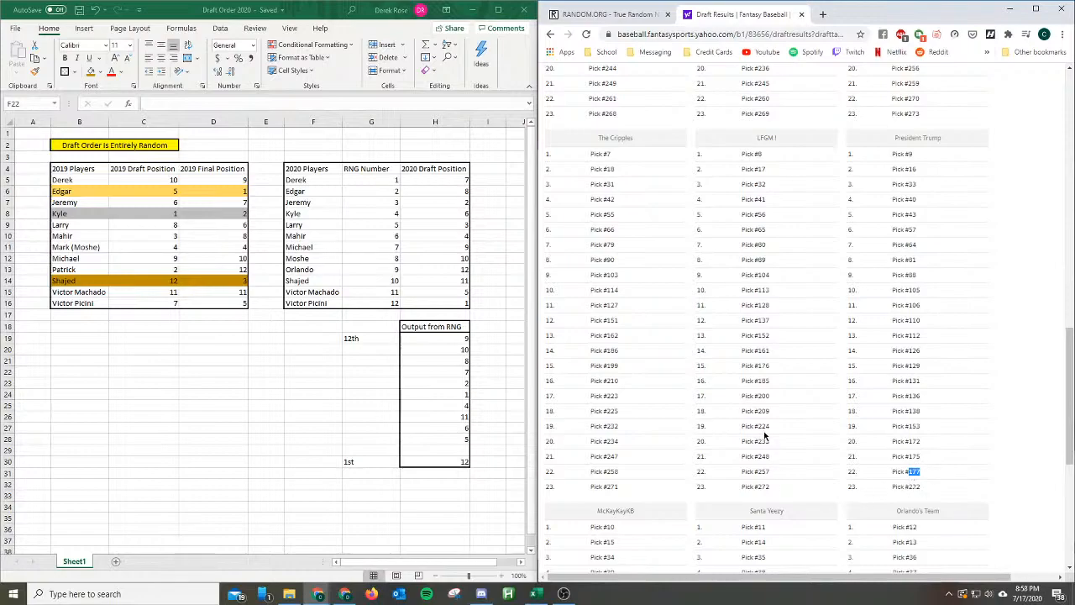
{"action": "mouse_move", "coordinate": [632, 460]}
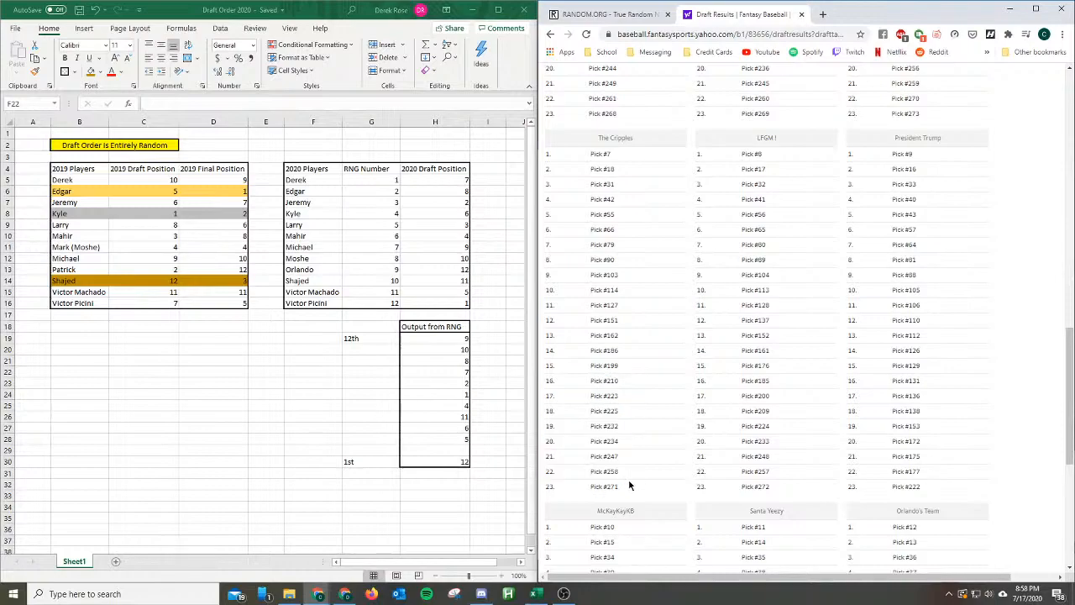
{"action": "mouse_move", "coordinate": [920, 183]}
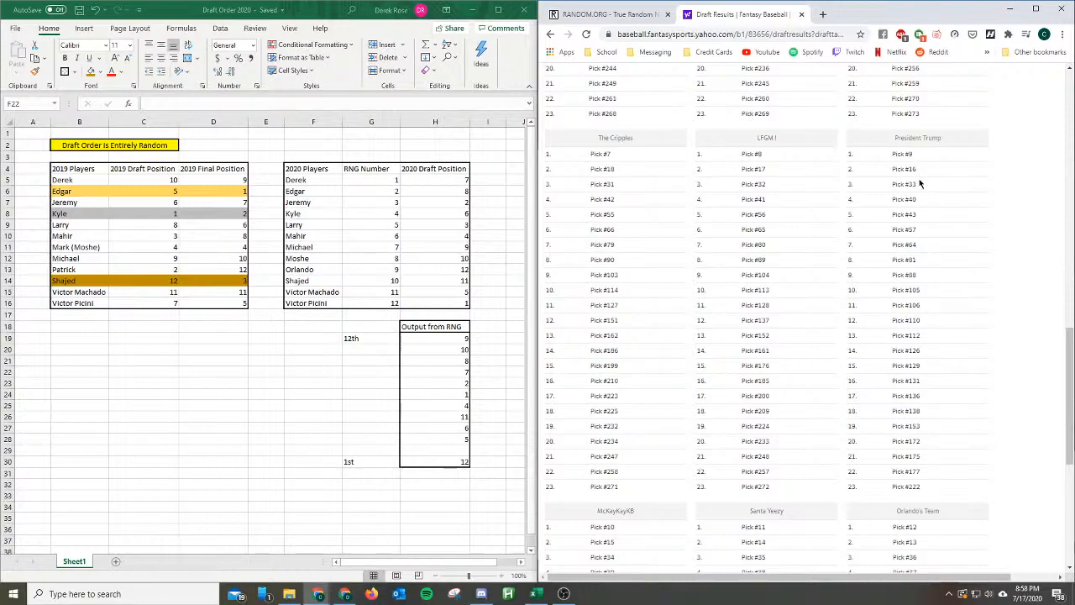
{"action": "mouse_move", "coordinate": [917, 208]}
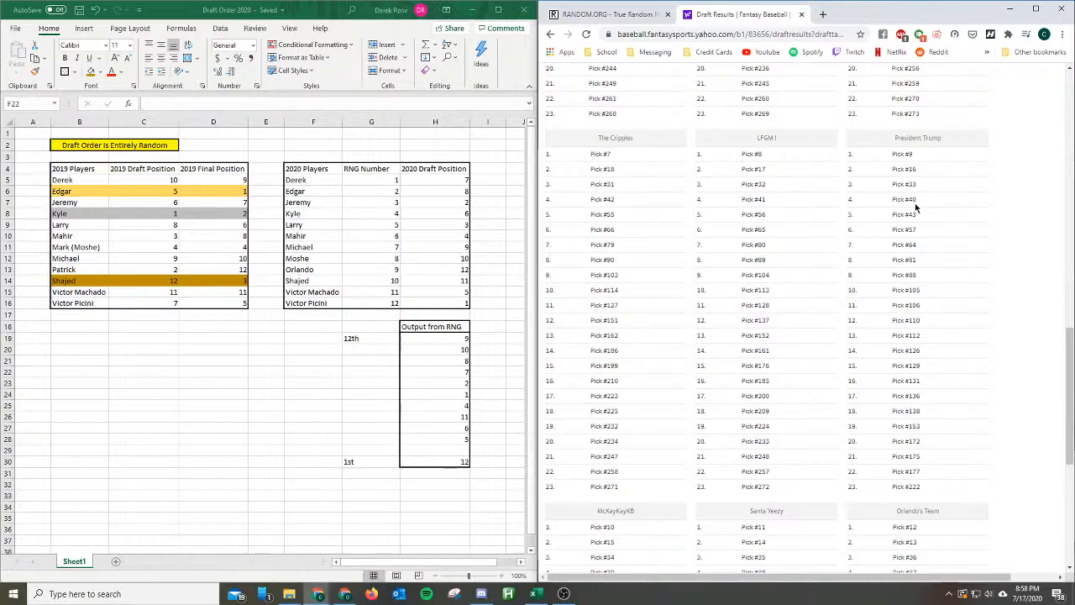
Scroll through the Draft Results comparing the Hartford Whalers' late-round picks, ending back at the top.
{"action": "scroll", "scroll_direction": "down", "scroll_amount": 3}
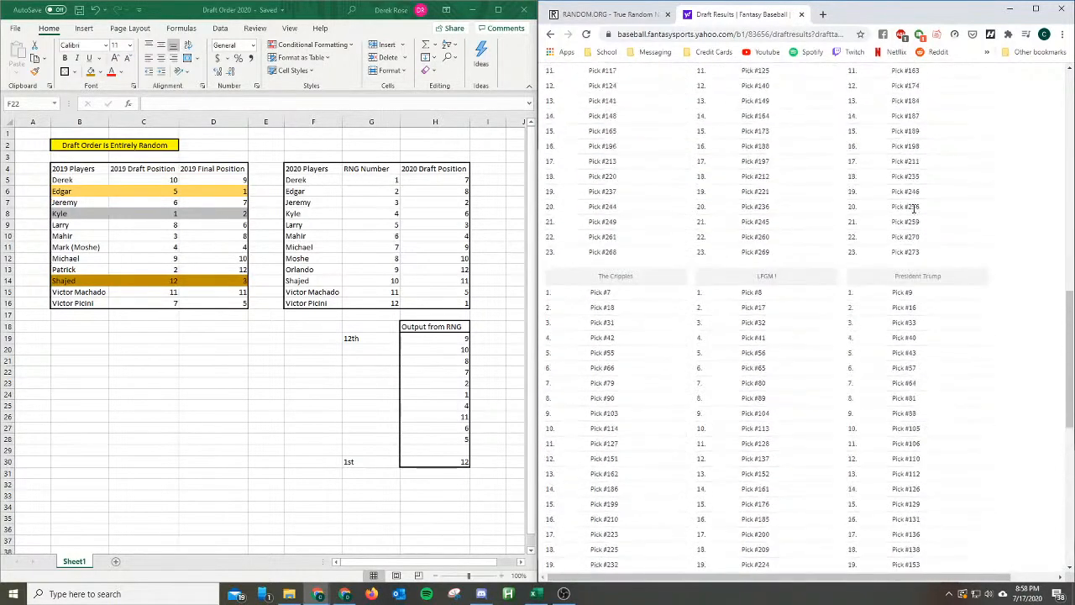
{"action": "scroll", "scroll_direction": "down", "scroll_amount": 3}
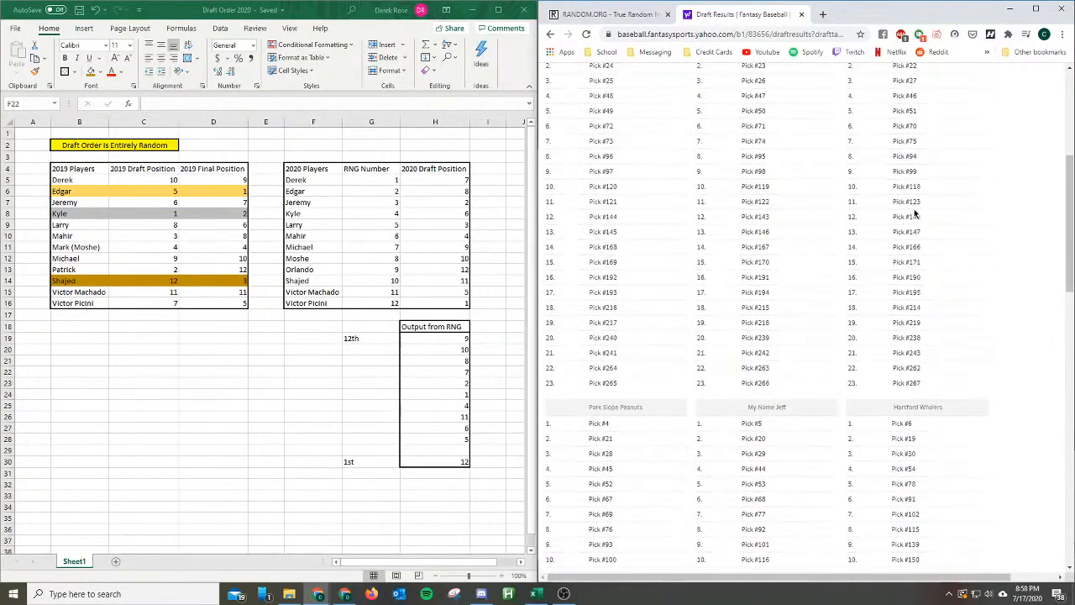
{"action": "scroll", "scroll_direction": "down", "scroll_amount": 3}
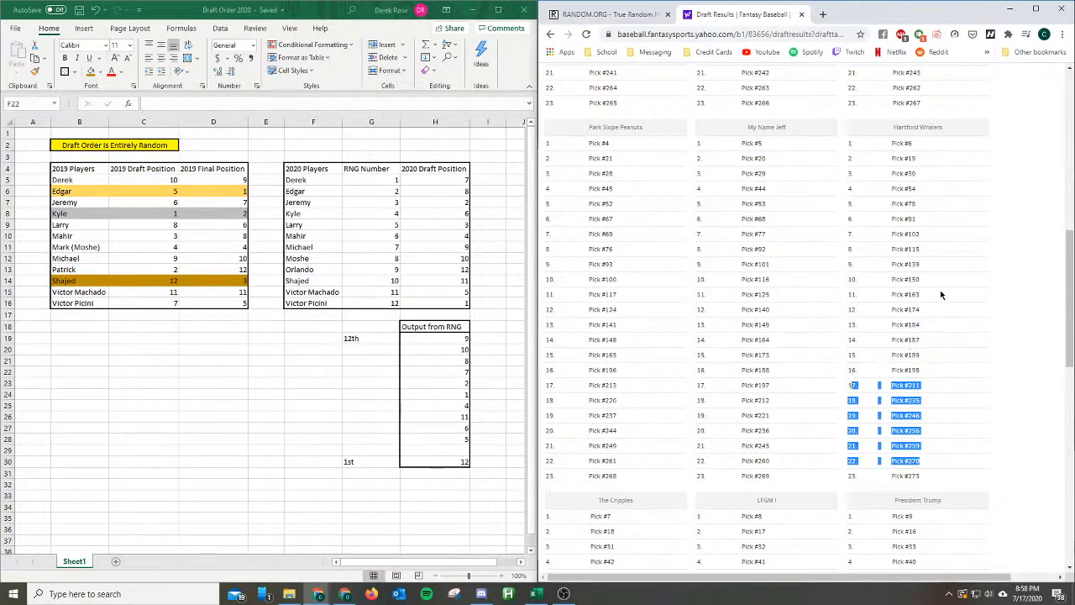
{"action": "scroll", "scroll_direction": "down", "scroll_amount": 3}
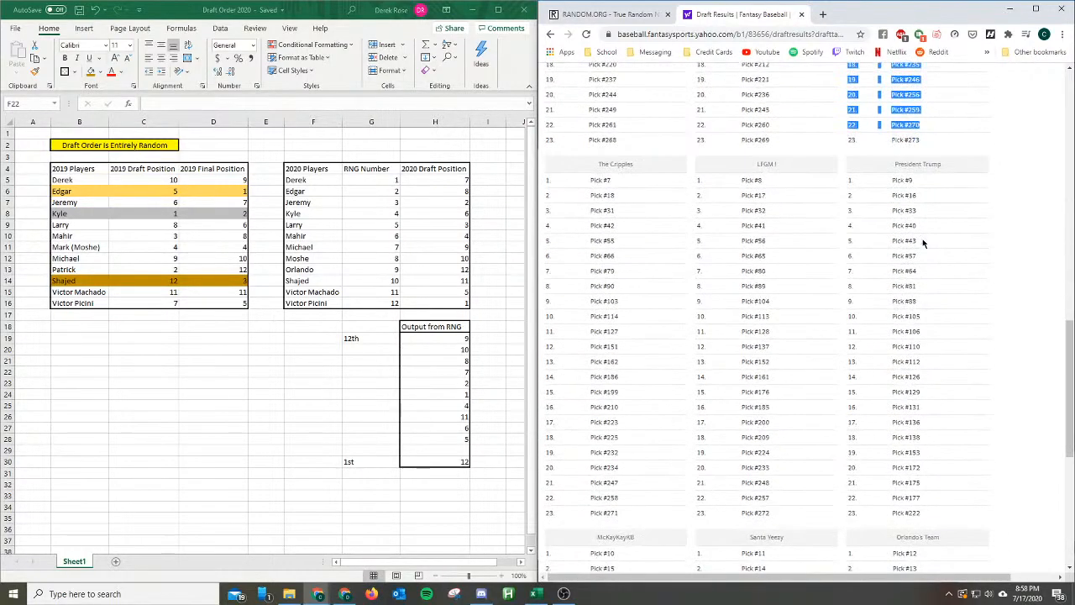
{"action": "mouse_move", "coordinate": [685, 369]}
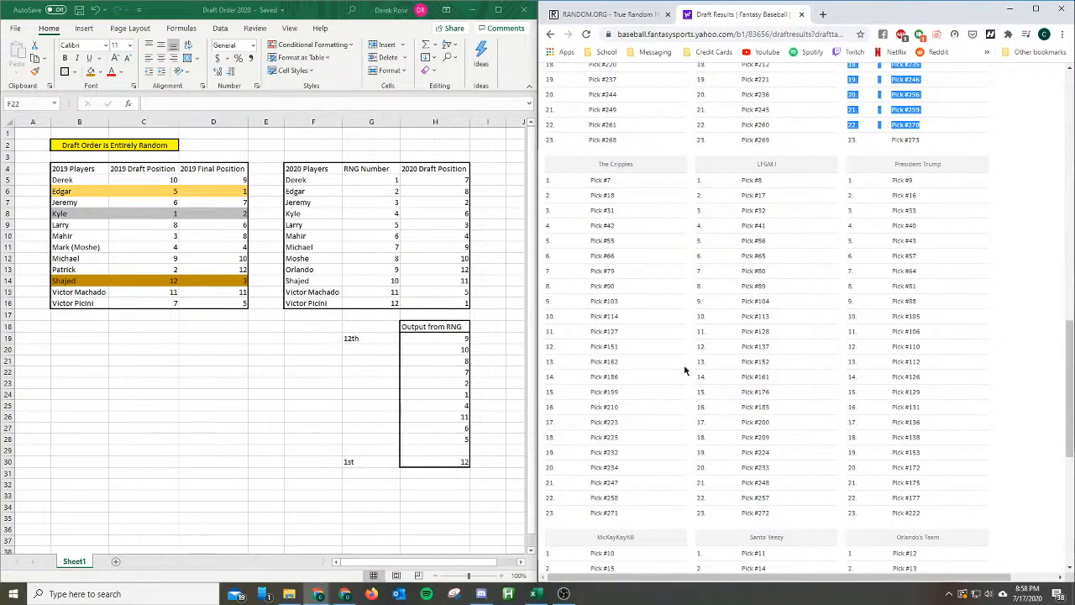
{"action": "scroll", "scroll_direction": "down", "scroll_amount": 3}
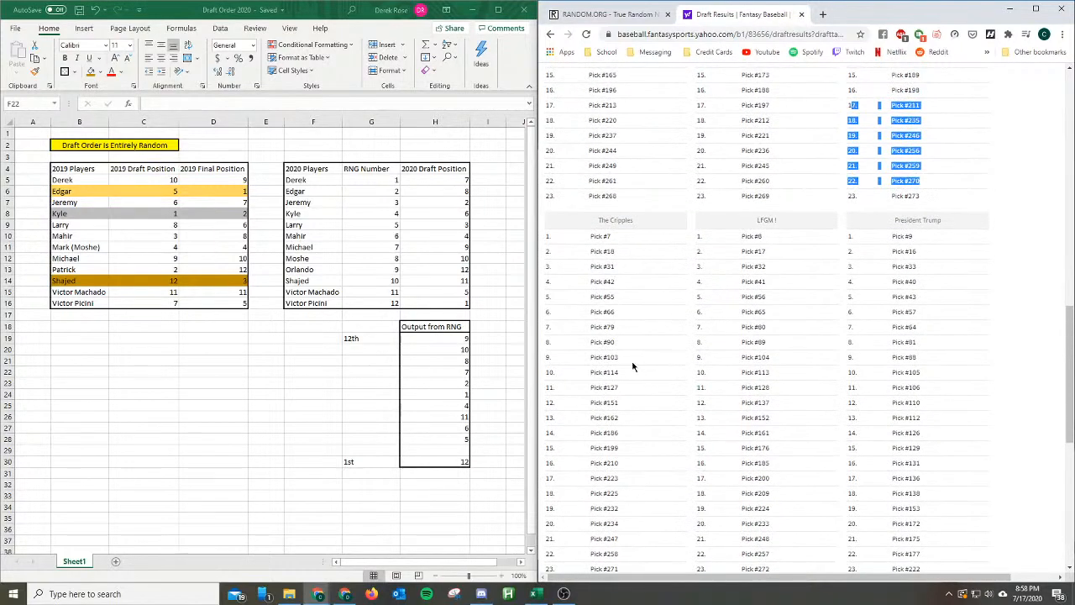
{"action": "scroll", "scroll_direction": "down", "scroll_amount": 3}
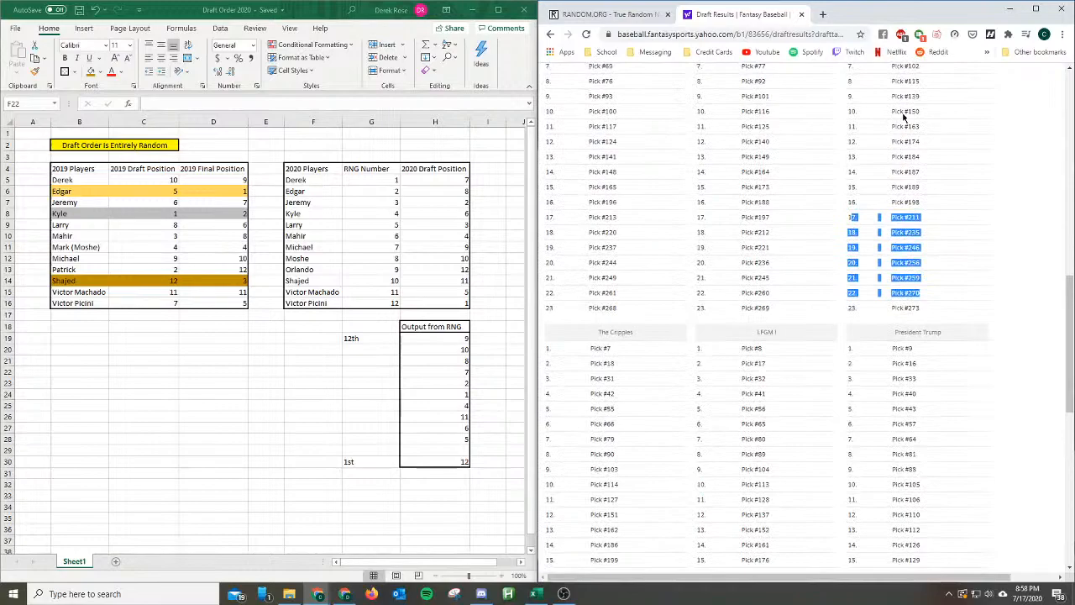
{"action": "scroll", "scroll_direction": "down", "scroll_amount": 3}
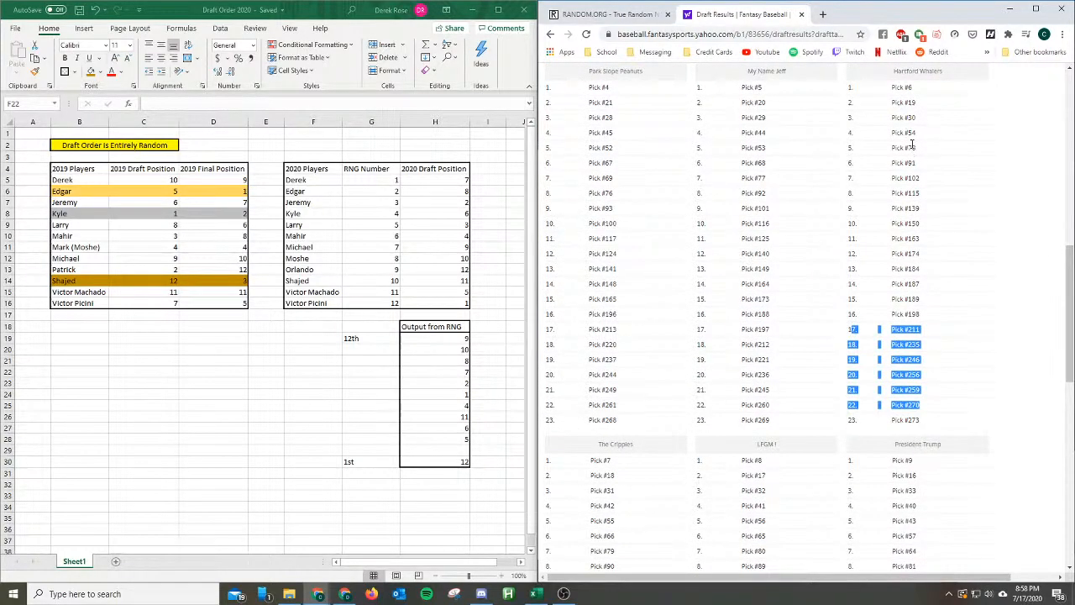
{"action": "mouse_move", "coordinate": [638, 521]}
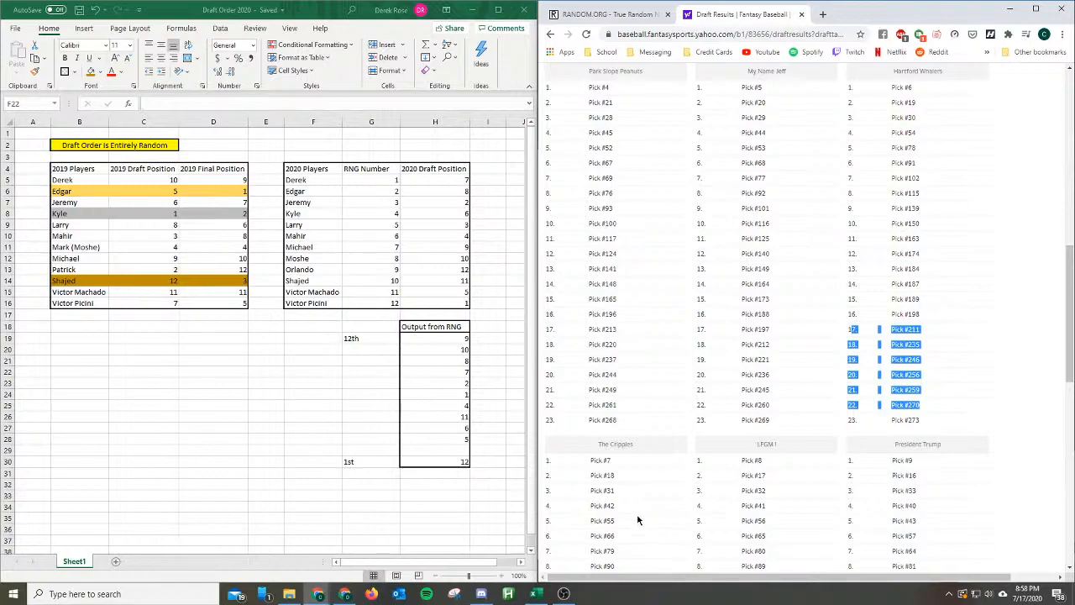
{"action": "scroll", "scroll_direction": "down", "scroll_amount": 3}
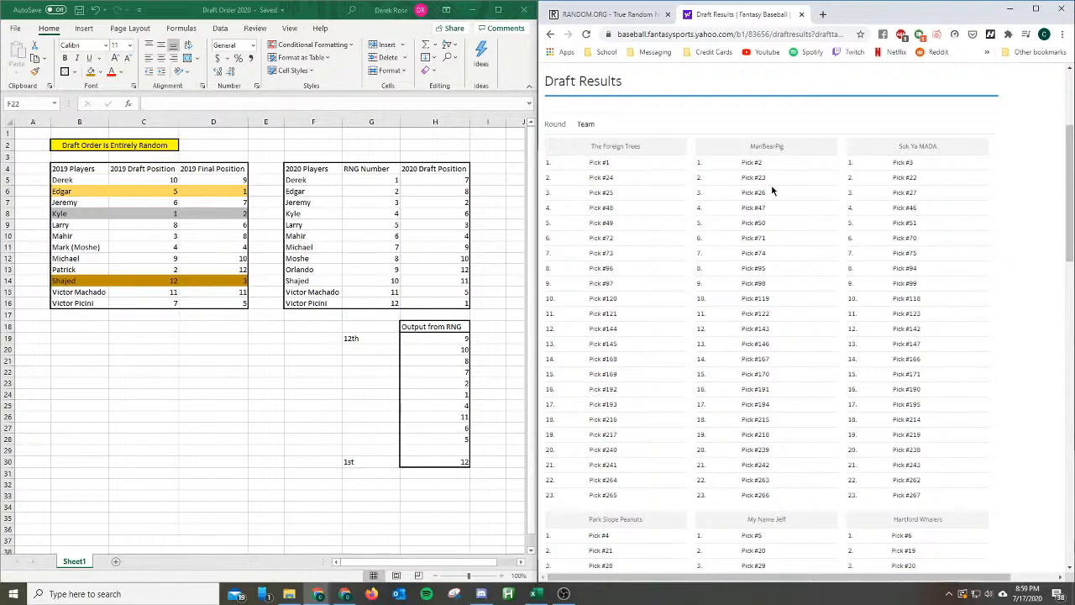
{"action": "mouse_move", "coordinate": [635, 191]}
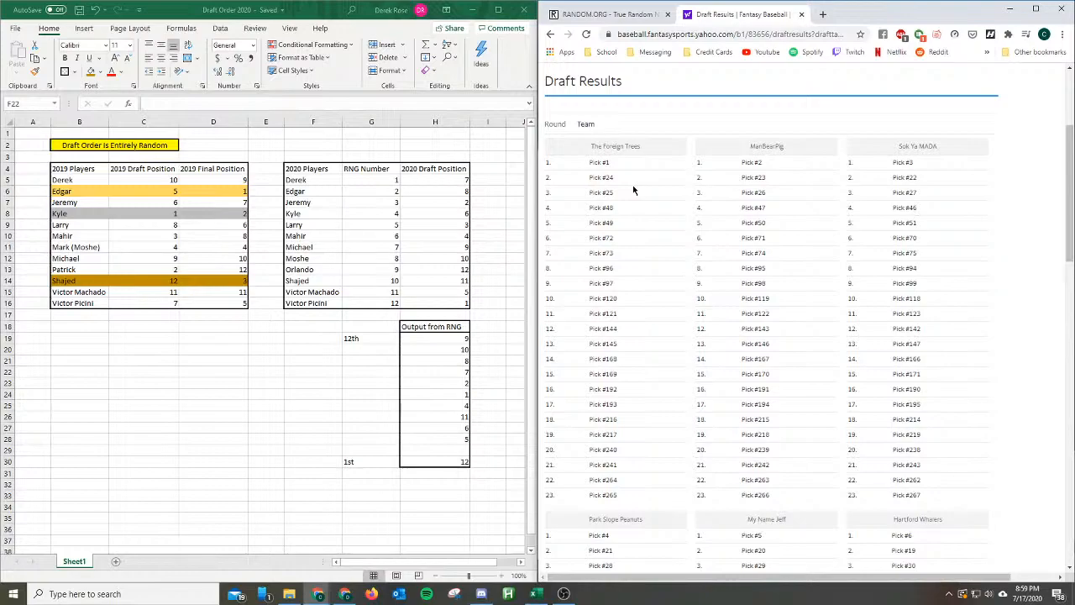
{"action": "mouse_move", "coordinate": [603, 176]}
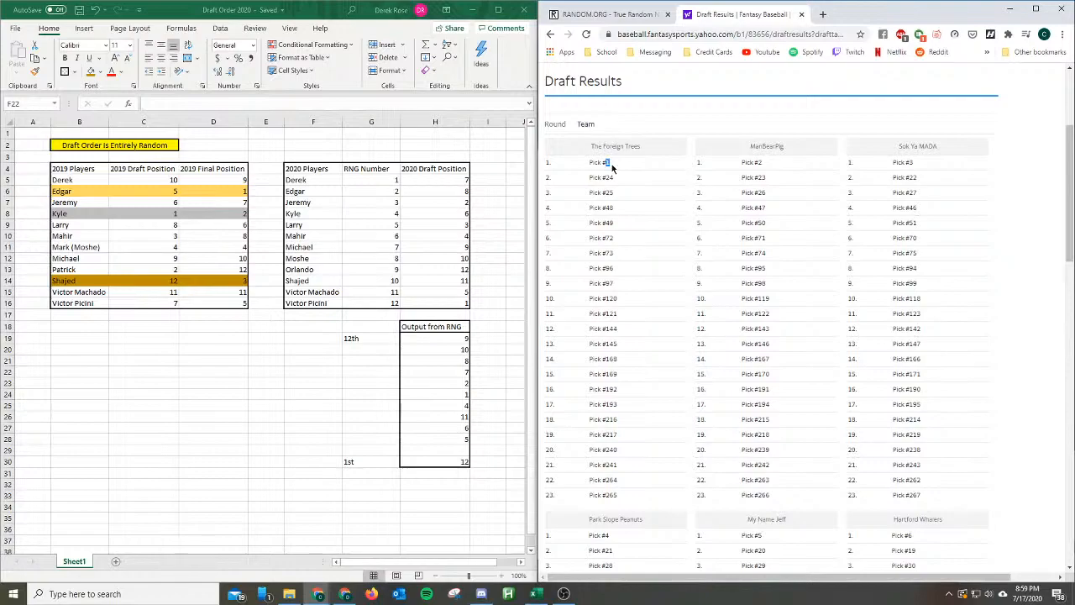
{"action": "mouse_move", "coordinate": [611, 171]}
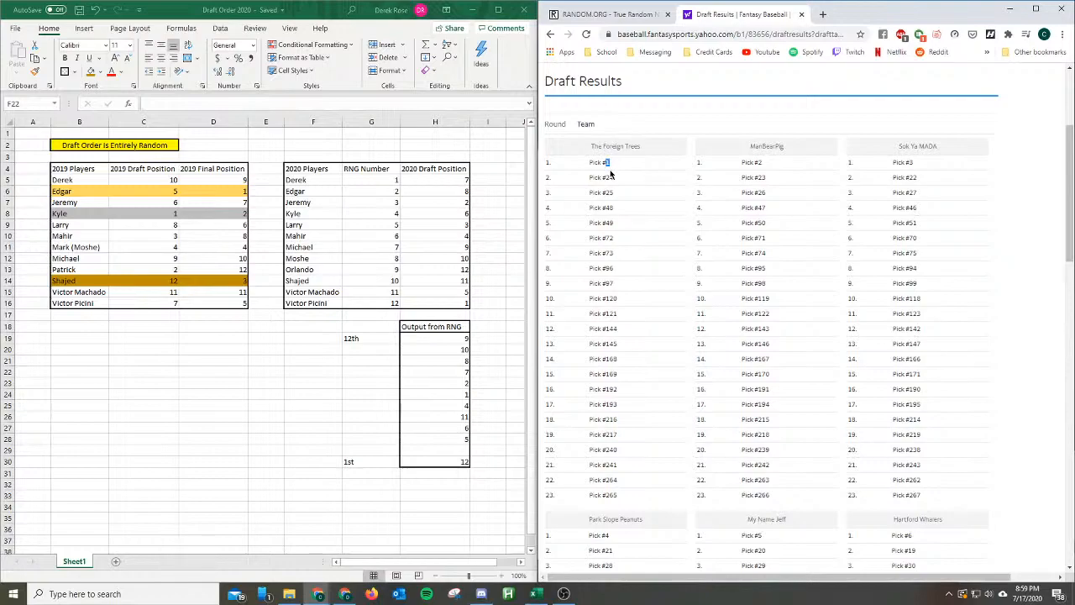
{"action": "left_click", "coordinate": [601, 191]}
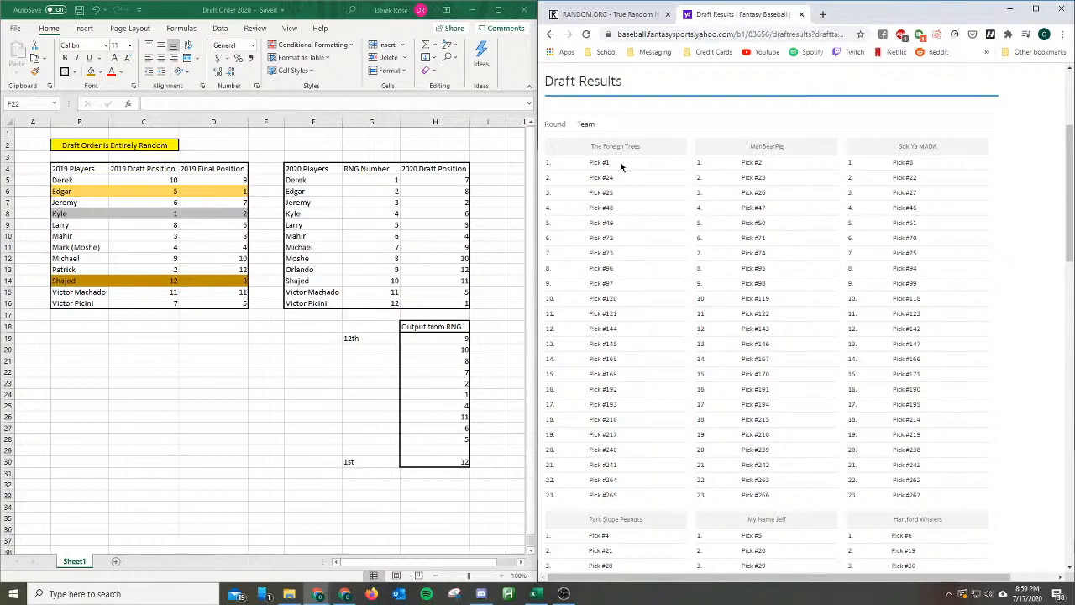
{"action": "mouse_move", "coordinate": [692, 171]}
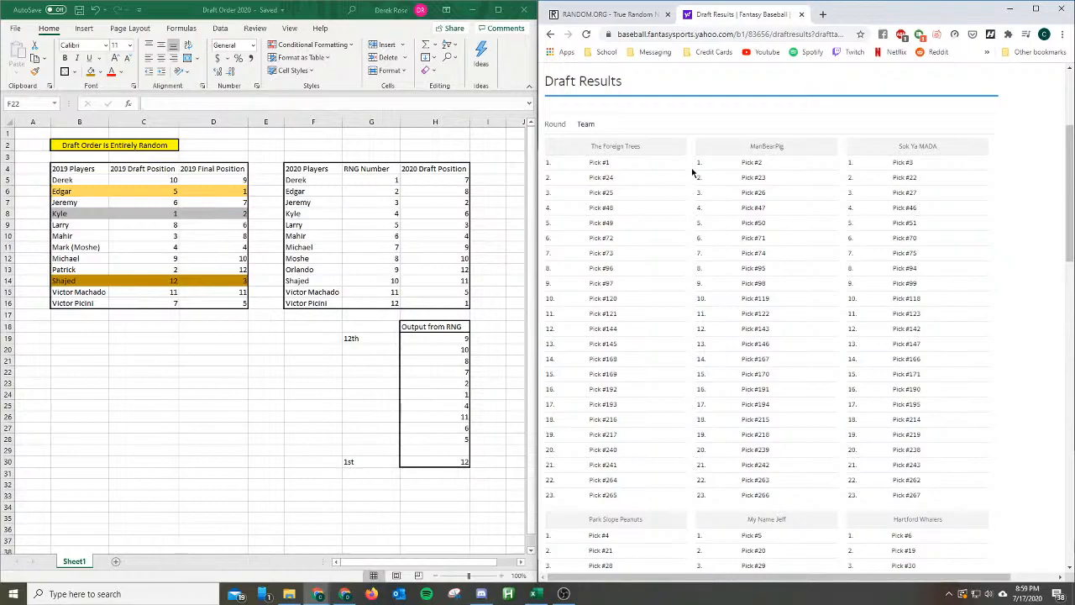